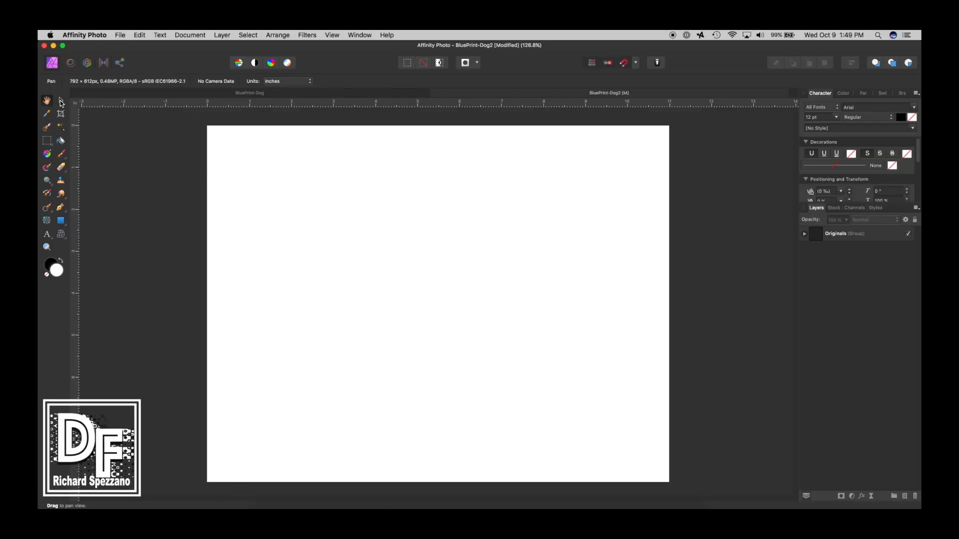
# - Choose the Rectangle Tool from the Tools panel for the blank BluePrint-Dog2 canvas
pyautogui.click(60, 100)
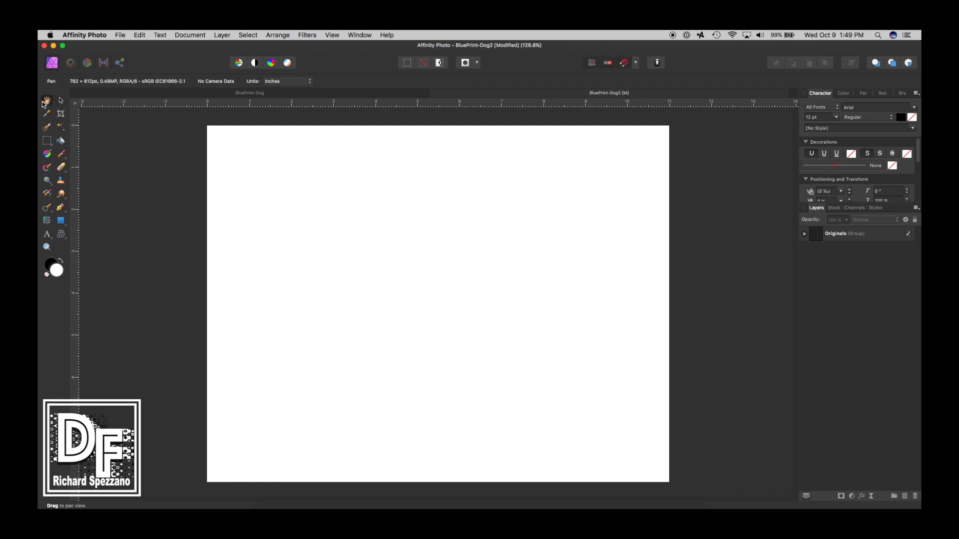
pyautogui.click(60, 221)
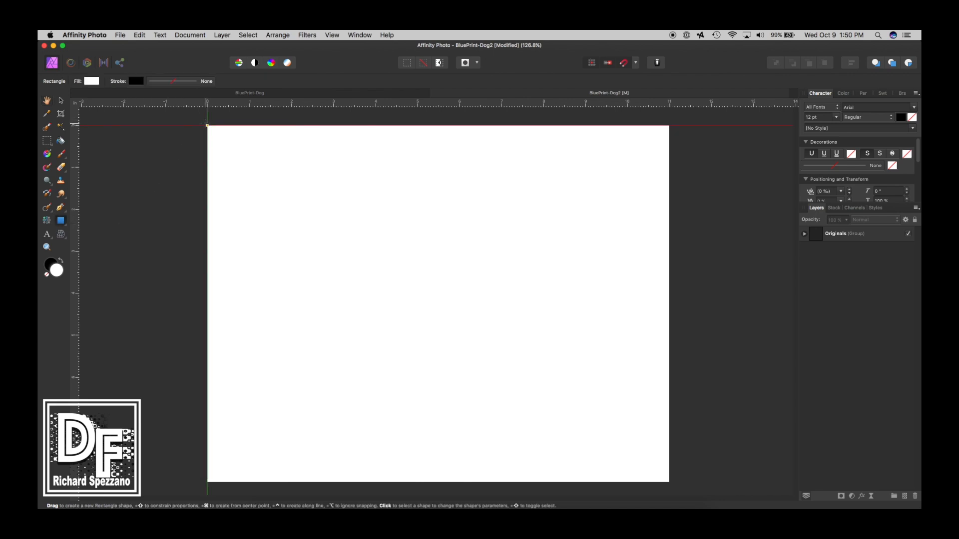
# - Draw a page-sized rectangle filled with blueprint blue, hex 0E55A3, via RGB Hex sliders
pyautogui.moveTo(208, 125); pyautogui.dragTo(645, 471)
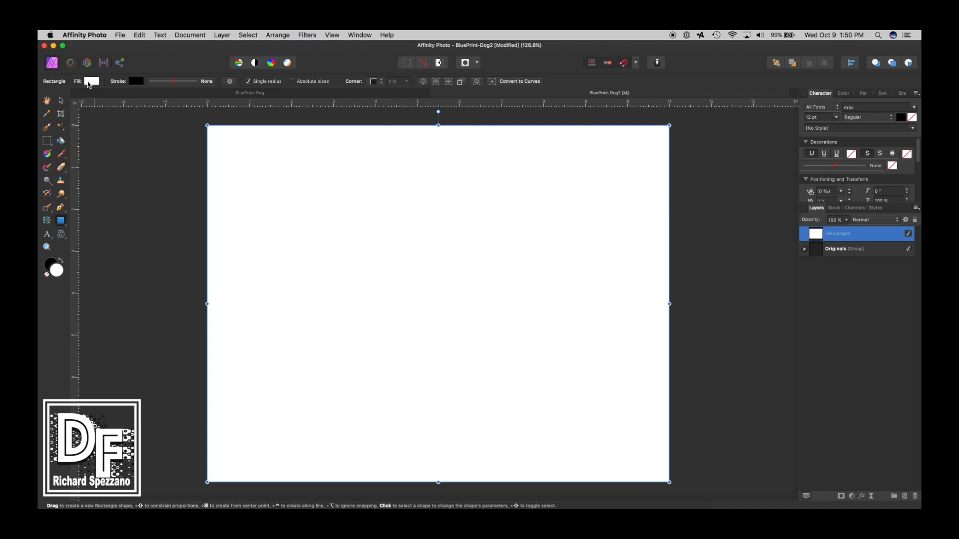
pyautogui.click(92, 81)
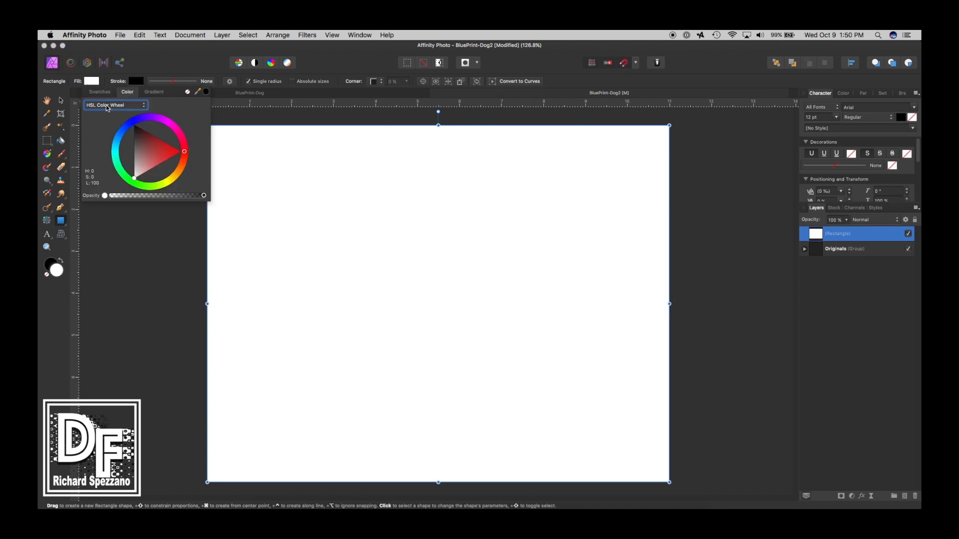
pyautogui.moveTo(125, 120)
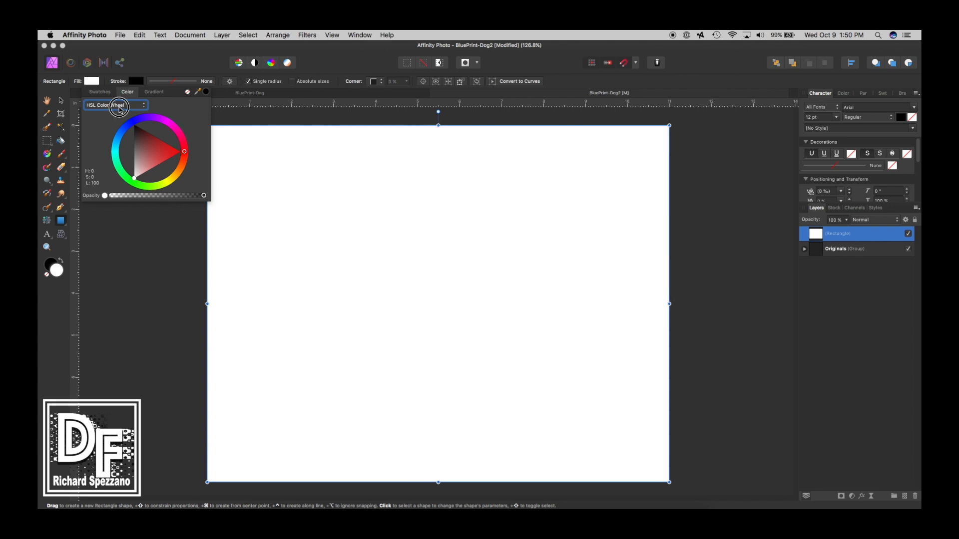
pyautogui.click(116, 105)
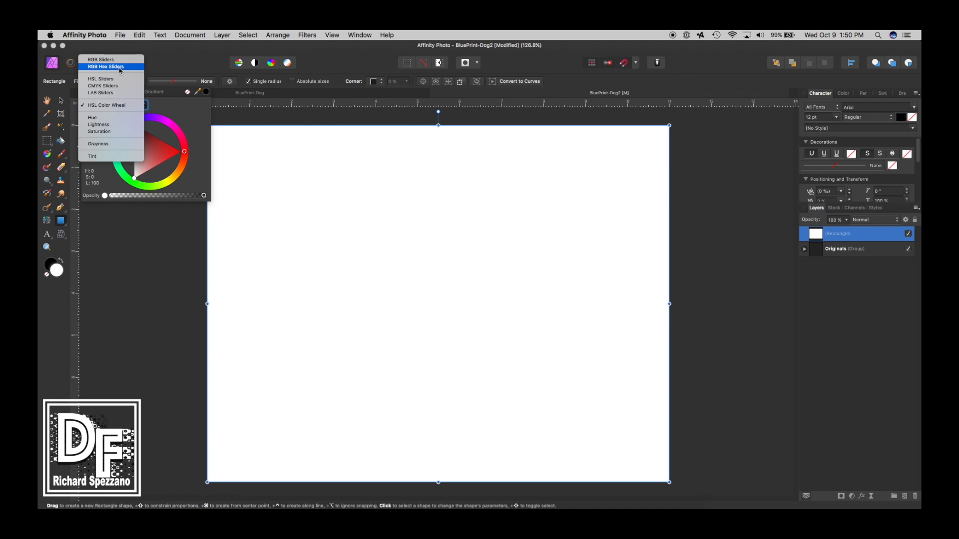
pyautogui.click(105, 66)
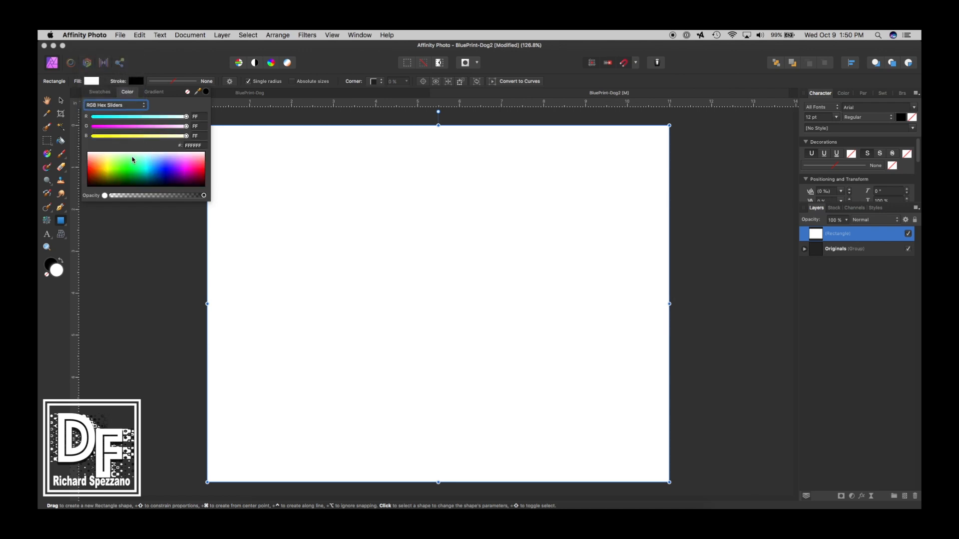
pyautogui.moveTo(110, 112)
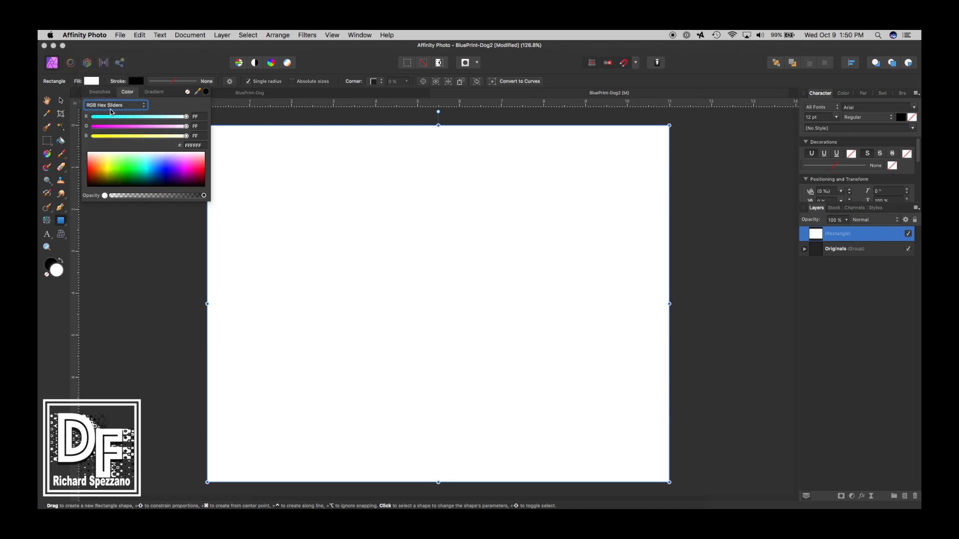
pyautogui.moveTo(206, 150)
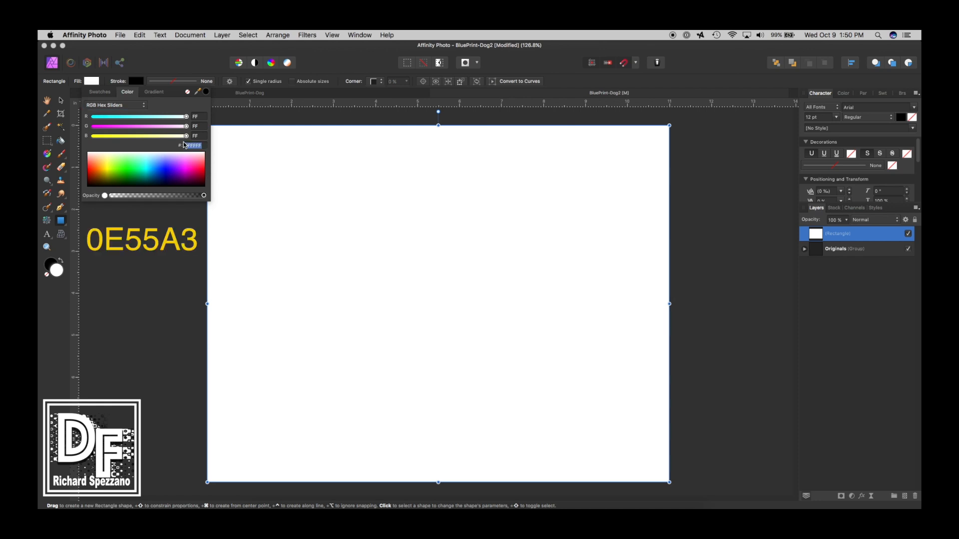
pyautogui.write('0e')
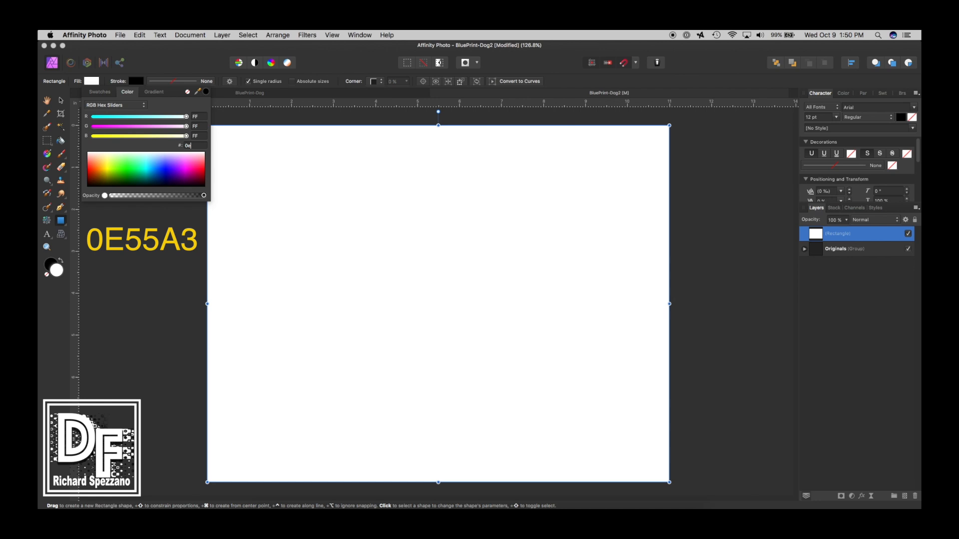
pyautogui.write('55')
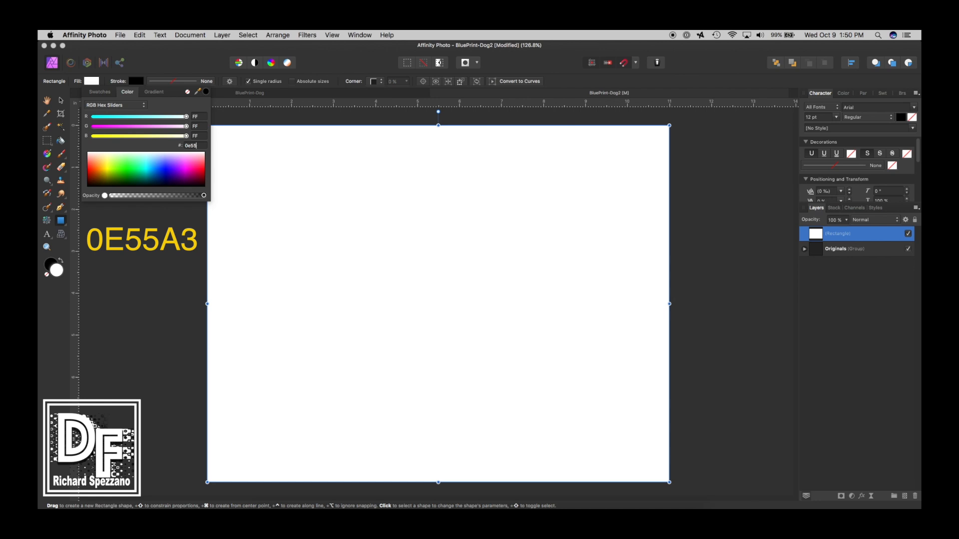
pyautogui.write('a')
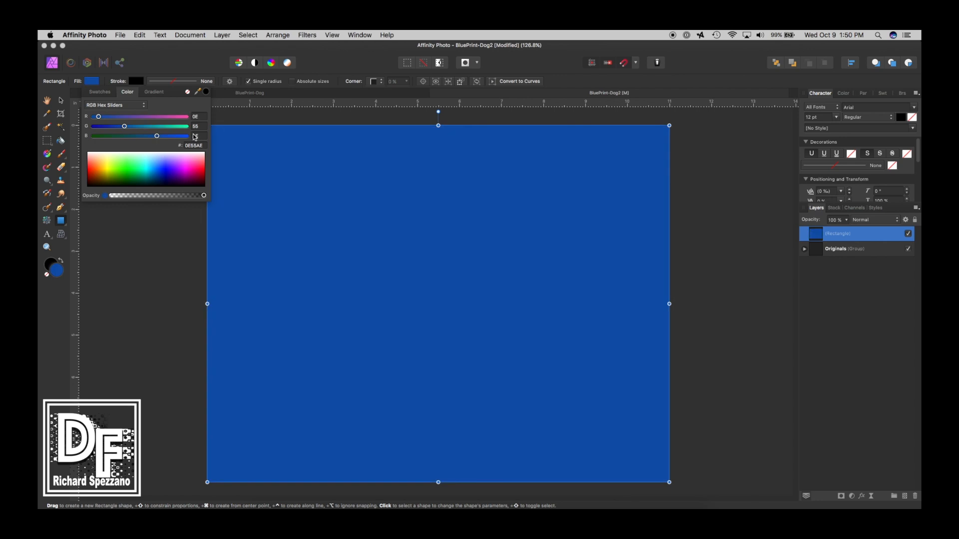
pyautogui.click(278, 167)
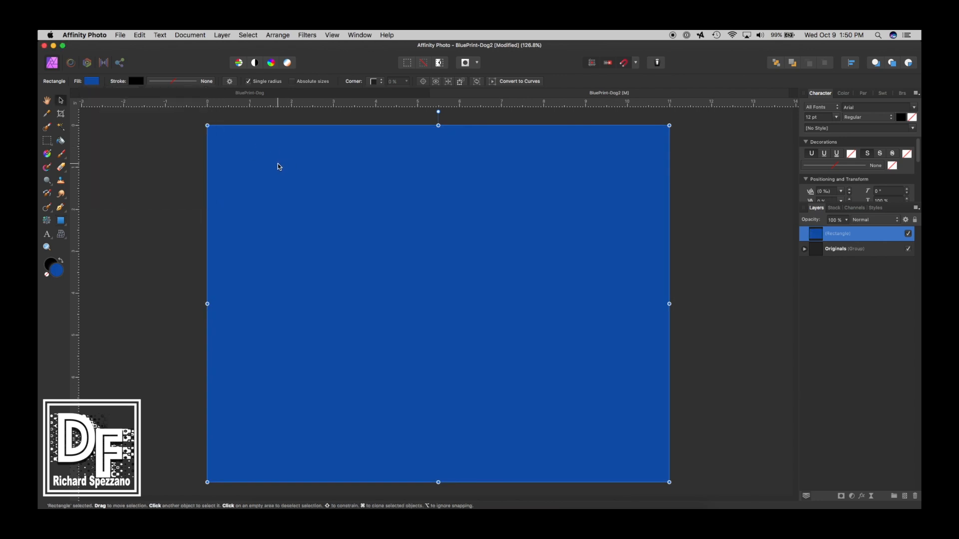
pyautogui.moveTo(251, 152)
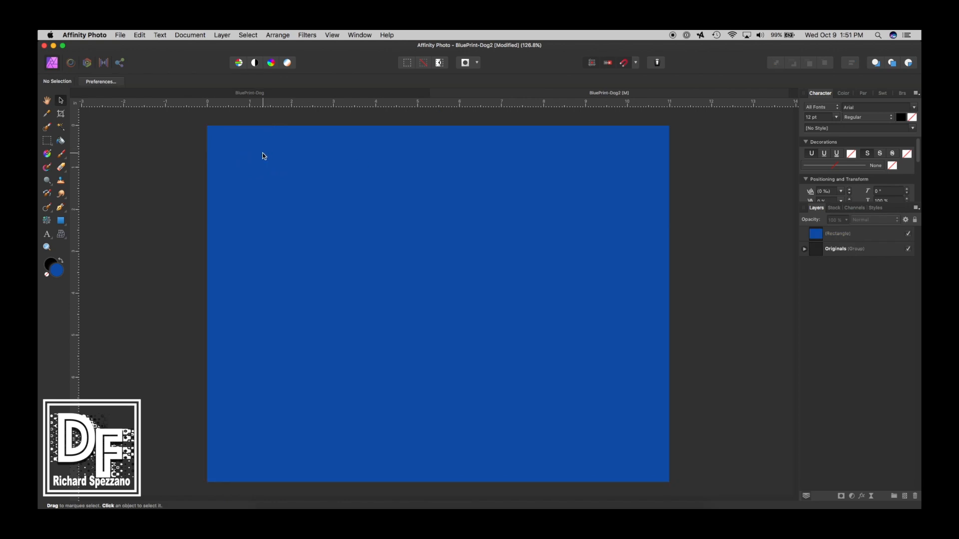
# - Restore full fill opacity and add moderate noise grain to the blue rectangle's fill
pyautogui.click(438, 245)
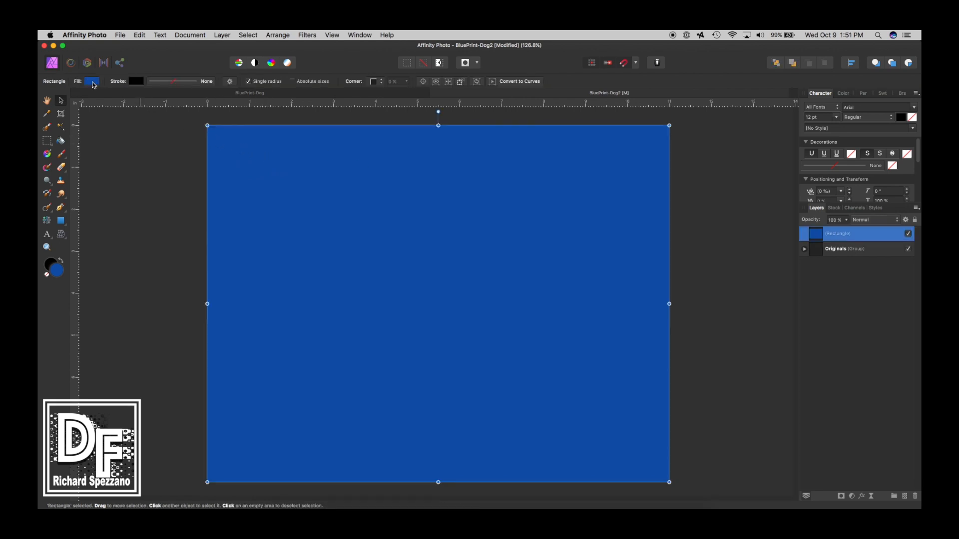
pyautogui.click(92, 82)
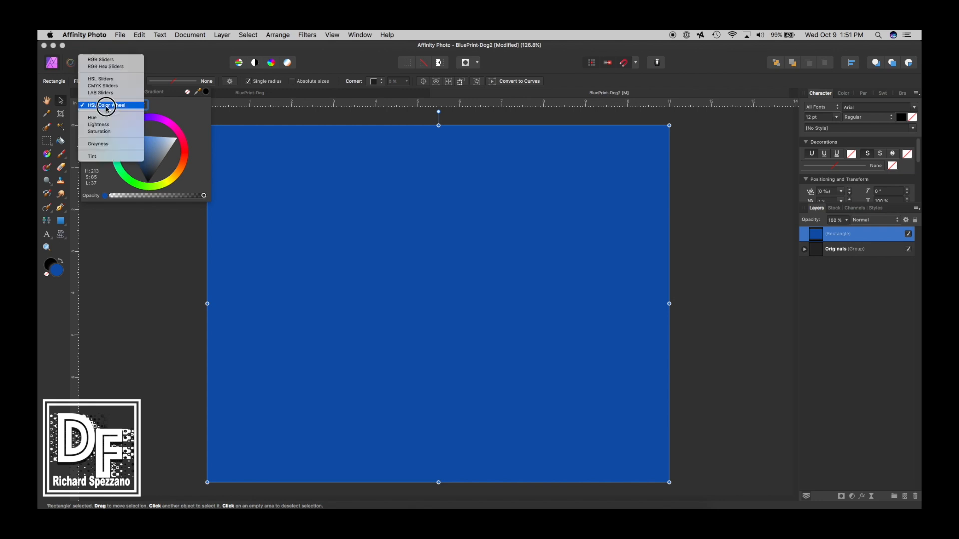
pyautogui.click(109, 105)
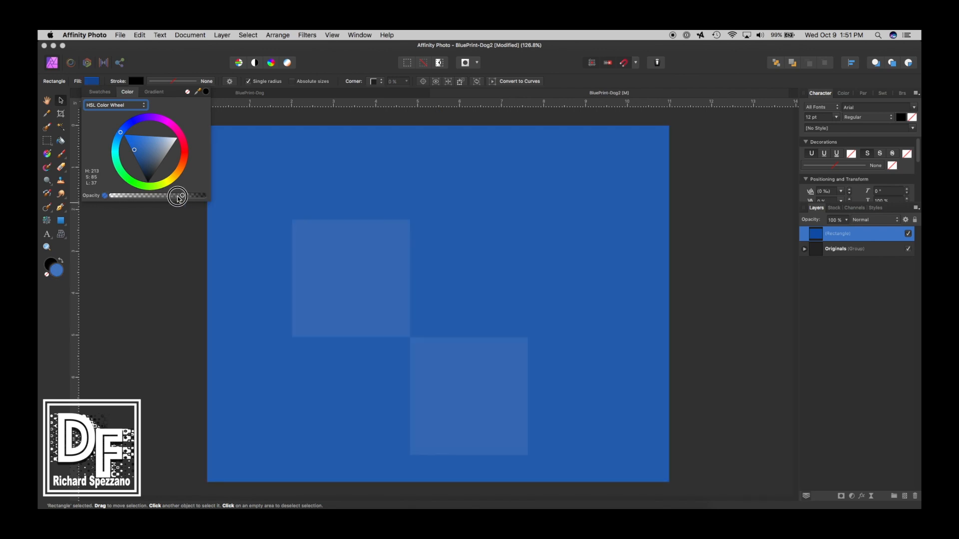
pyautogui.moveTo(178, 195); pyautogui.dragTo(203, 196)
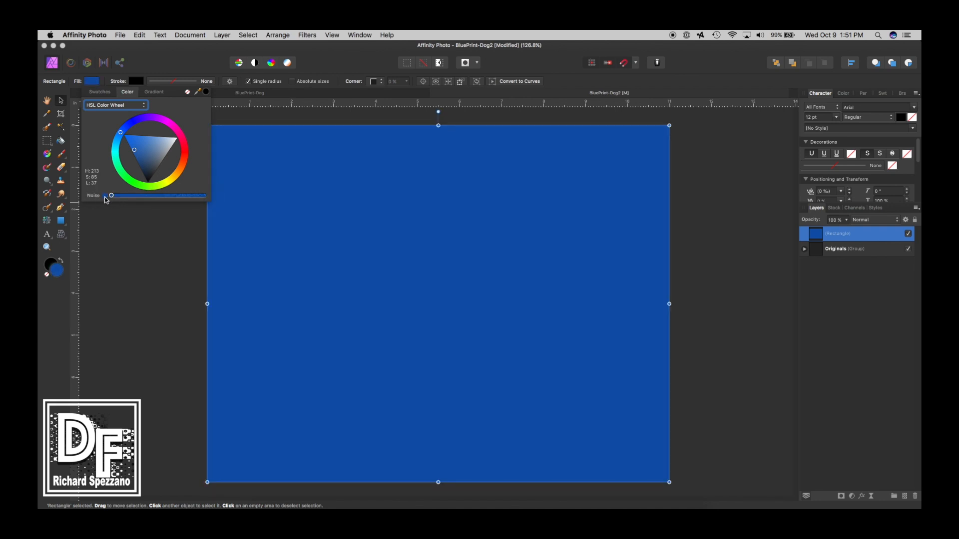
pyautogui.moveTo(112, 195); pyautogui.dragTo(146, 195)
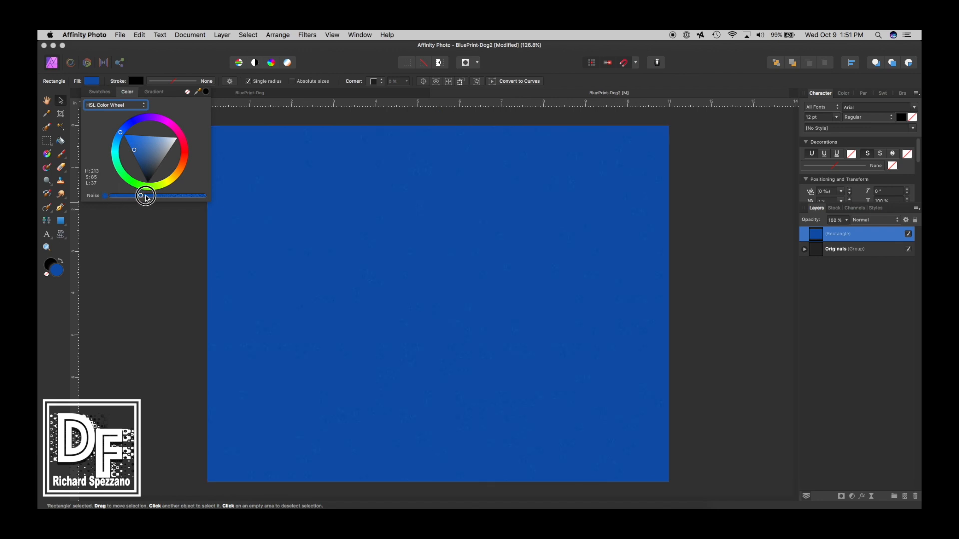
pyautogui.moveTo(145, 196); pyautogui.dragTo(202, 196)
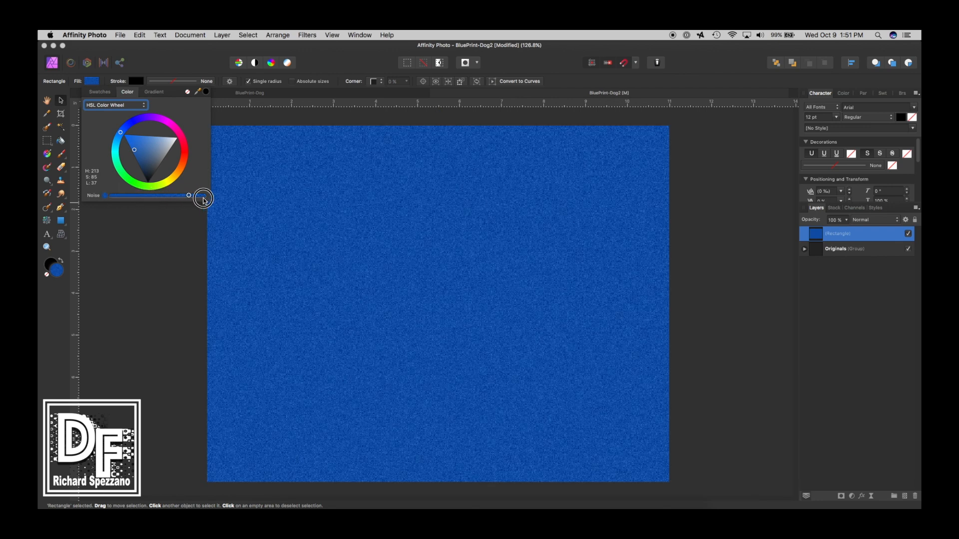
pyautogui.moveTo(188, 196); pyautogui.dragTo(169, 196)
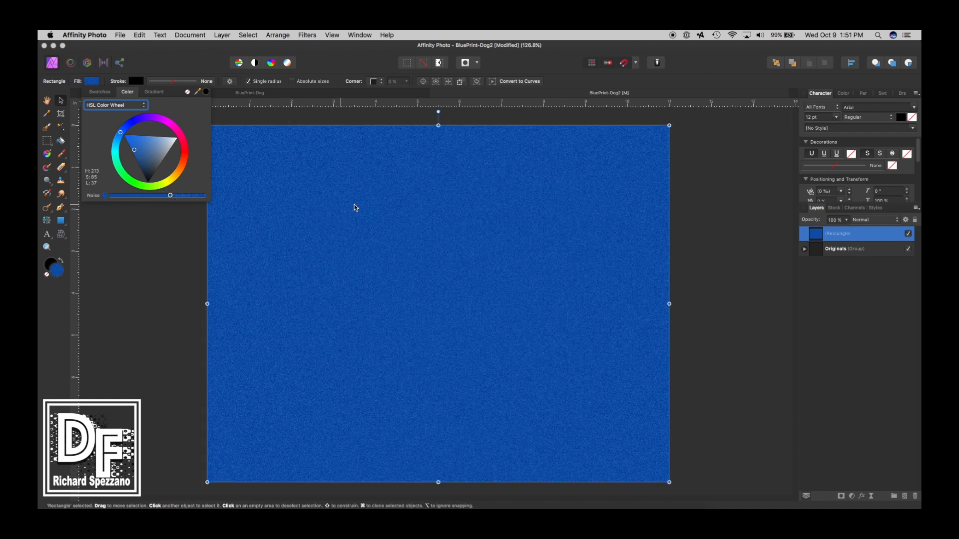
pyautogui.moveTo(131, 132)
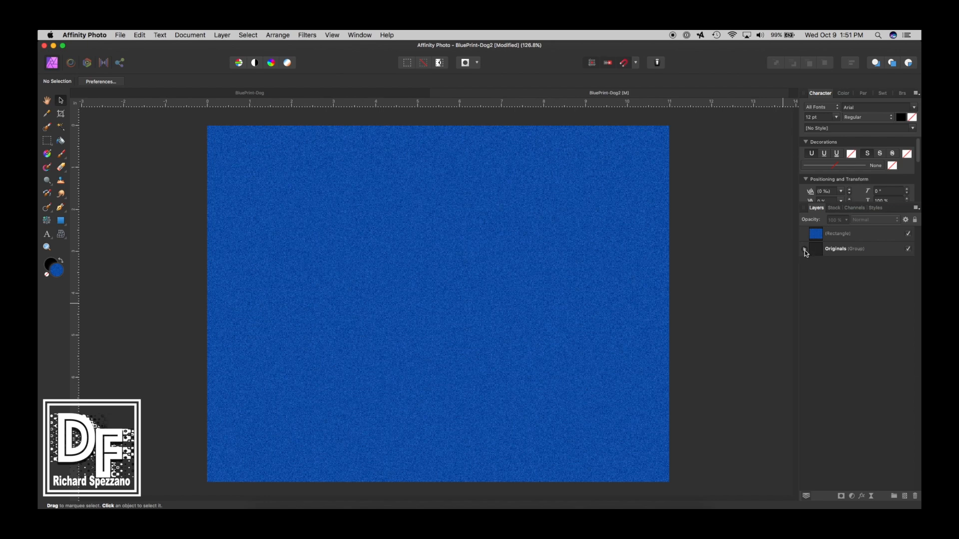
# - Duplicate the Golden Retriever layer from the Originals group to the top of the stack
pyautogui.click(805, 249)
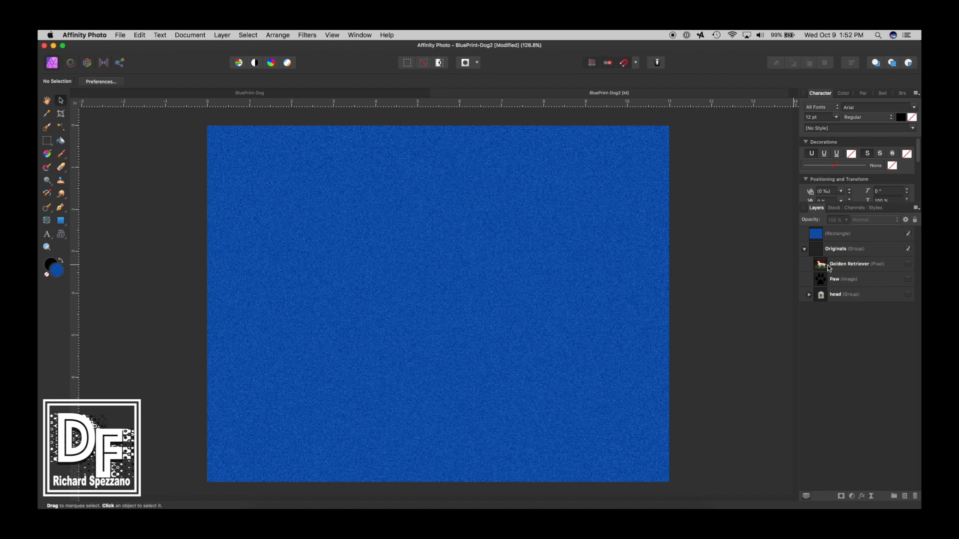
pyautogui.moveTo(825, 268)
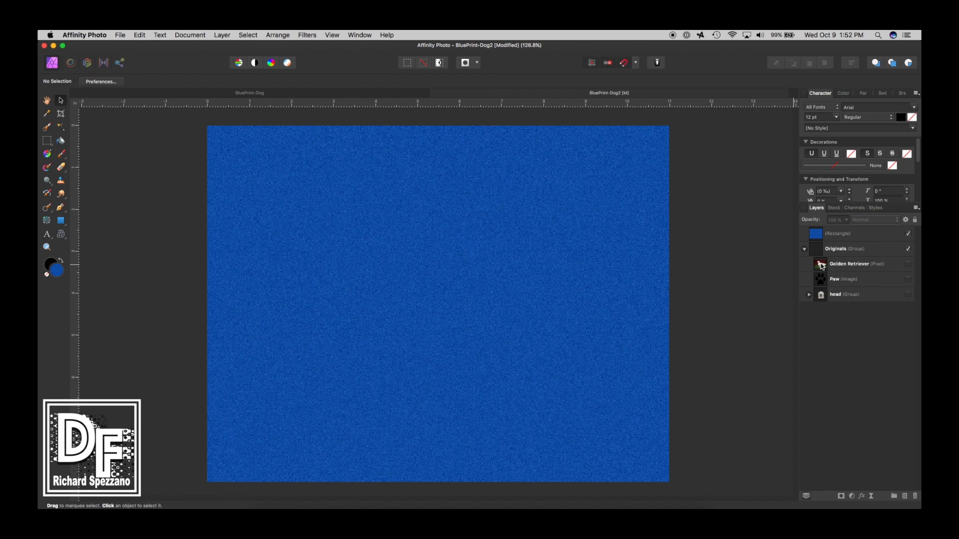
pyautogui.click(850, 264)
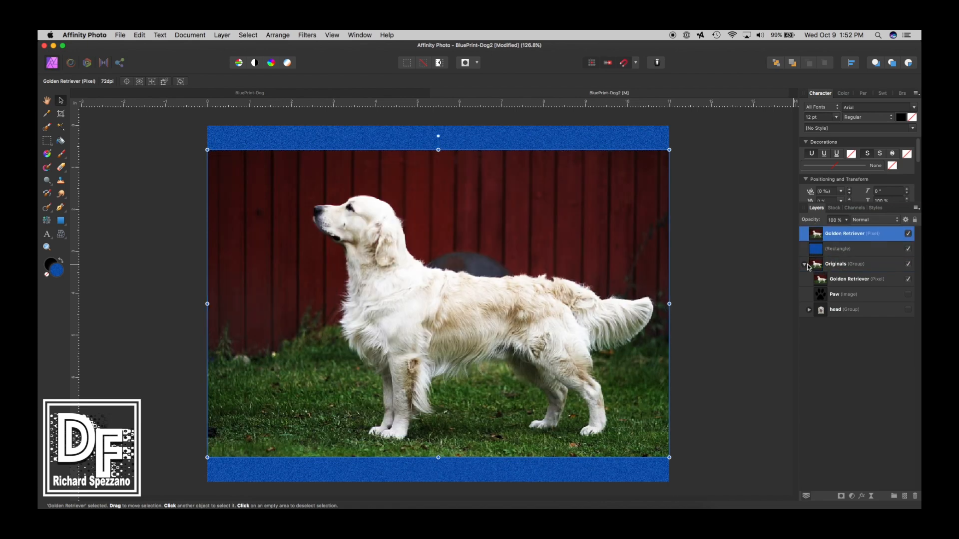
pyautogui.click(806, 263)
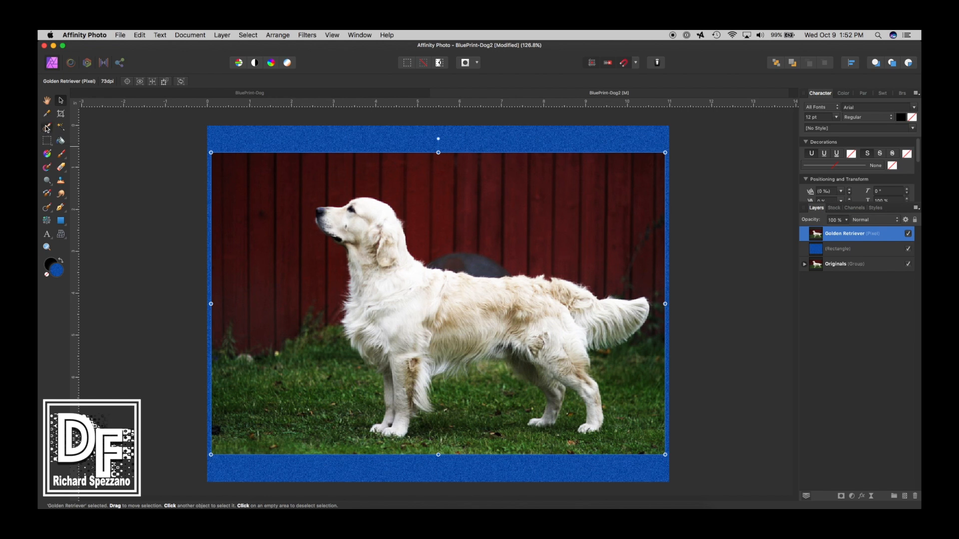
# - Paint a Selection Brush selection along the dog's head, chest, back and hind legs
pyautogui.click(46, 128)
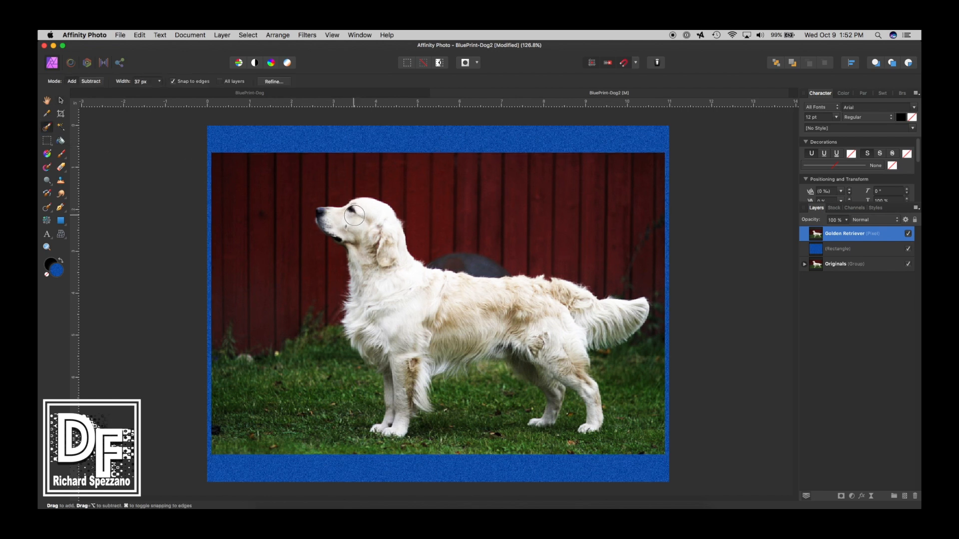
pyautogui.moveTo(354, 216); pyautogui.dragTo(376, 270)
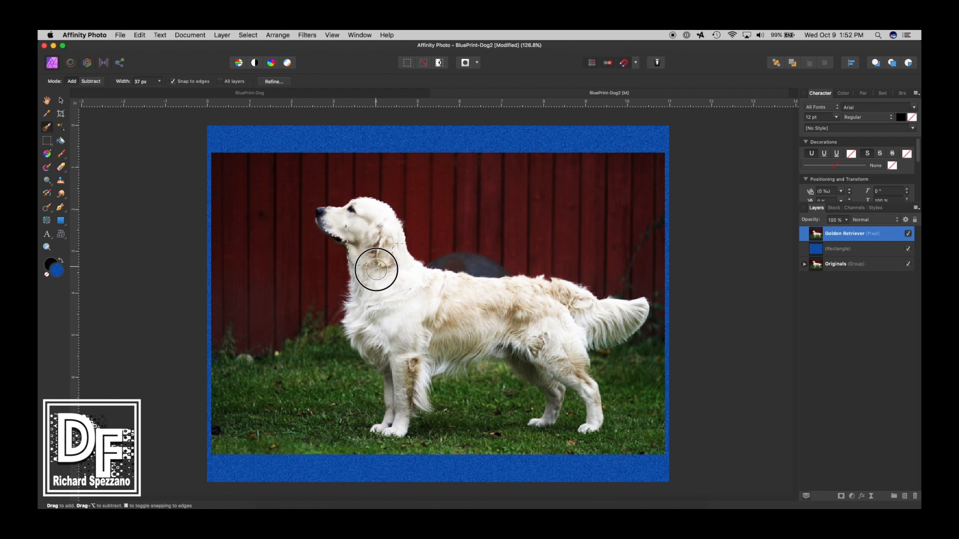
pyautogui.moveTo(376, 269); pyautogui.dragTo(401, 273)
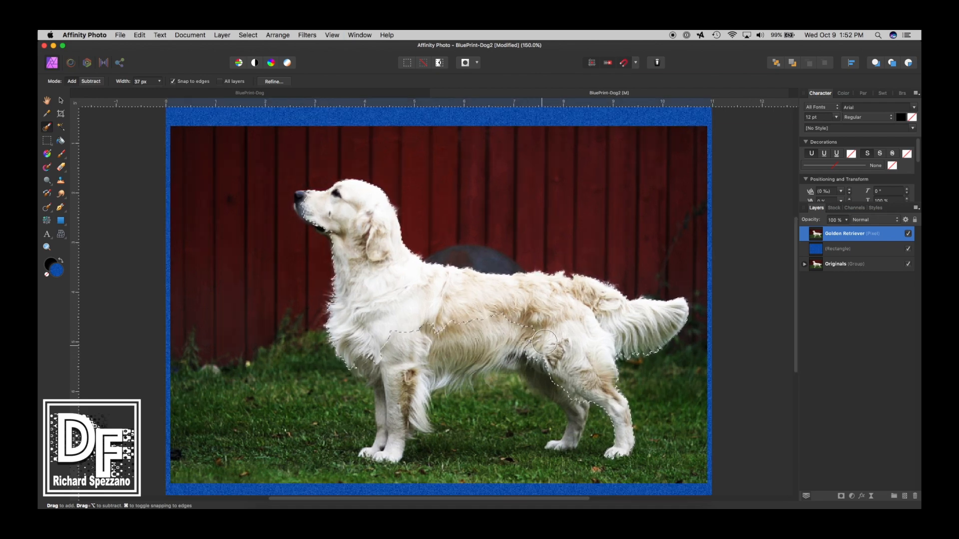
pyautogui.moveTo(545, 341); pyautogui.dragTo(527, 364)
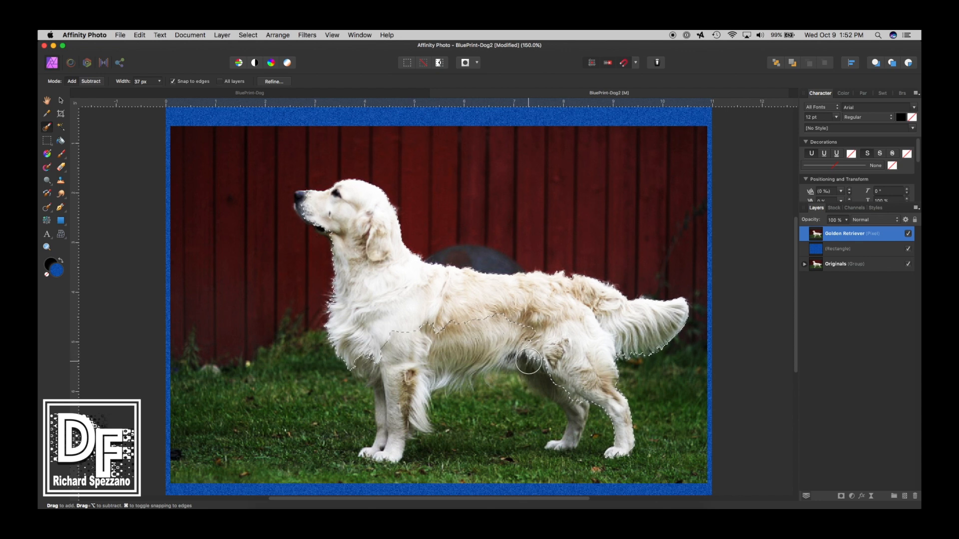
pyautogui.moveTo(528, 364); pyautogui.dragTo(436, 369)
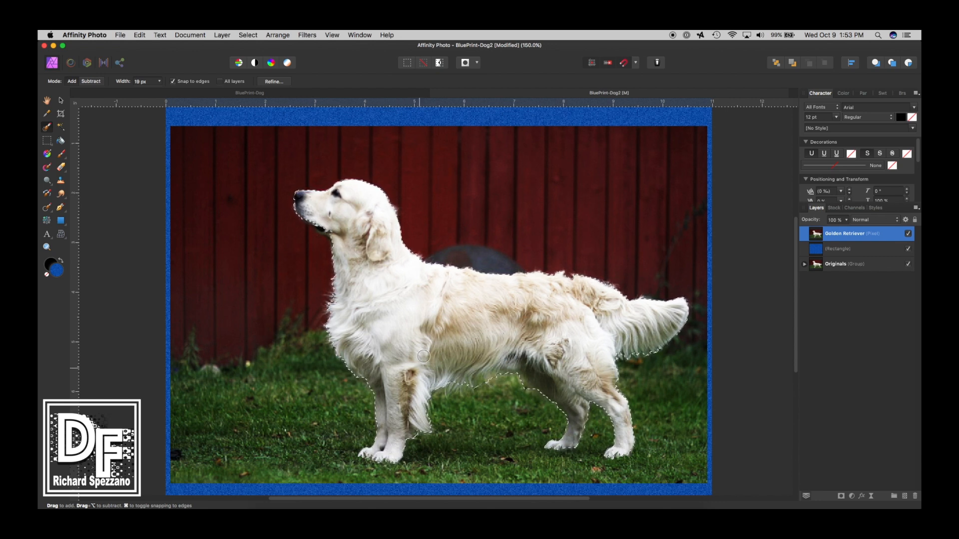
# - Refine the dog selection with Output set to Mask and apply it
pyautogui.click(273, 82)
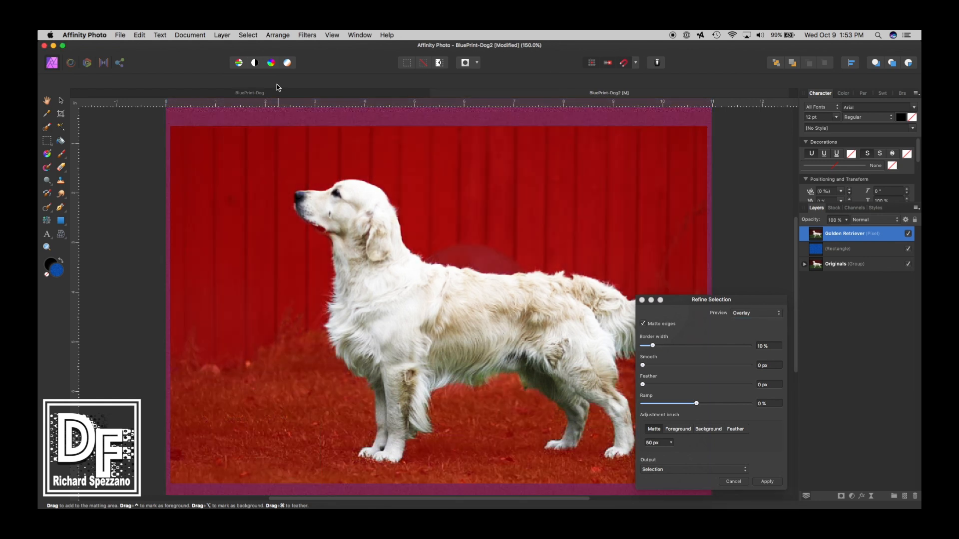
pyautogui.moveTo(560, 272)
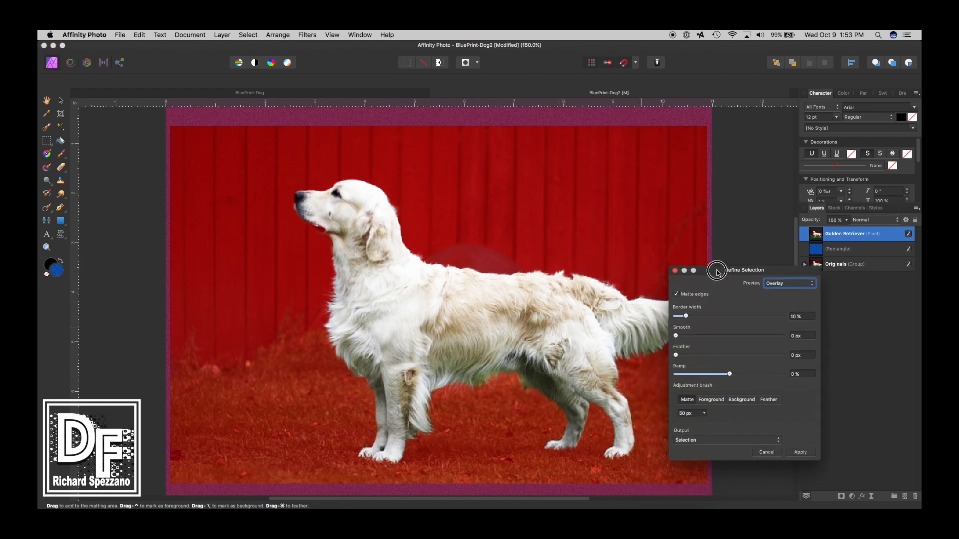
pyautogui.moveTo(743, 270); pyautogui.dragTo(773, 245)
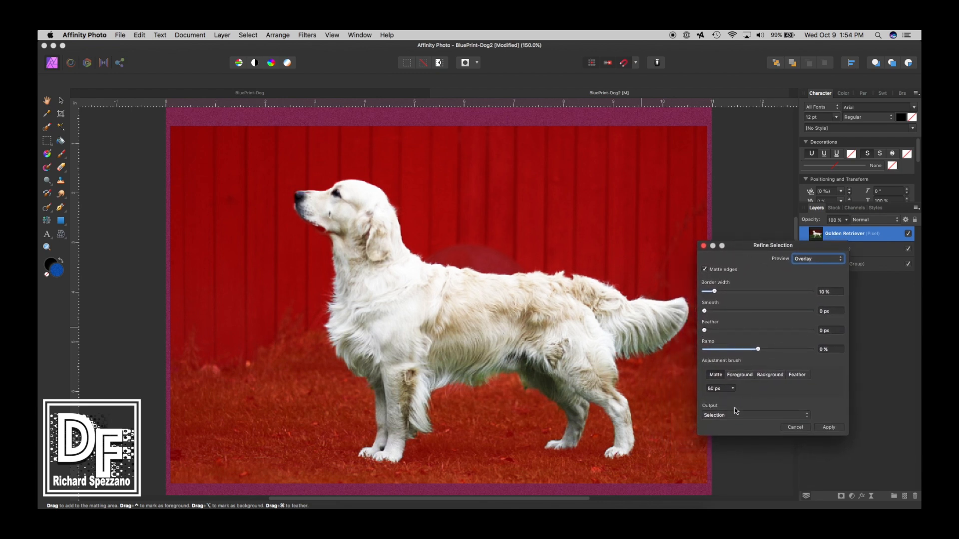
pyautogui.click(755, 415)
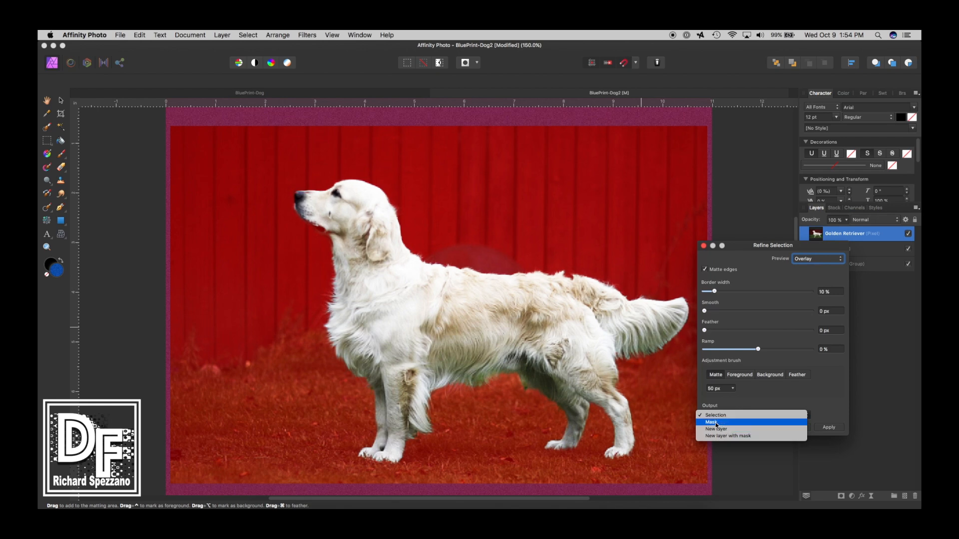
pyautogui.click(714, 423)
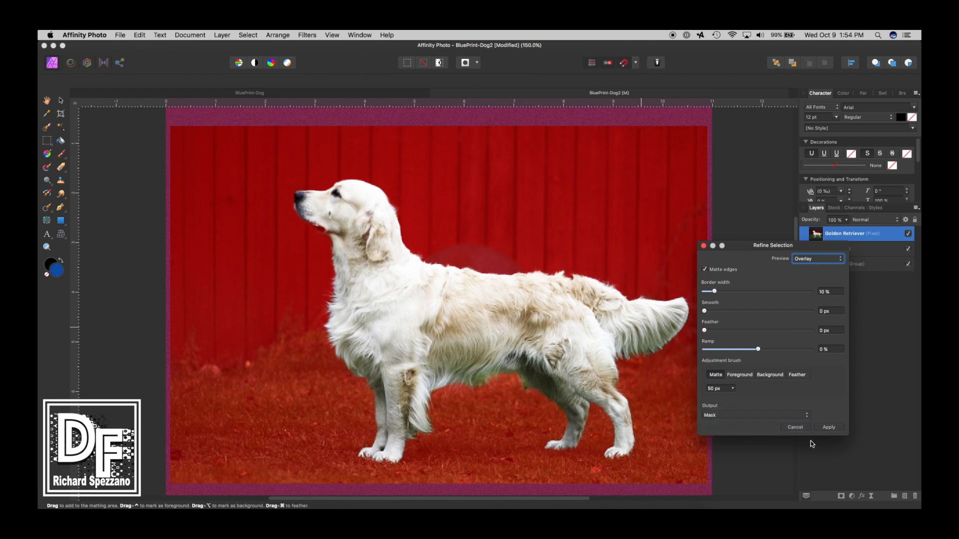
pyautogui.click(828, 427)
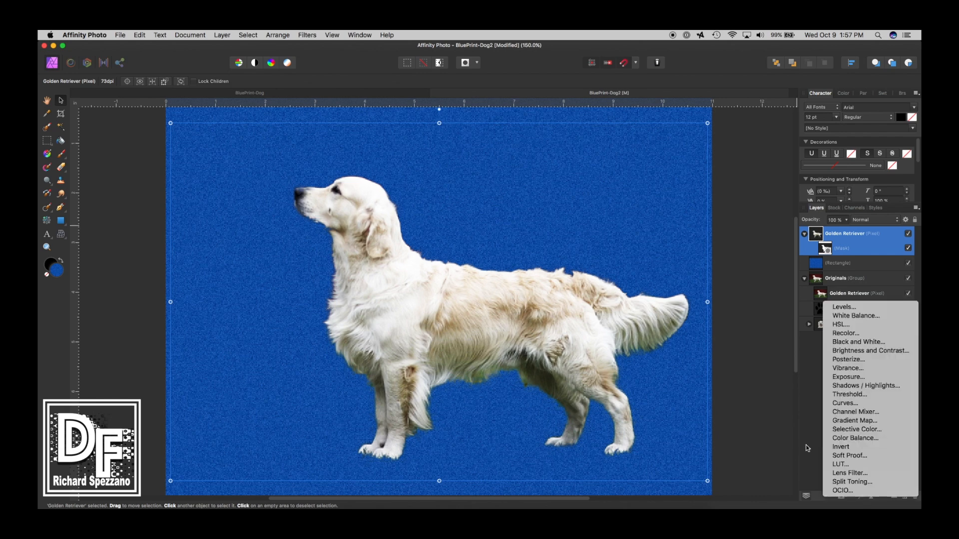
pyautogui.moveTo(848, 367)
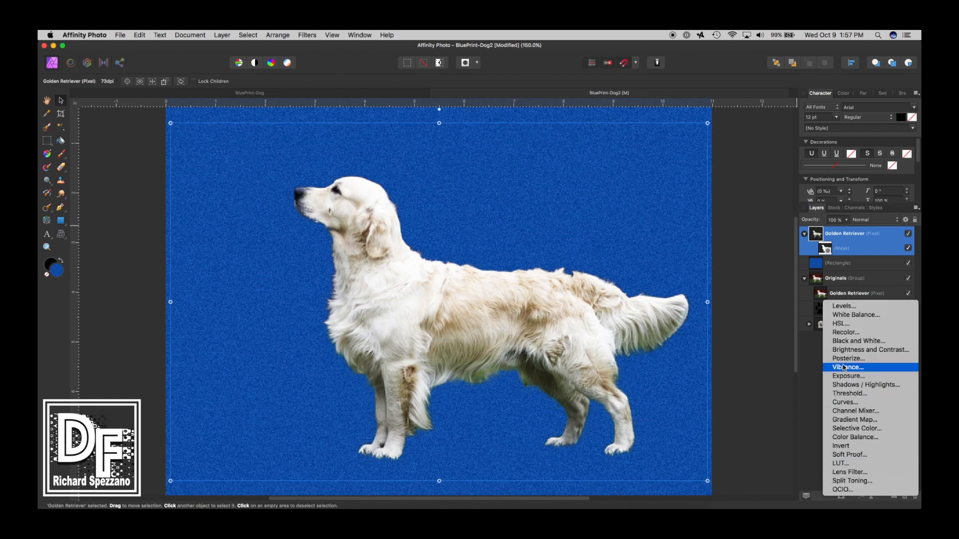
# - Add a Black & White adjustment with Red at 85%, rasterize and trim, then recentre the dog
pyautogui.click(858, 340)
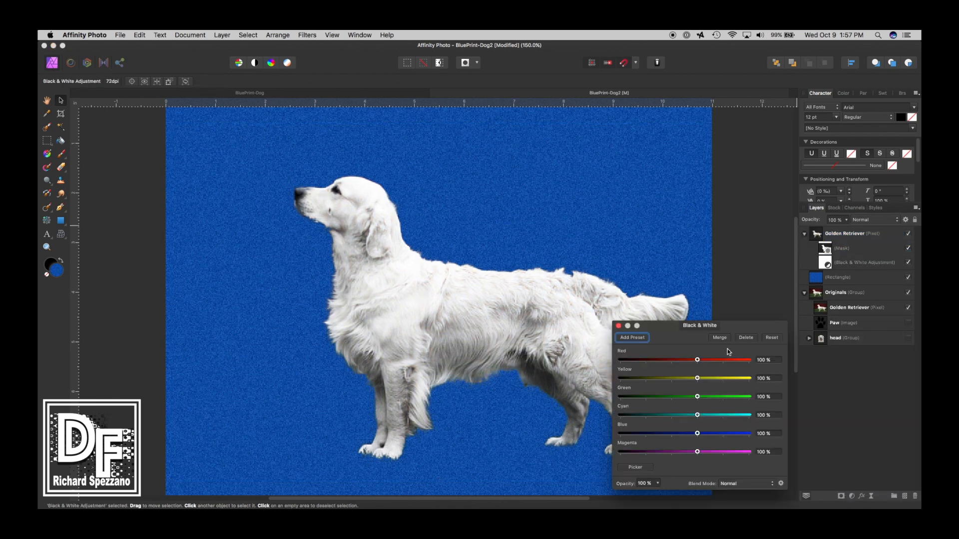
pyautogui.moveTo(696, 360); pyautogui.dragTo(689, 359)
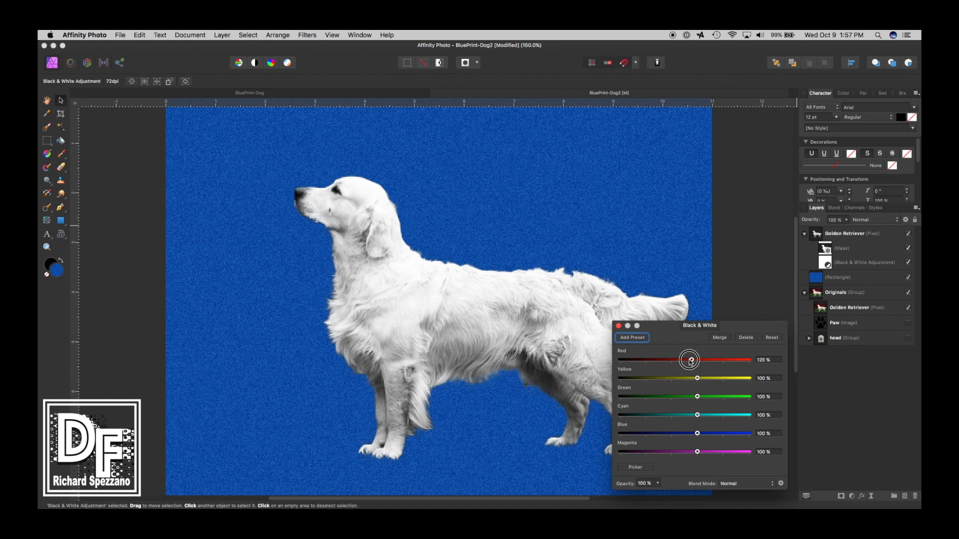
pyautogui.moveTo(690, 359); pyautogui.dragTo(691, 360)
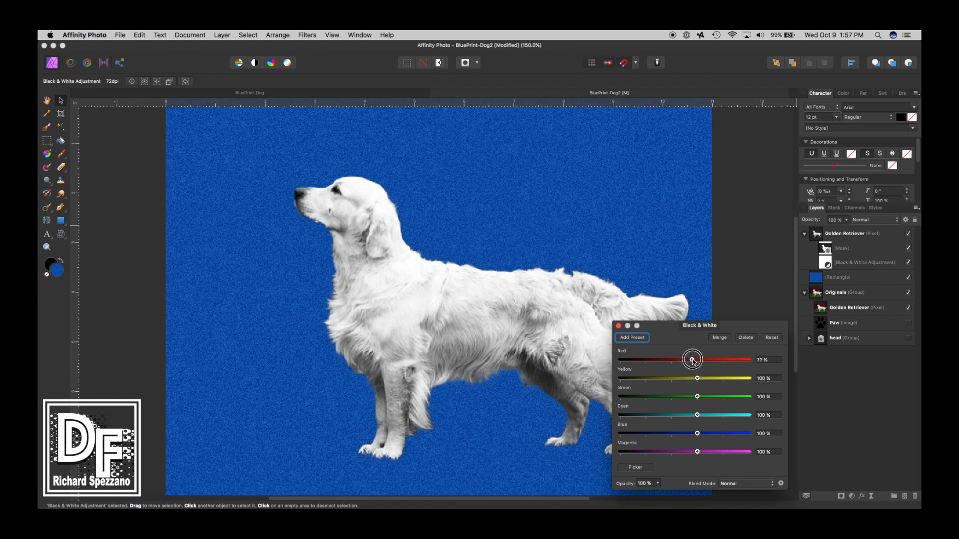
pyautogui.moveTo(691, 359); pyautogui.dragTo(693, 359)
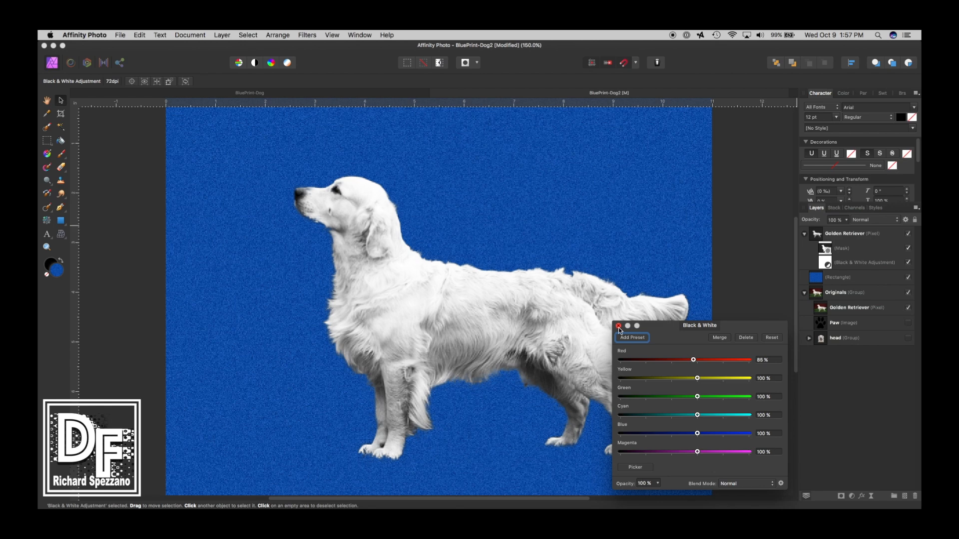
pyautogui.click(619, 325)
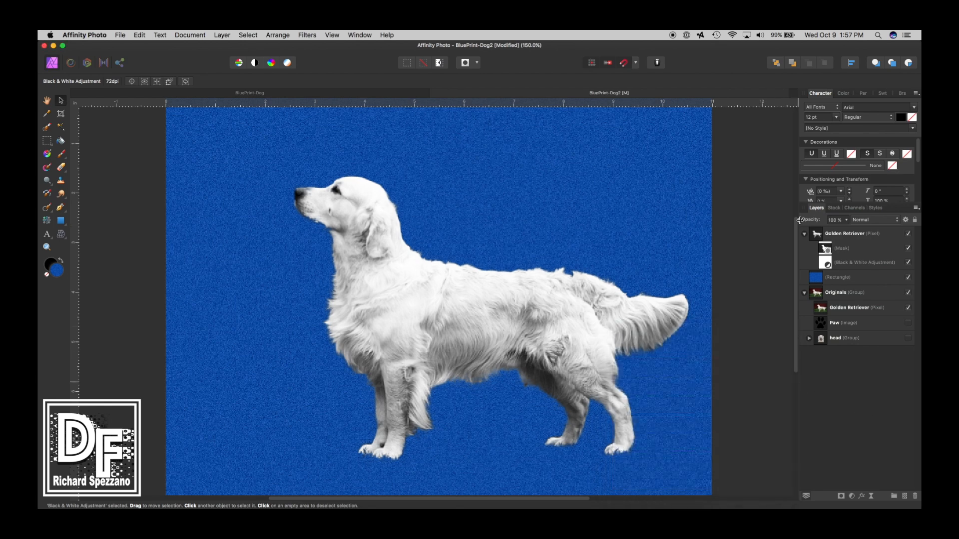
pyautogui.moveTo(741, 240)
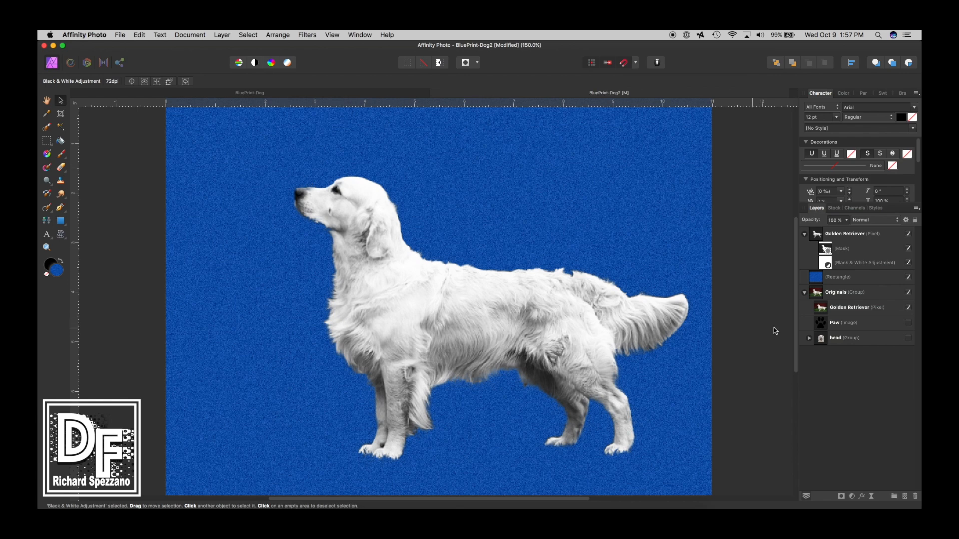
pyautogui.moveTo(576, 300)
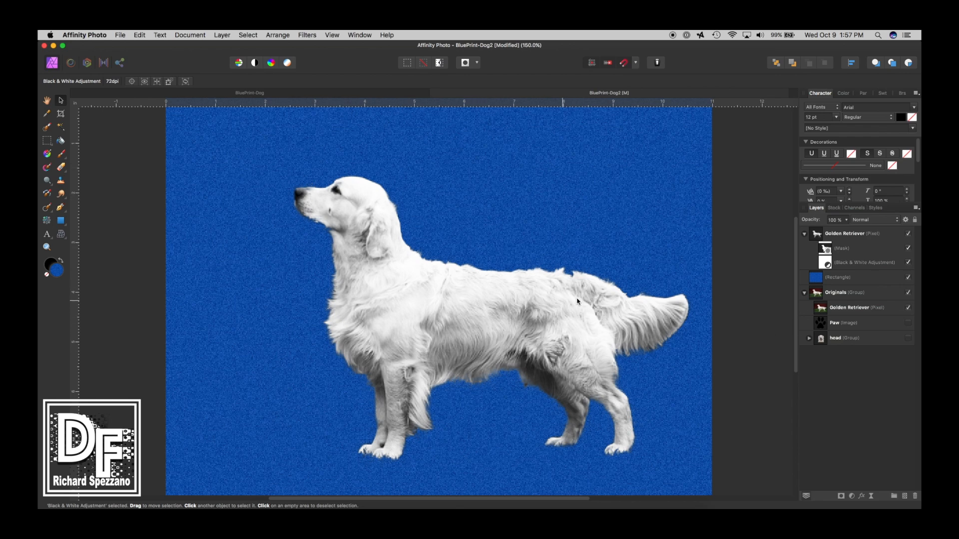
pyautogui.moveTo(849, 264)
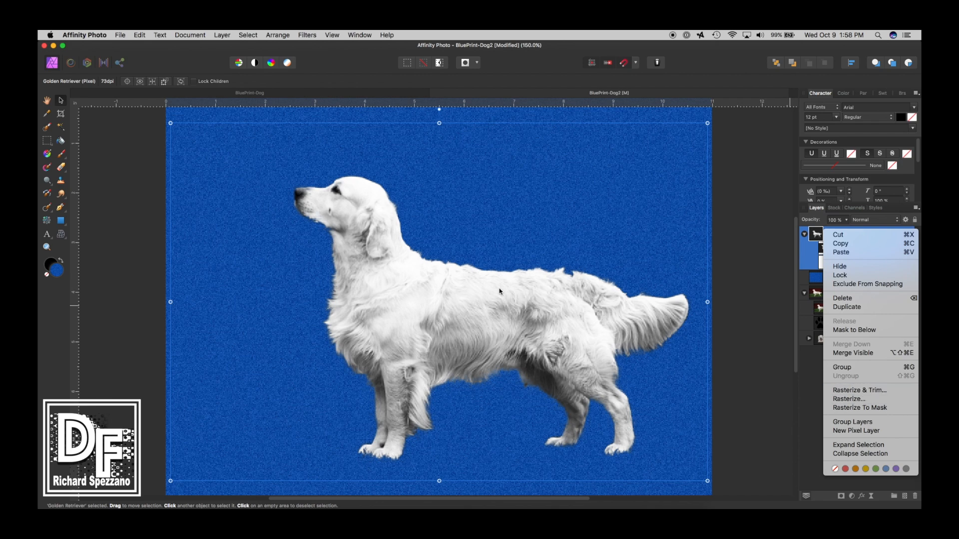
pyautogui.moveTo(675, 431)
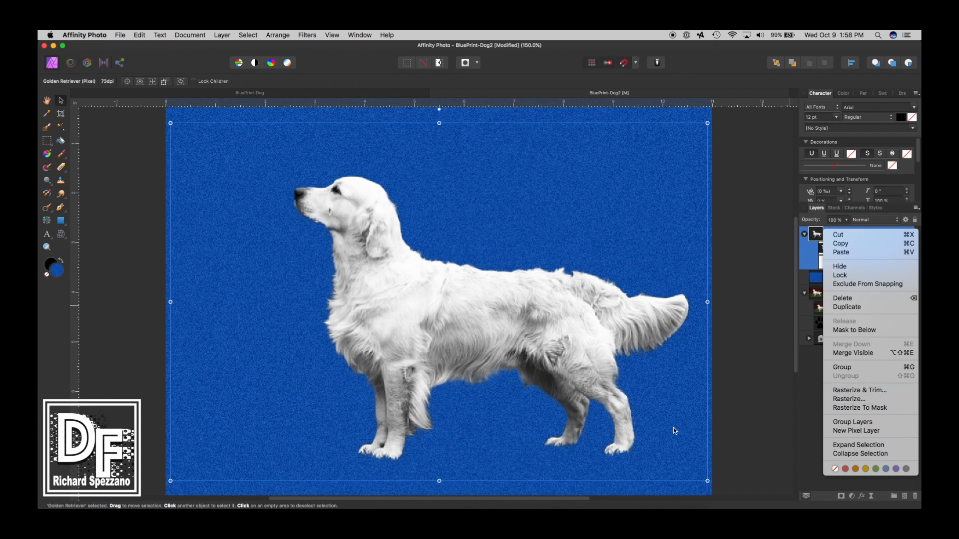
pyautogui.moveTo(859, 390)
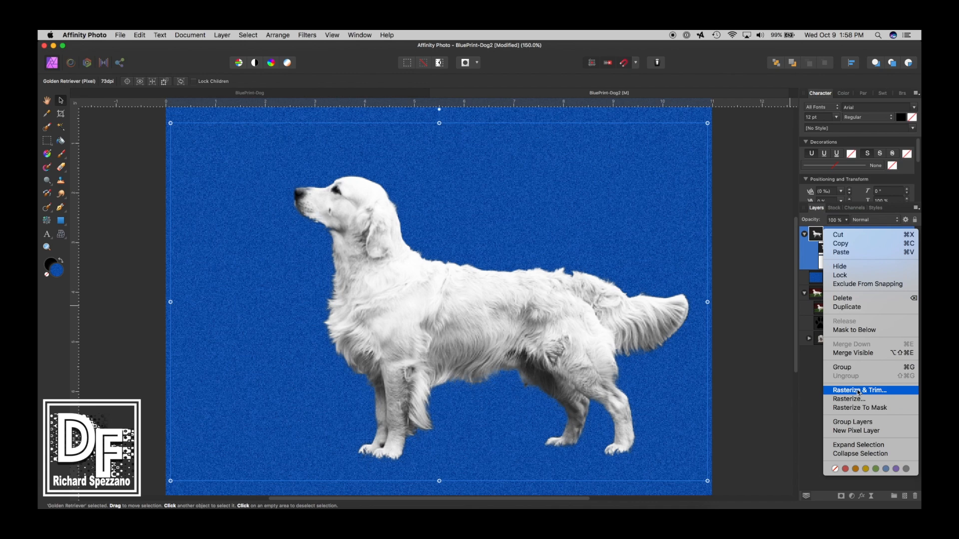
pyautogui.click(859, 391)
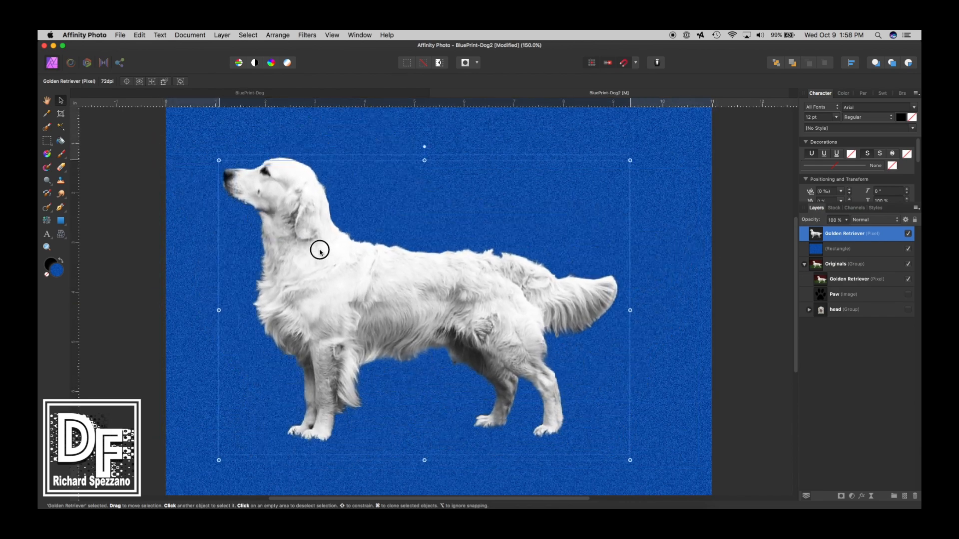
pyautogui.moveTo(319, 251); pyautogui.dragTo(376, 231)
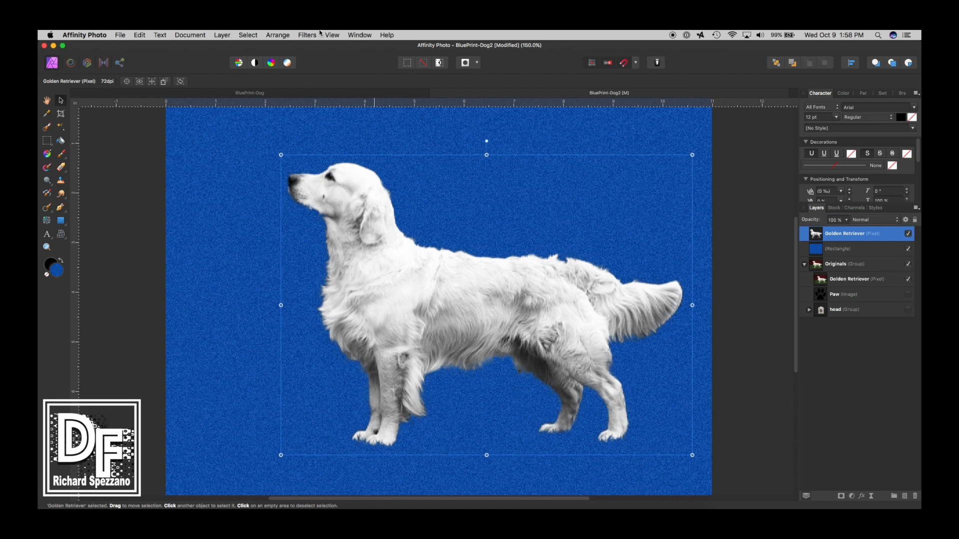
# - Apply Detect Edges to the dog and set its blend mode to Screen
pyautogui.click(307, 35)
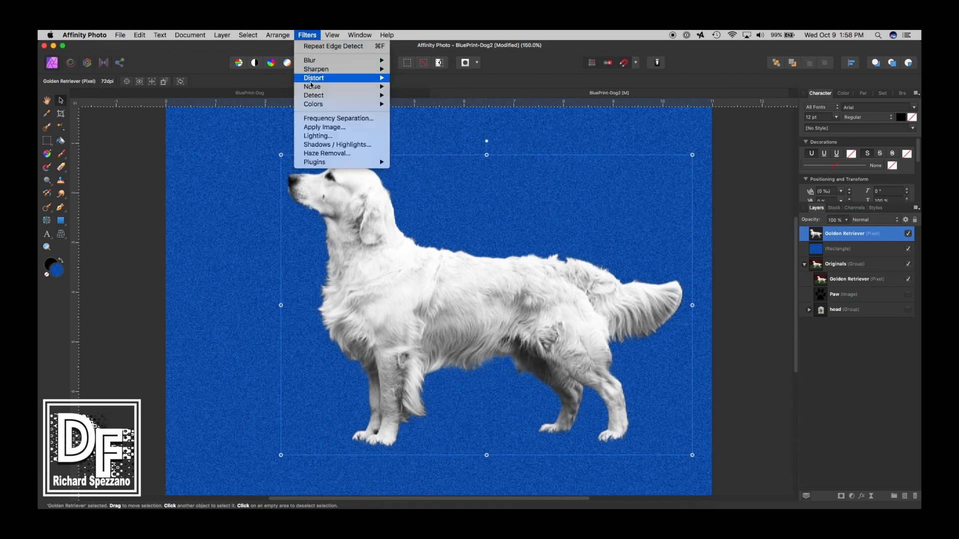
pyautogui.moveTo(314, 95)
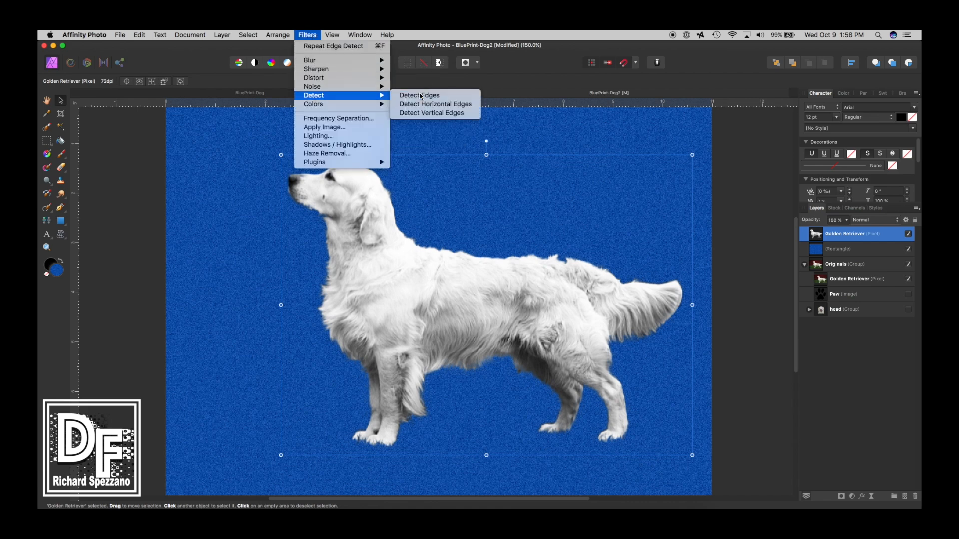
pyautogui.click(418, 96)
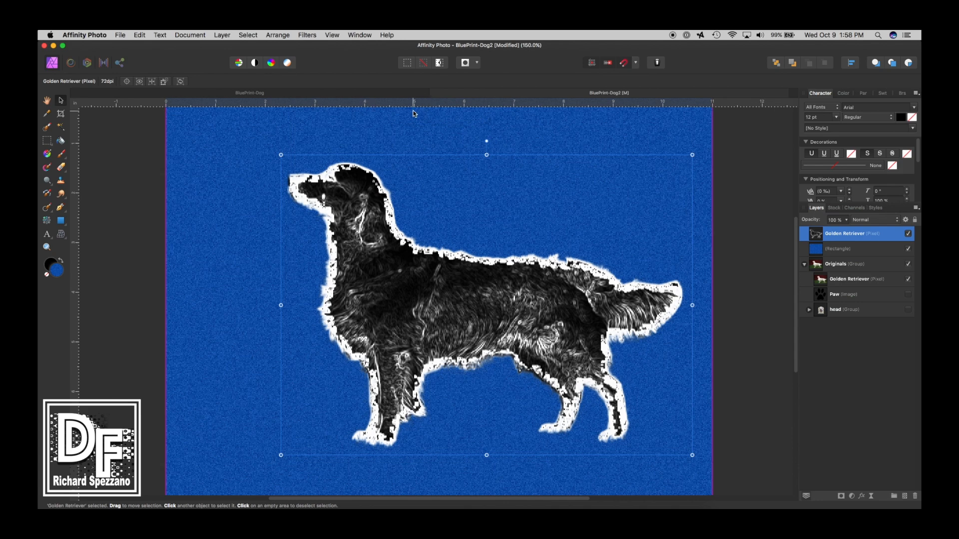
pyautogui.moveTo(413, 116)
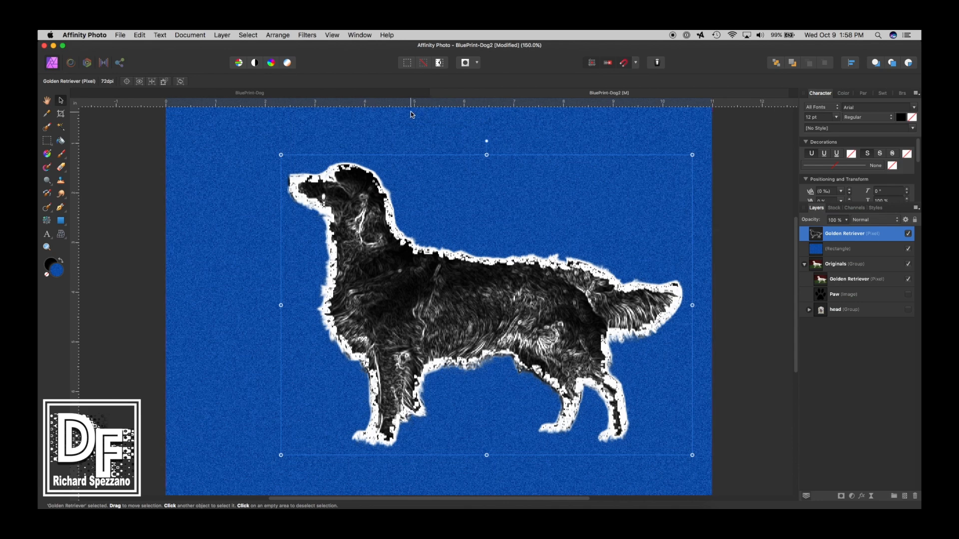
pyautogui.click(869, 220)
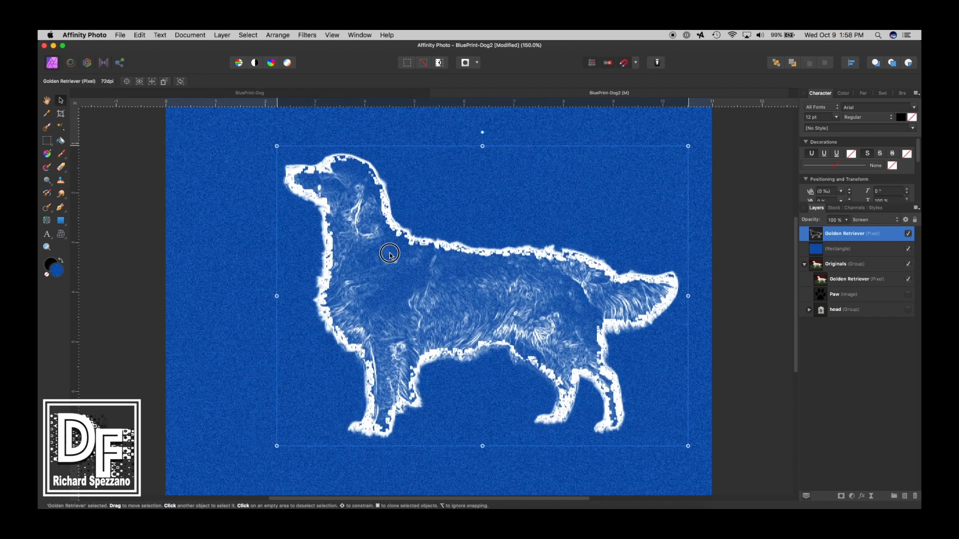
# - Reposition and resize the blueprint dog and set its layer opacity to 80%
pyautogui.moveTo(389, 254); pyautogui.dragTo(355, 327)
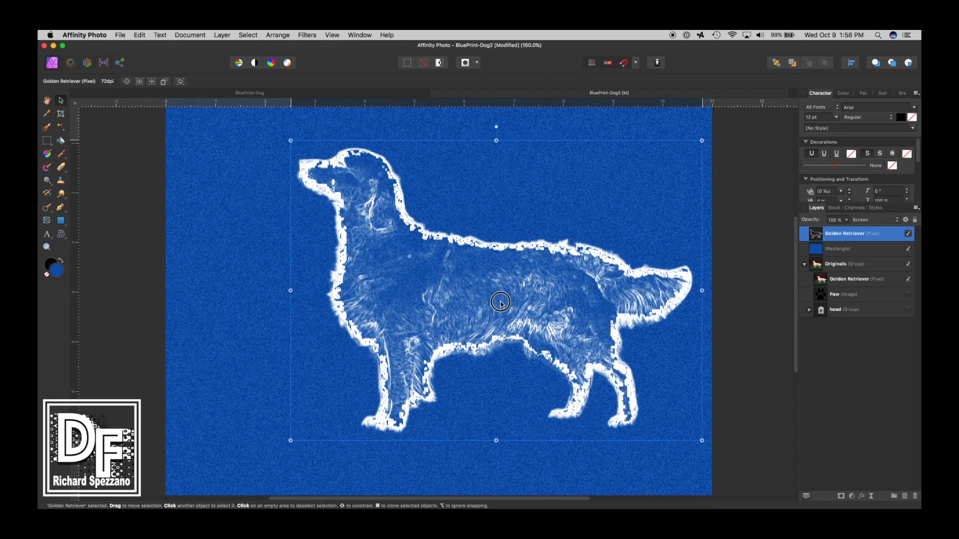
pyautogui.moveTo(500, 304); pyautogui.dragTo(498, 308)
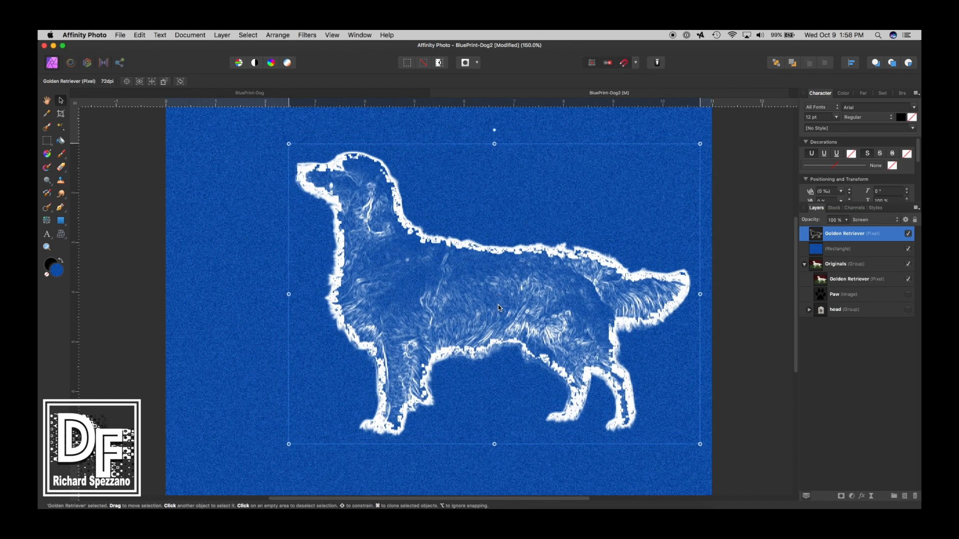
pyautogui.doubleClick(844, 233)
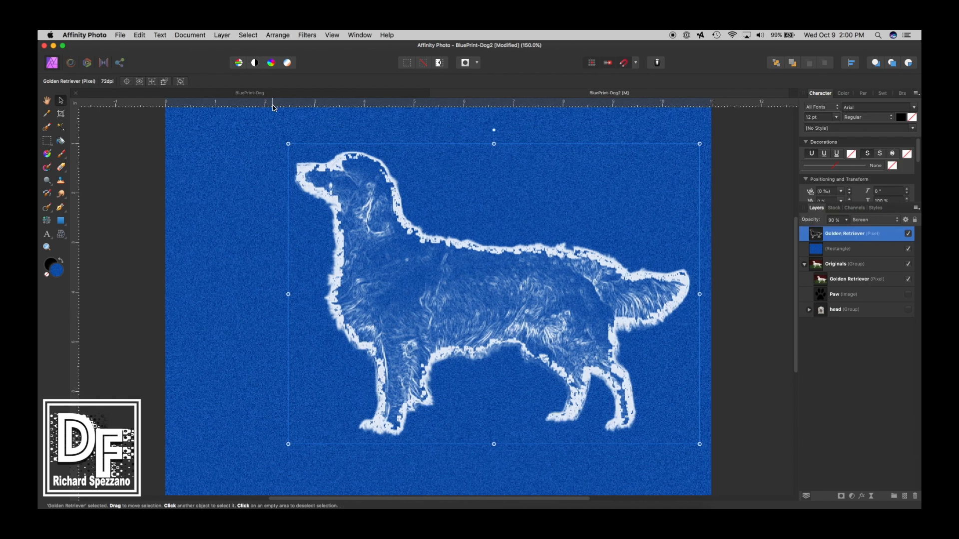
pyautogui.moveTo(288, 144); pyautogui.dragTo(329, 173)
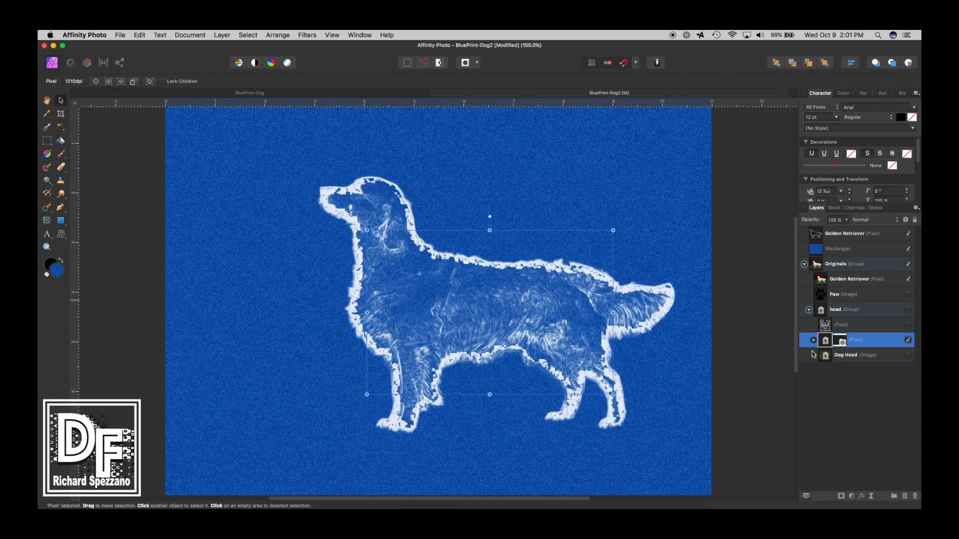
# - Blend the dog head image in Screen mode at 90% opacity and place it upper left
pyautogui.click(846, 354)
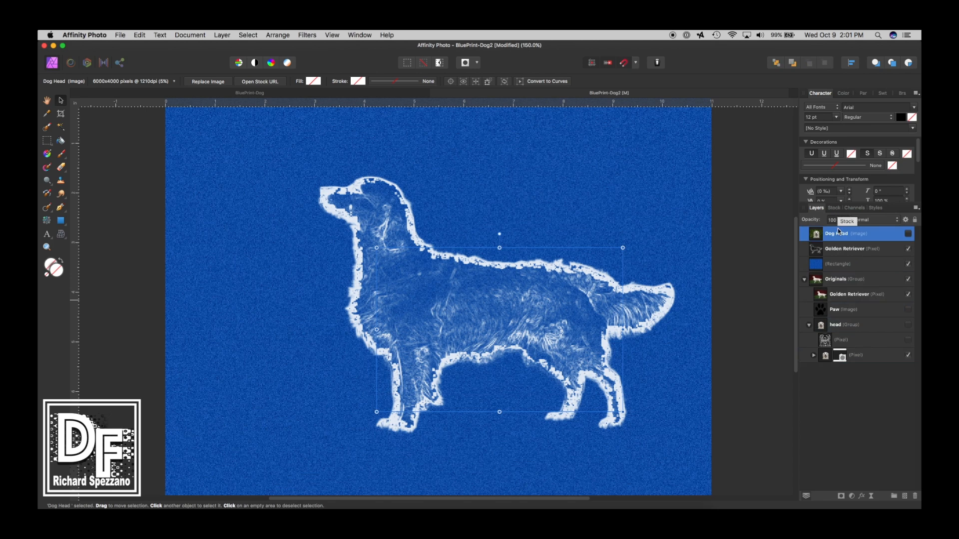
pyautogui.click(908, 234)
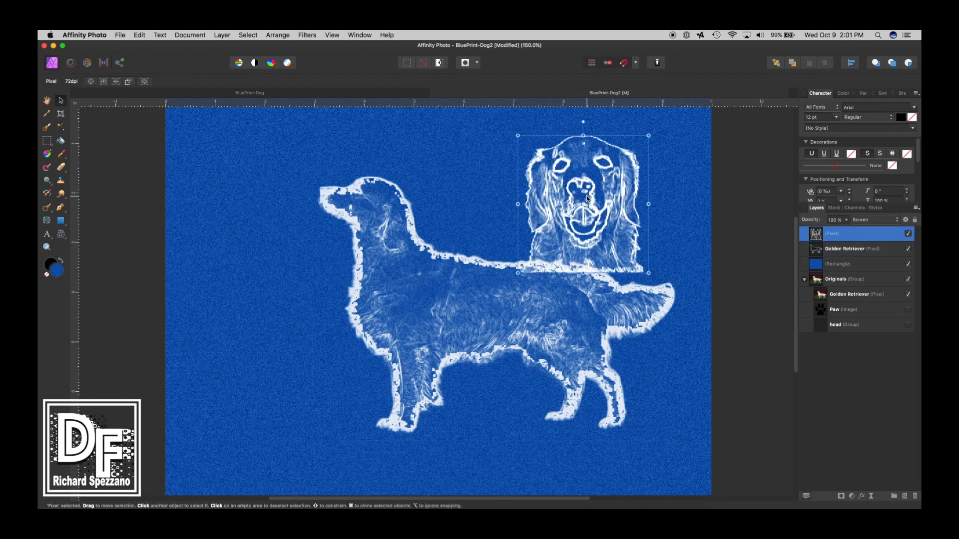
pyautogui.moveTo(582, 202); pyautogui.dragTo(251, 202)
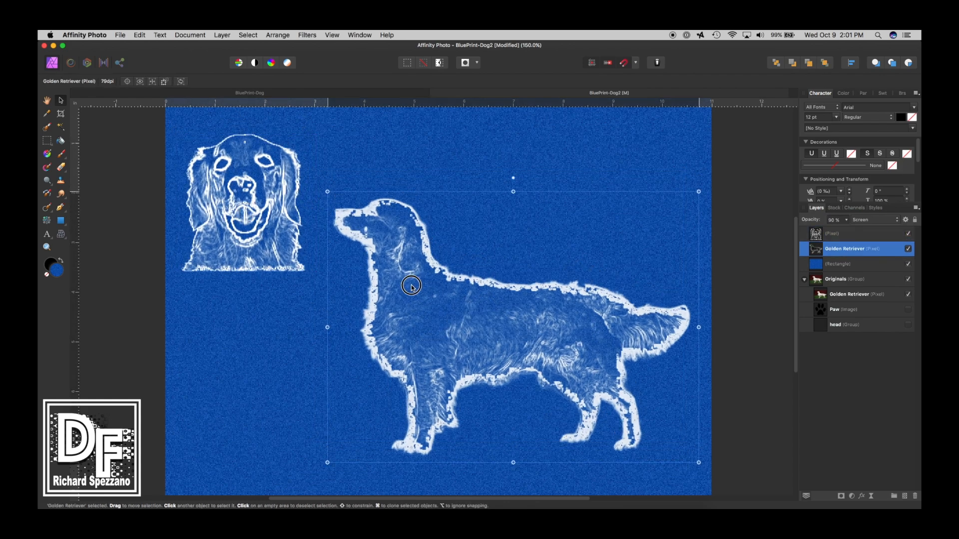
pyautogui.click(850, 264)
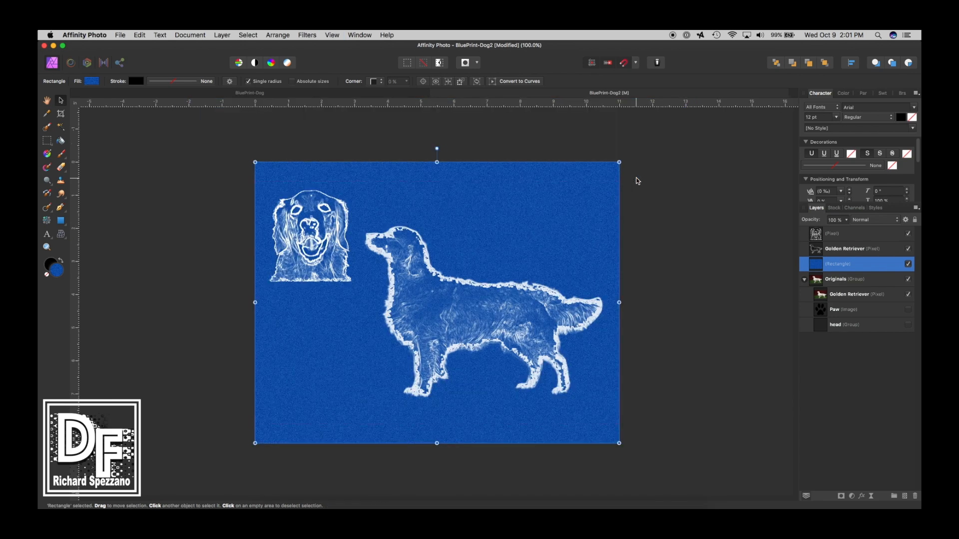
# - Duplicate the background rectangle and shrink it just inside the poster edges
pyautogui.click(221, 34)
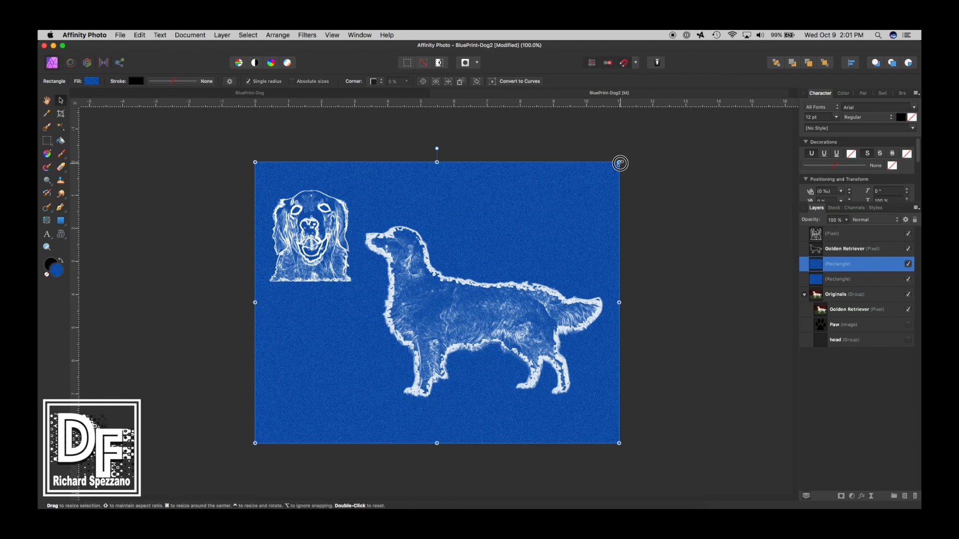
pyautogui.moveTo(619, 163); pyautogui.dragTo(612, 169)
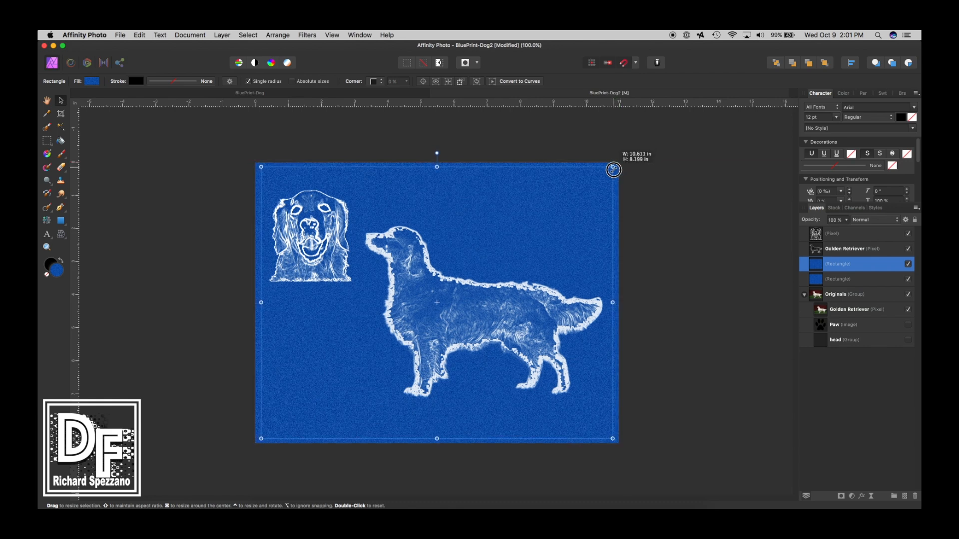
pyautogui.moveTo(613, 169); pyautogui.dragTo(610, 173)
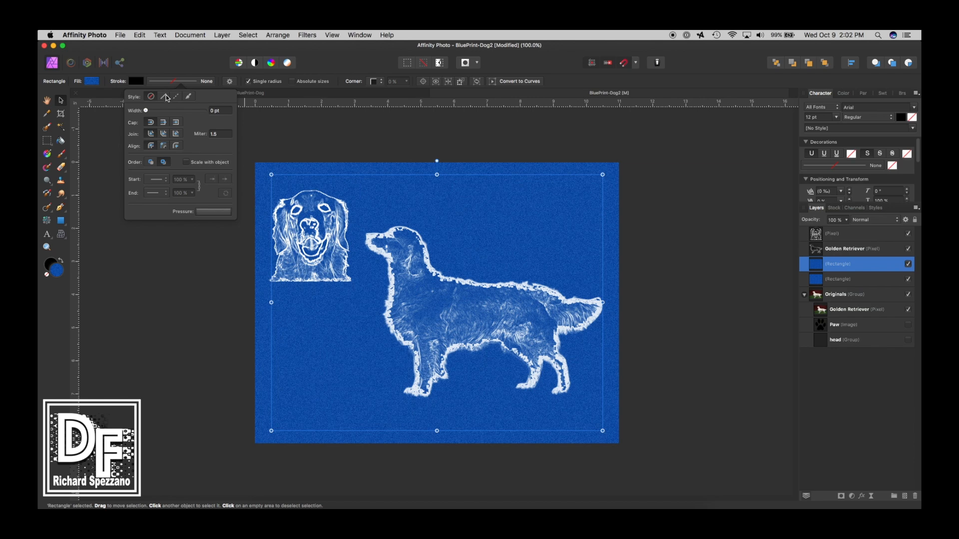
# - Give the inset rectangle a 5 pt white stroke at 56% opacity
pyautogui.moveTo(145, 111); pyautogui.dragTo(169, 111)
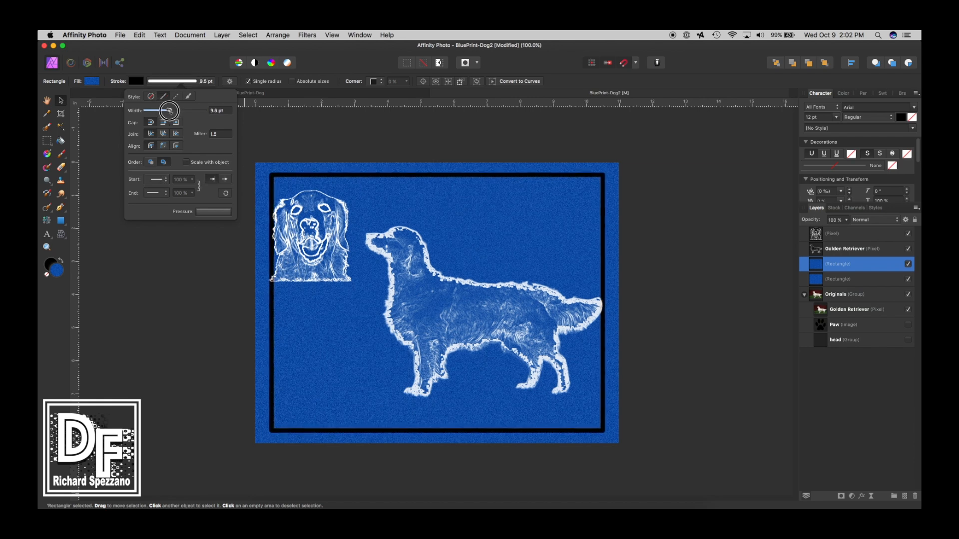
pyautogui.moveTo(170, 111); pyautogui.dragTo(164, 113)
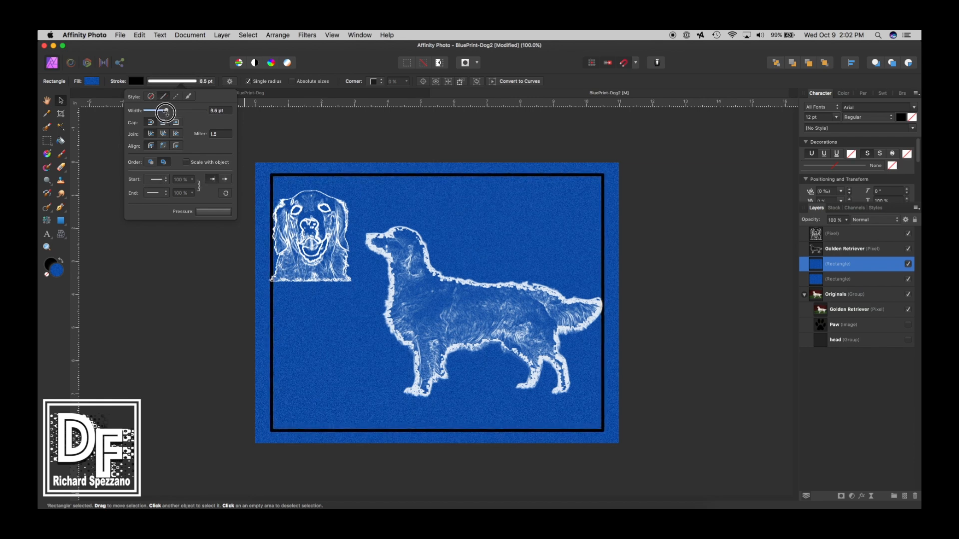
pyautogui.moveTo(151, 111); pyautogui.dragTo(147, 111)
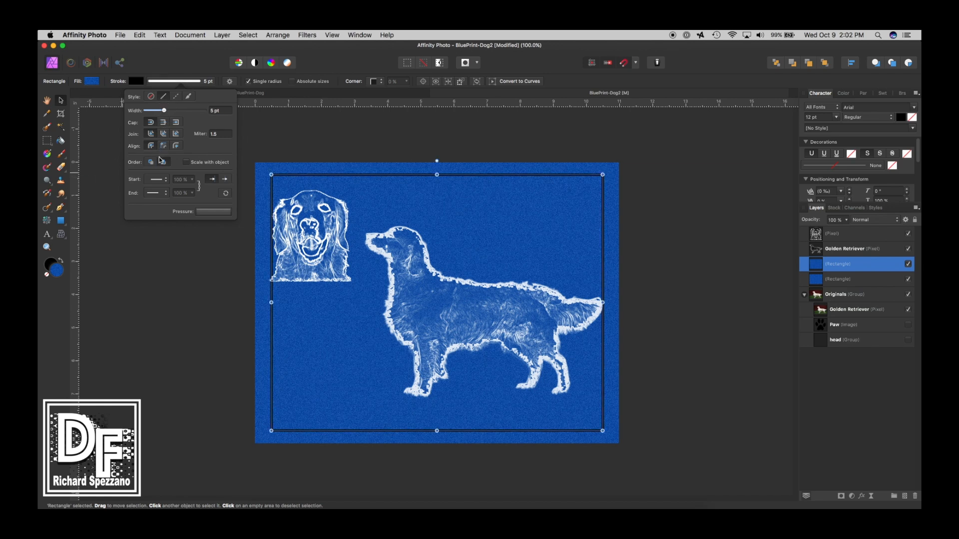
pyautogui.click(129, 81)
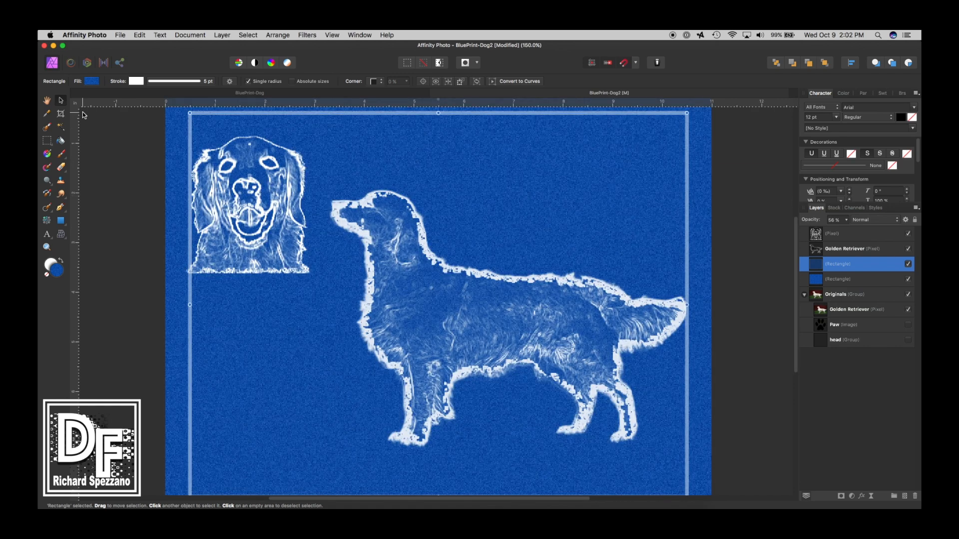
pyautogui.moveTo(248, 211)
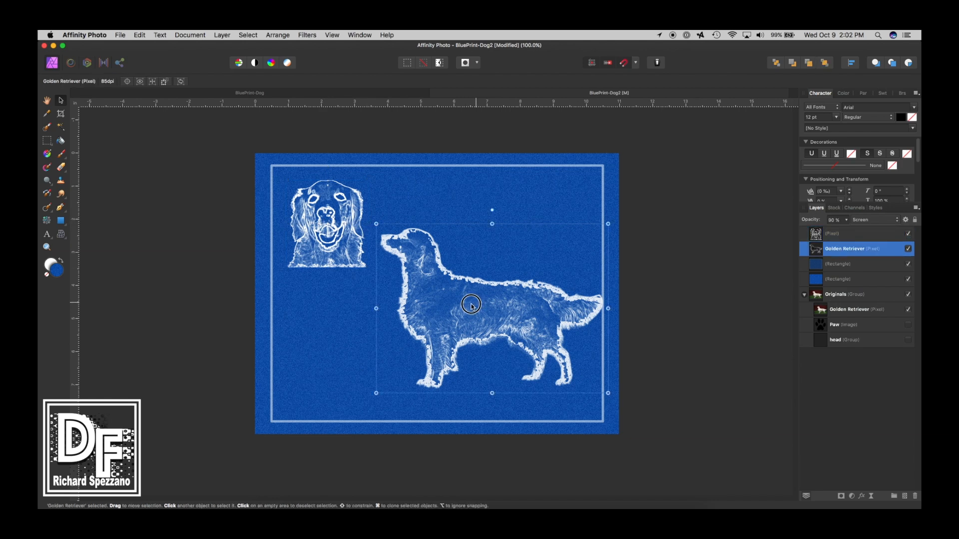
# - Move the standing Golden Retriever inside the border and shrink the head portrait slightly
pyautogui.moveTo(376, 223); pyautogui.dragTo(375, 233)
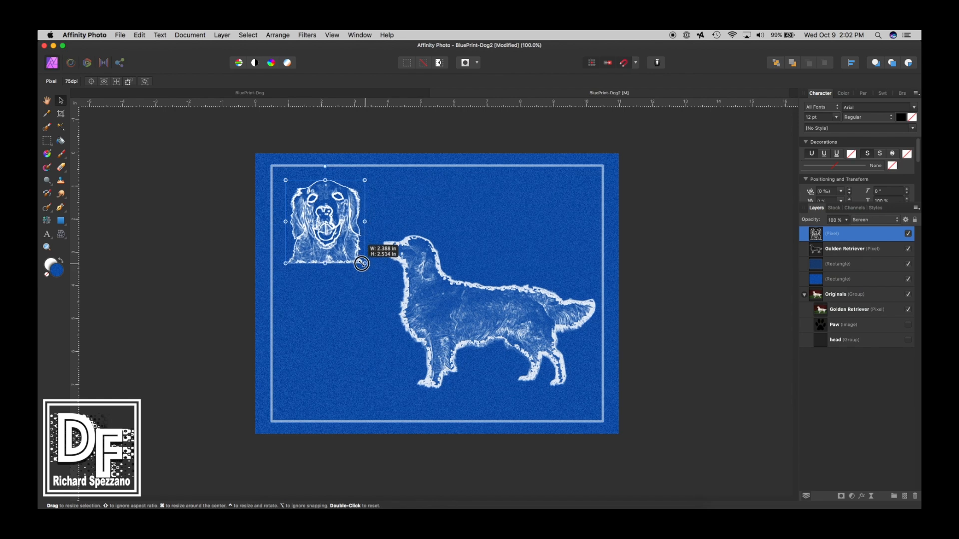
pyautogui.moveTo(360, 263); pyautogui.dragTo(326, 218)
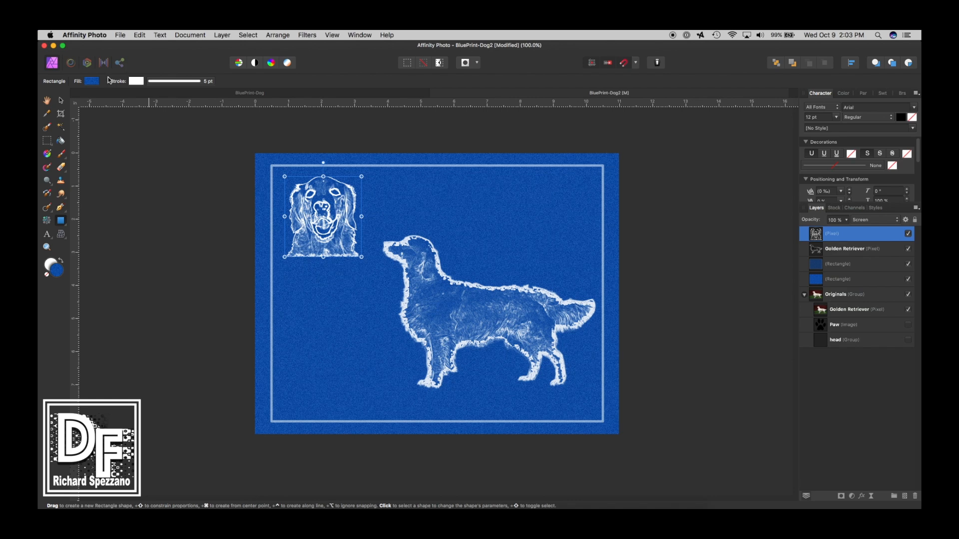
# - Draw a no-fill, white-outlined box enclosing the head portrait
pyautogui.click(92, 81)
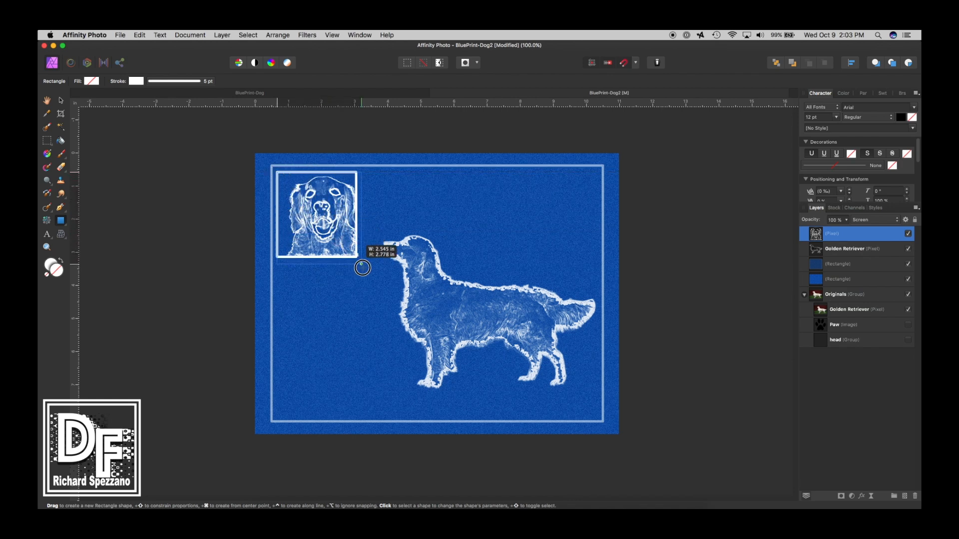
pyautogui.moveTo(362, 268); pyautogui.dragTo(370, 259)
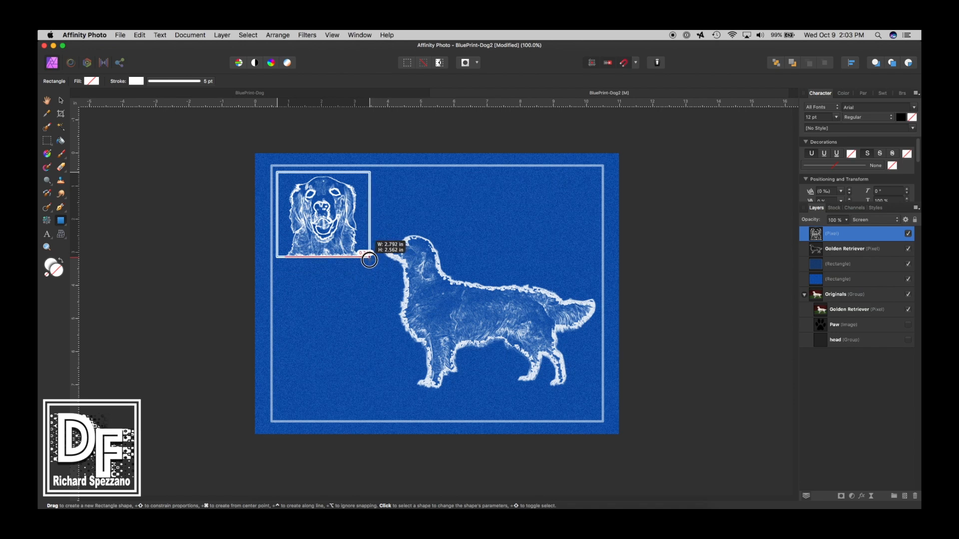
pyautogui.moveTo(278, 175); pyautogui.dragTo(370, 259)
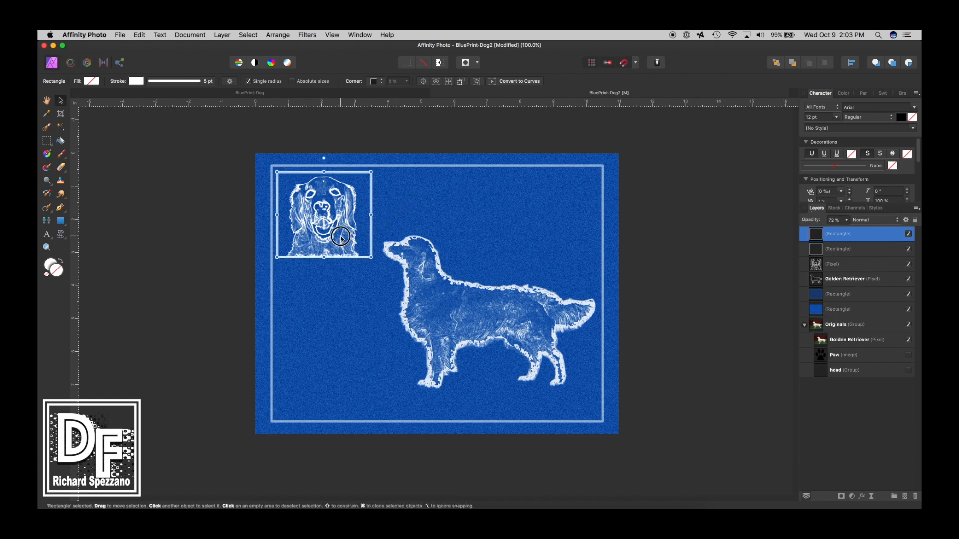
# - Add box copies: a tall panel below the head and a wide bar toward the right border
pyautogui.moveTo(341, 236); pyautogui.dragTo(324, 329)
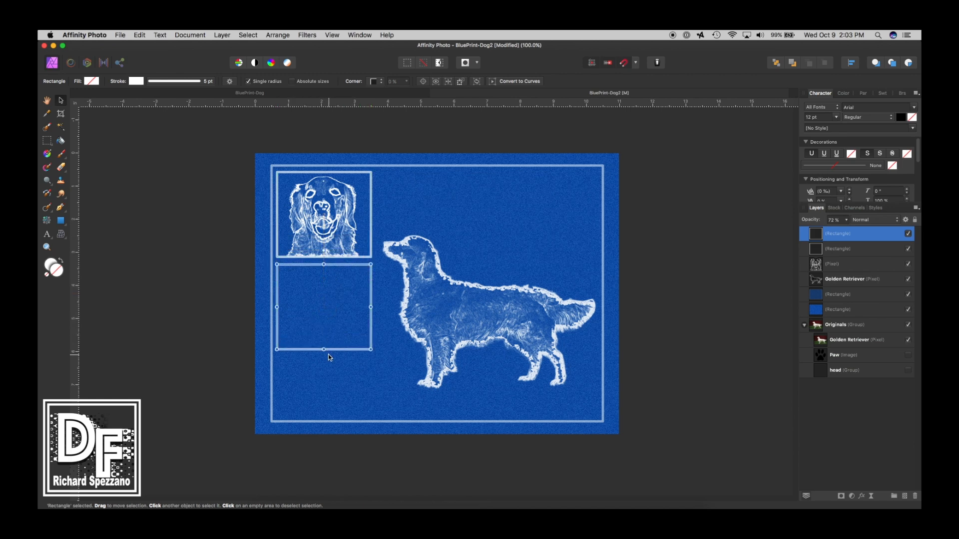
pyautogui.moveTo(323, 349); pyautogui.dragTo(320, 417)
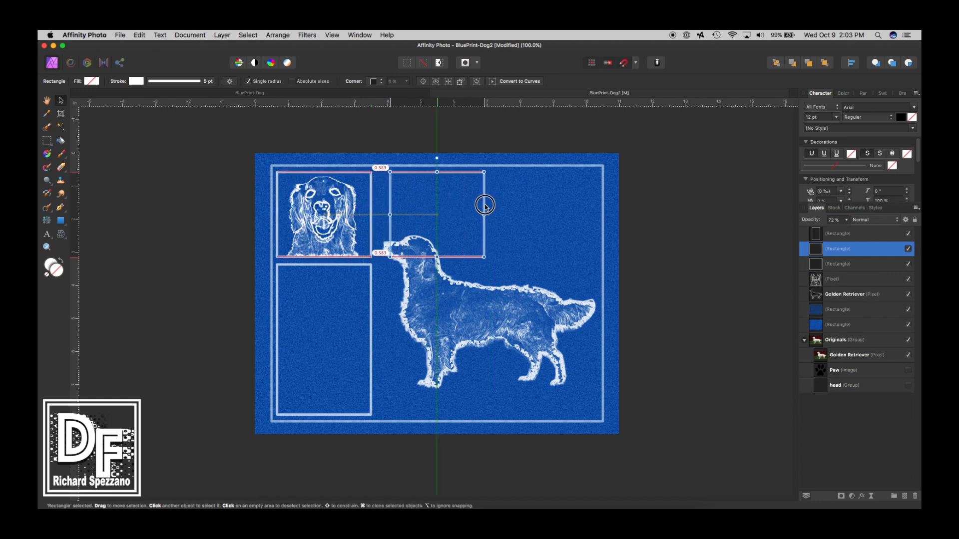
pyautogui.moveTo(483, 204); pyautogui.dragTo(581, 212)
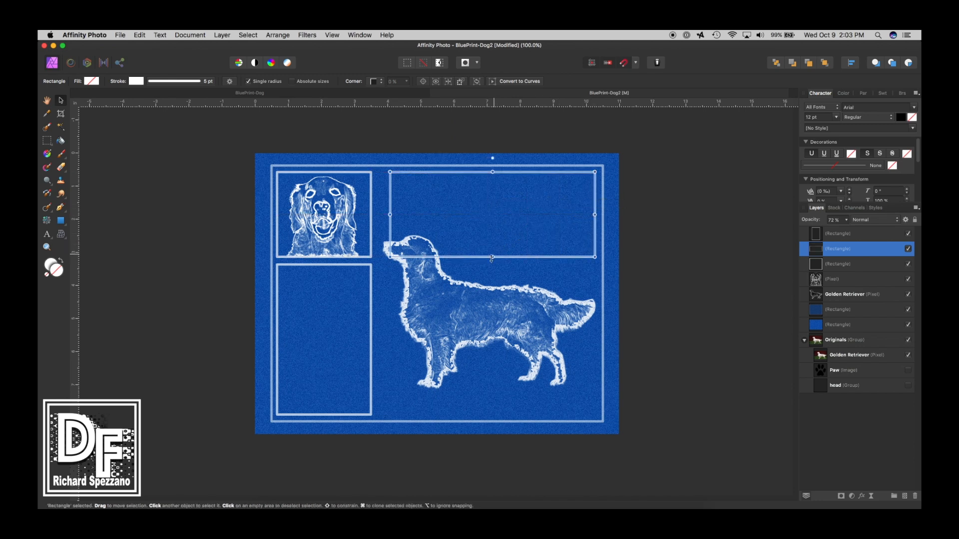
pyautogui.moveTo(492, 257); pyautogui.dragTo(491, 218)
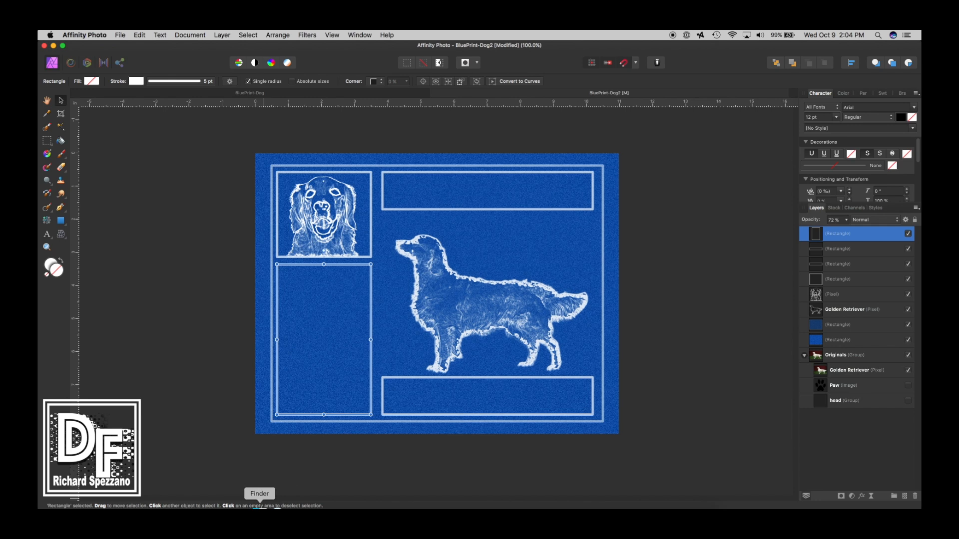
pyautogui.click(120, 35)
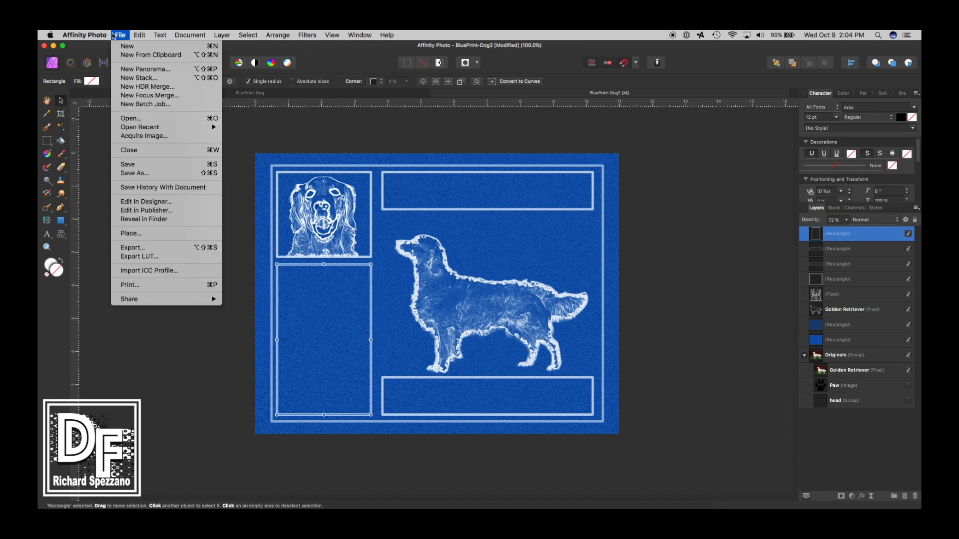
pyautogui.moveTo(127, 46)
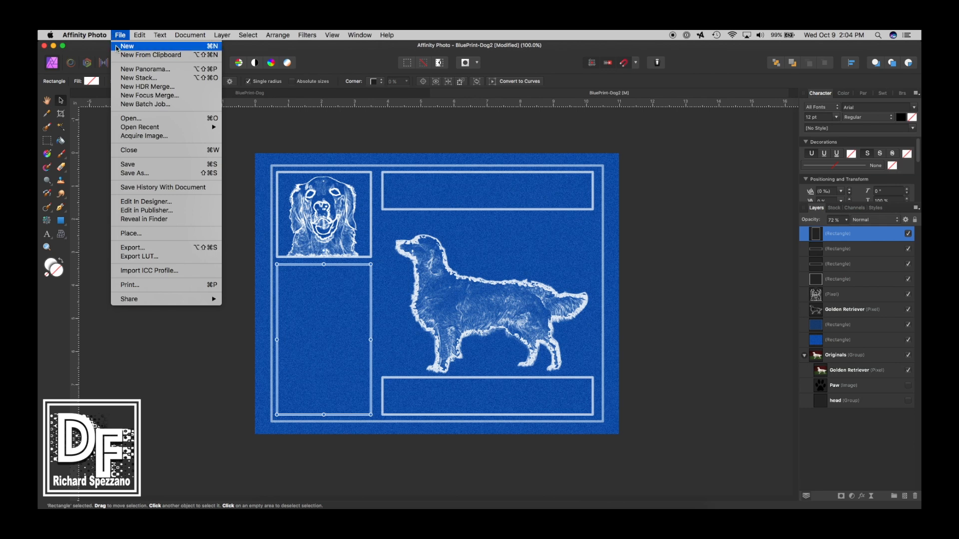
pyautogui.moveTo(140, 126)
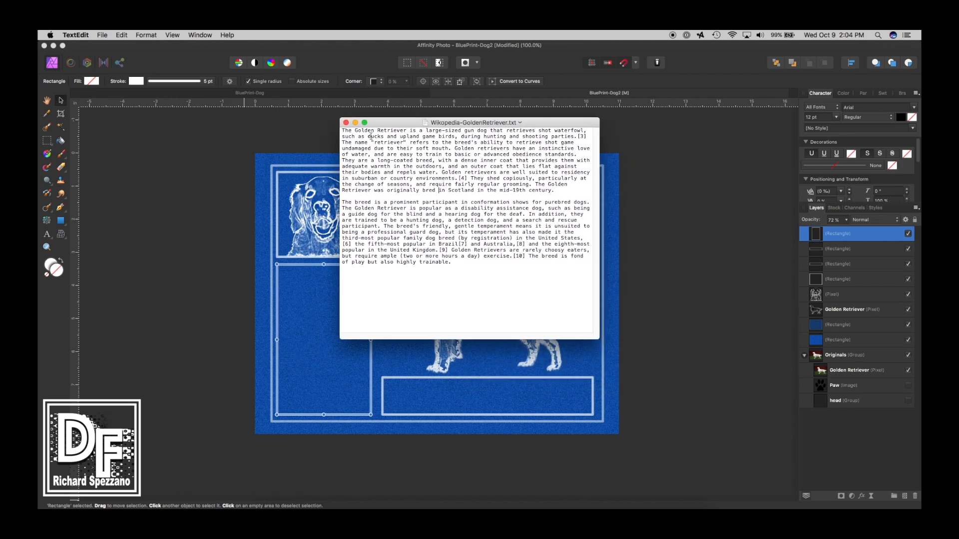
# - Select and copy the first paragraph of Wikipedia-GoldenRetriever.txt in TextEdit
pyautogui.moveTo(343, 131); pyautogui.dragTo(362, 150)
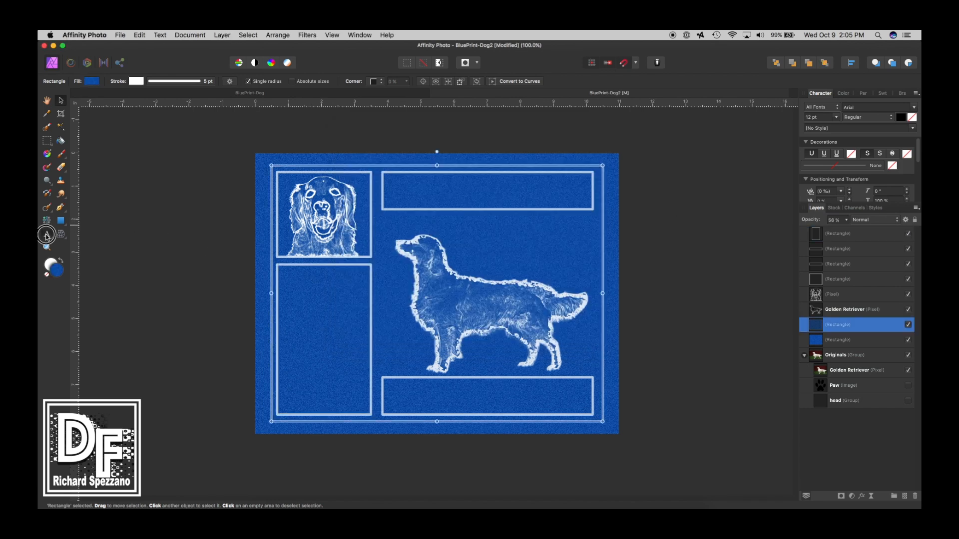
# - Paste the Golden Retriever paragraph as white frame text in the tall panel; shrink the portrait
pyautogui.click(47, 235)
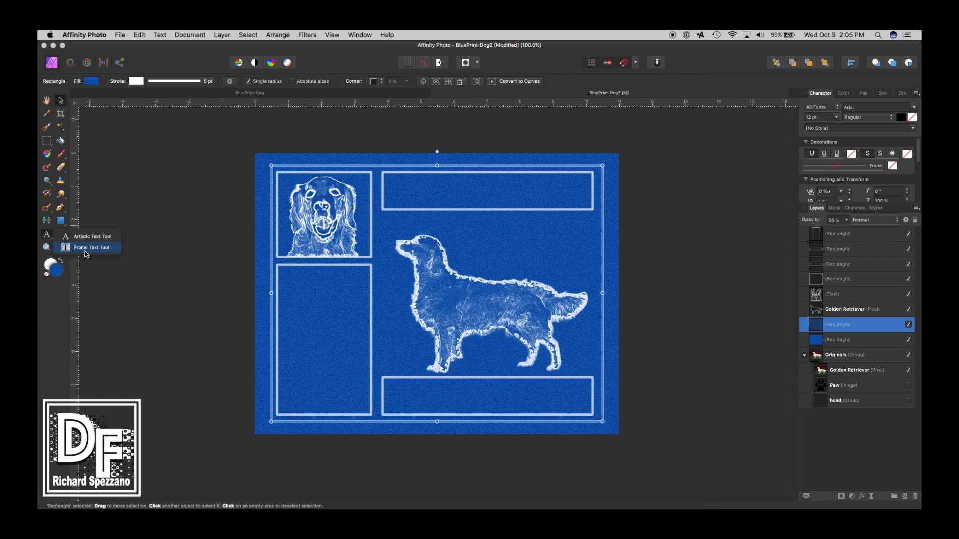
pyautogui.click(92, 247)
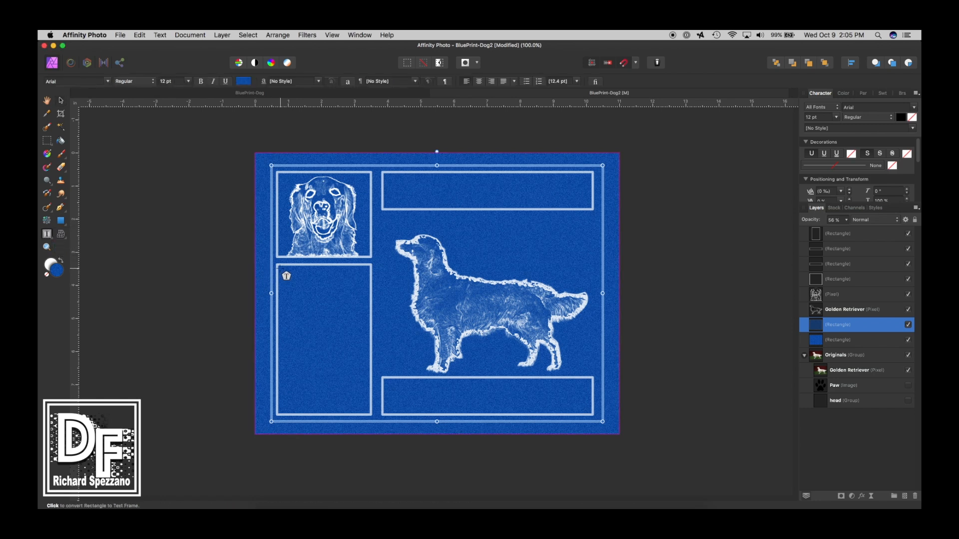
pyautogui.moveTo(280, 264); pyautogui.dragTo(370, 416)
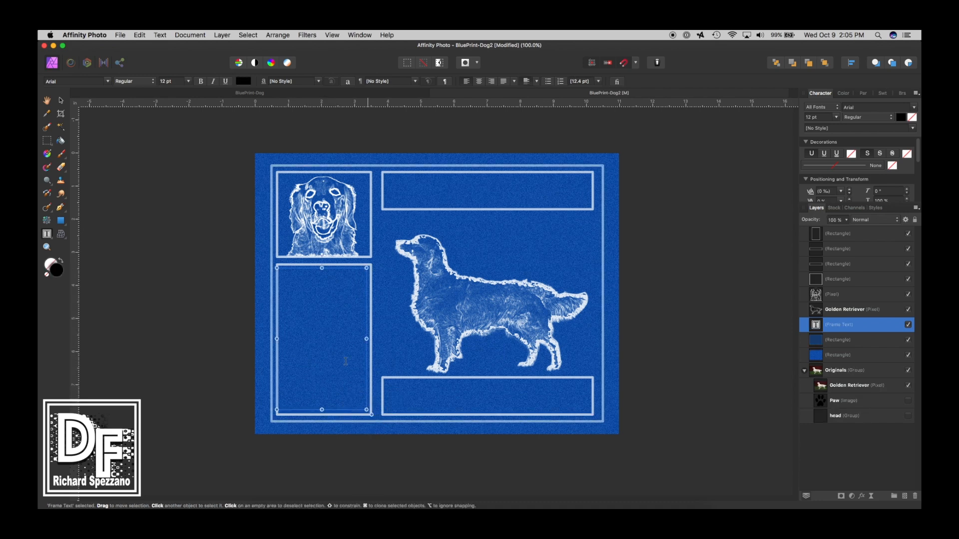
pyautogui.click(139, 34)
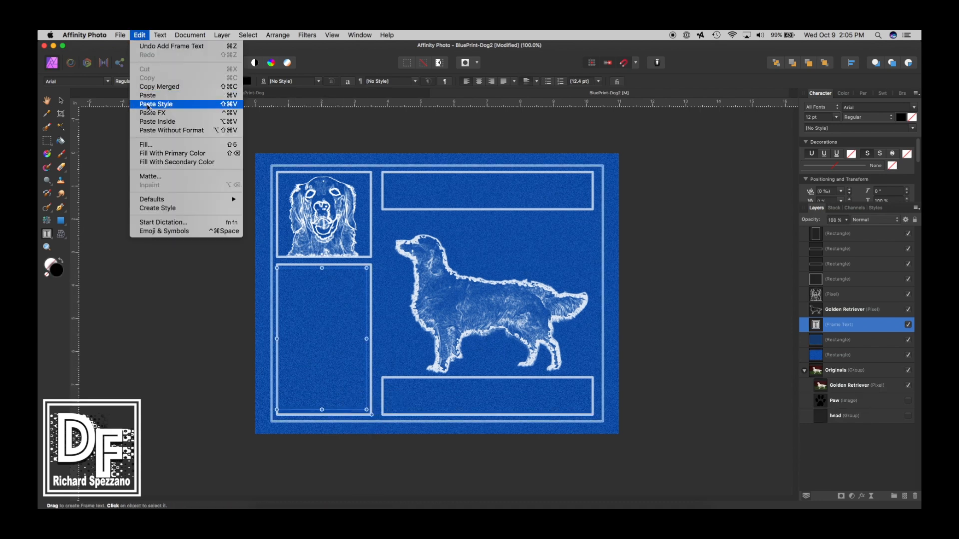
pyautogui.click(147, 94)
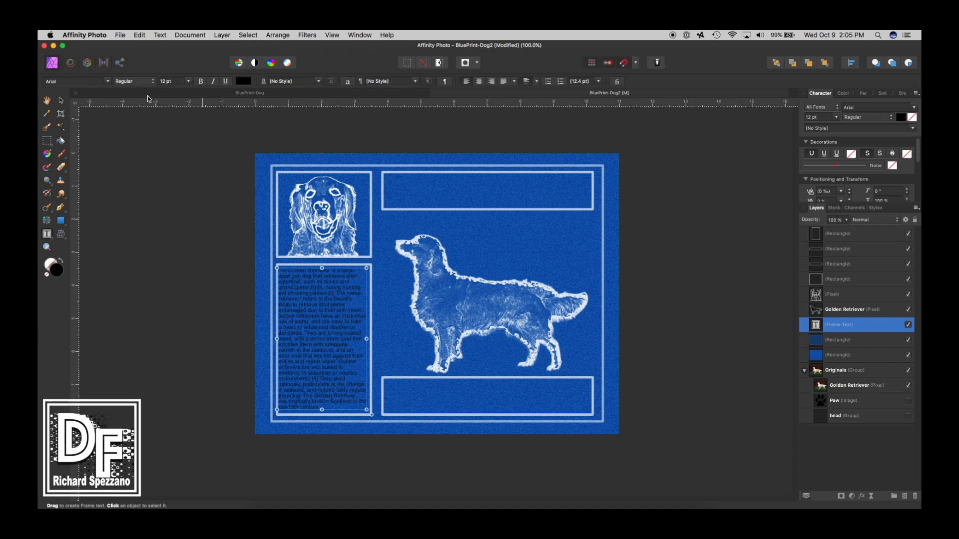
pyautogui.moveTo(197, 99)
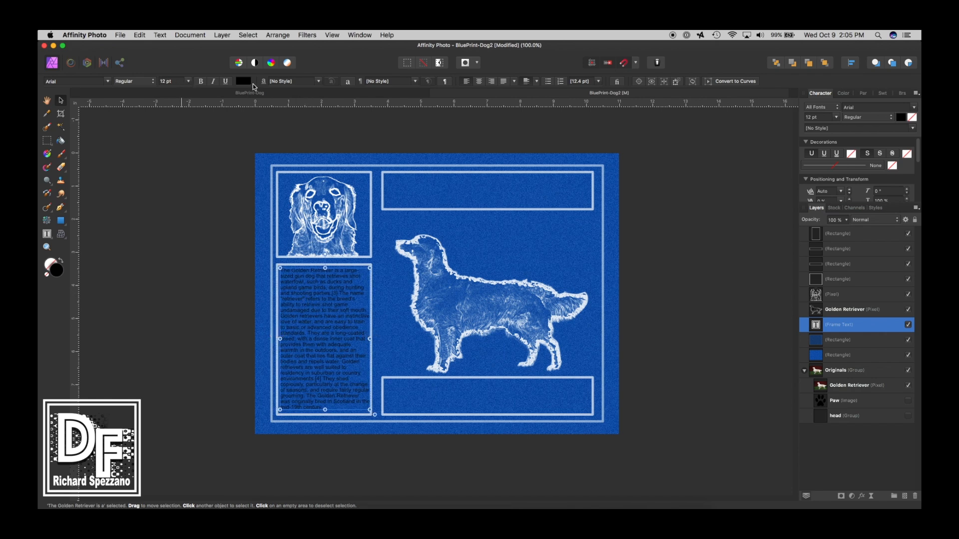
pyautogui.click(242, 81)
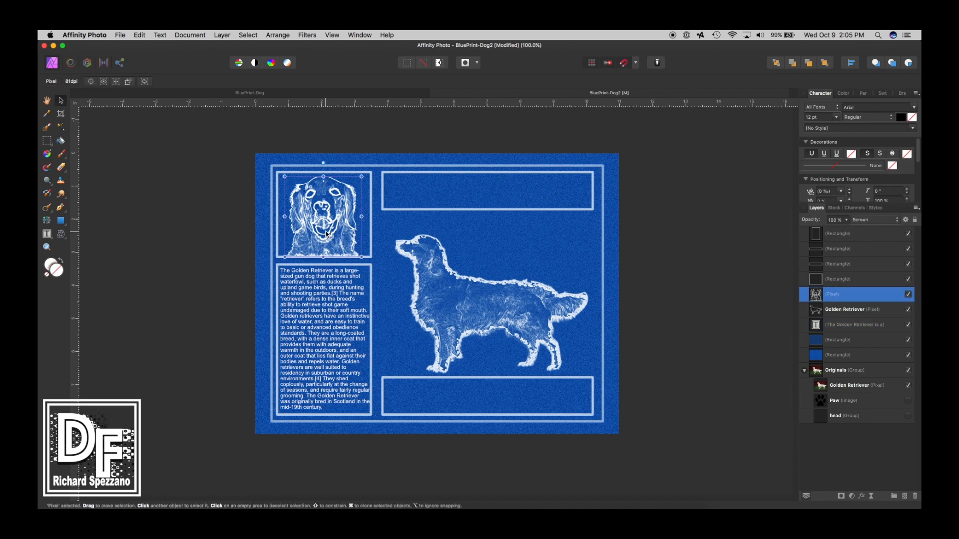
pyautogui.moveTo(361, 248); pyautogui.dragTo(350, 240)
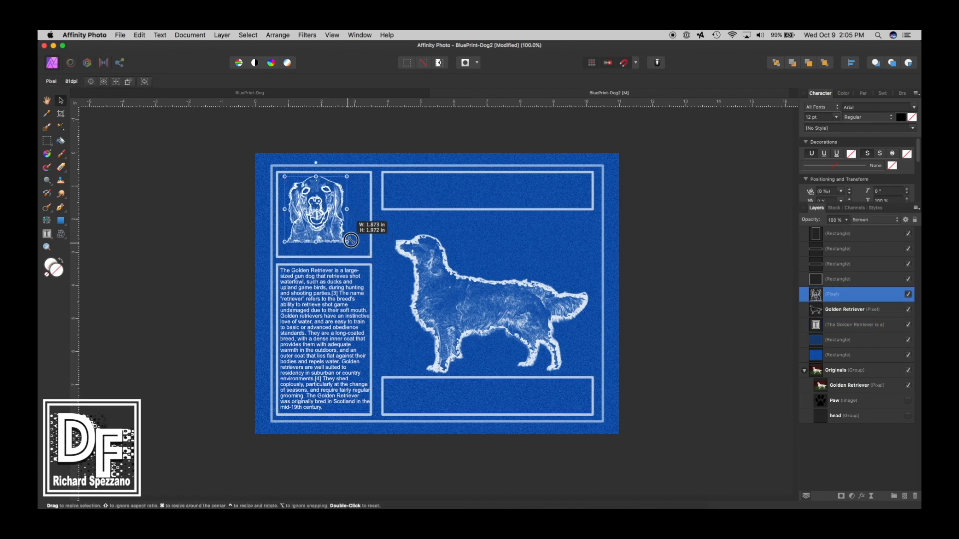
# - Shrink the head portrait and its frame, and stretch the text panel up beneath it
pyautogui.moveTo(351, 240); pyautogui.dragTo(316, 214)
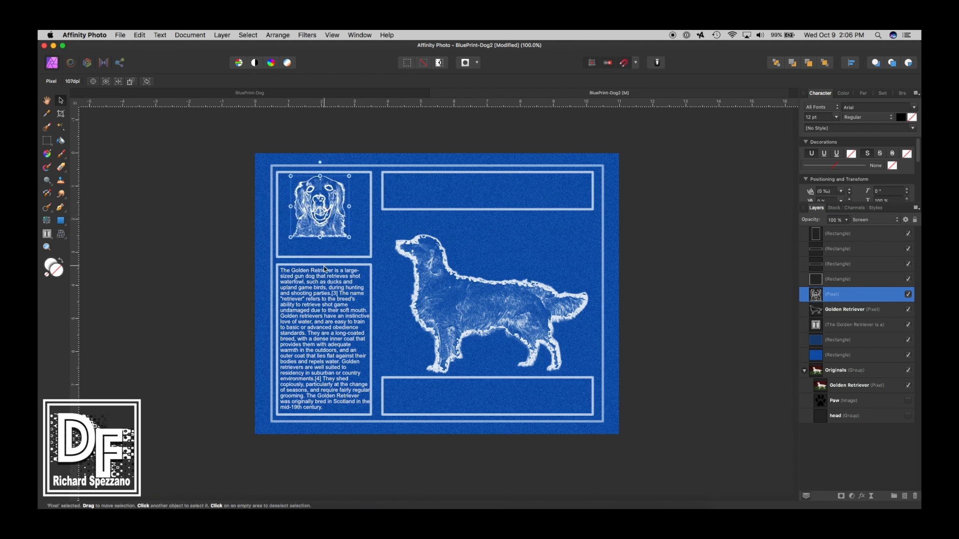
pyautogui.moveTo(319, 233); pyautogui.dragTo(324, 245)
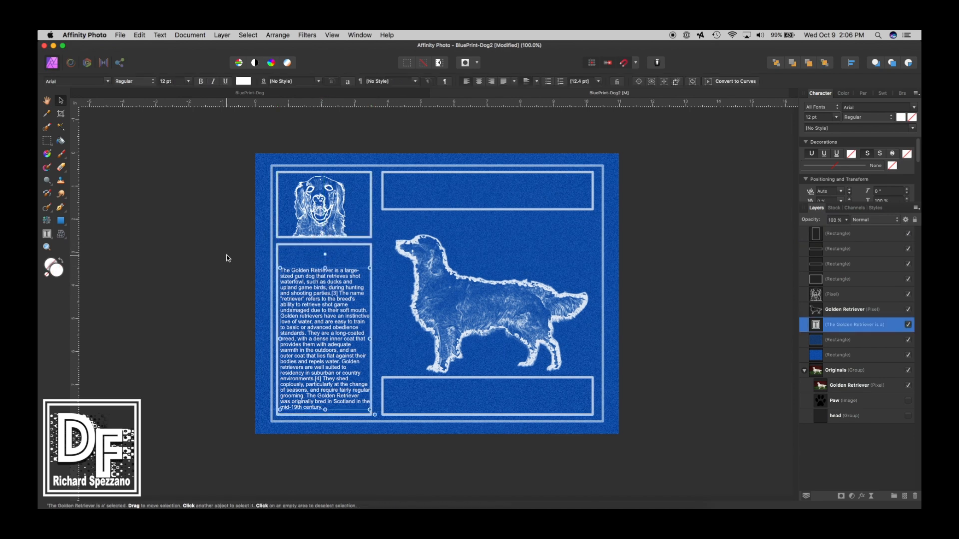
pyautogui.click(46, 235)
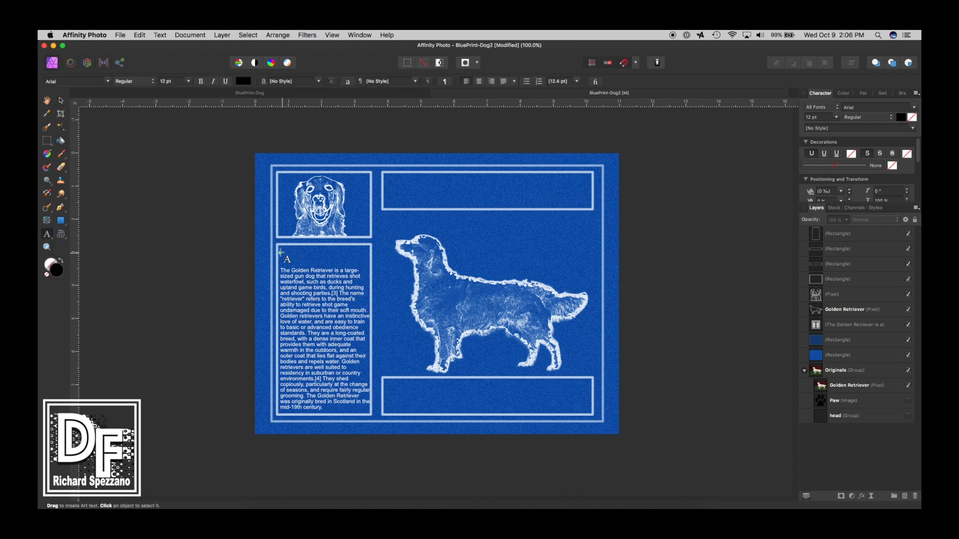
pyautogui.moveTo(284, 250)
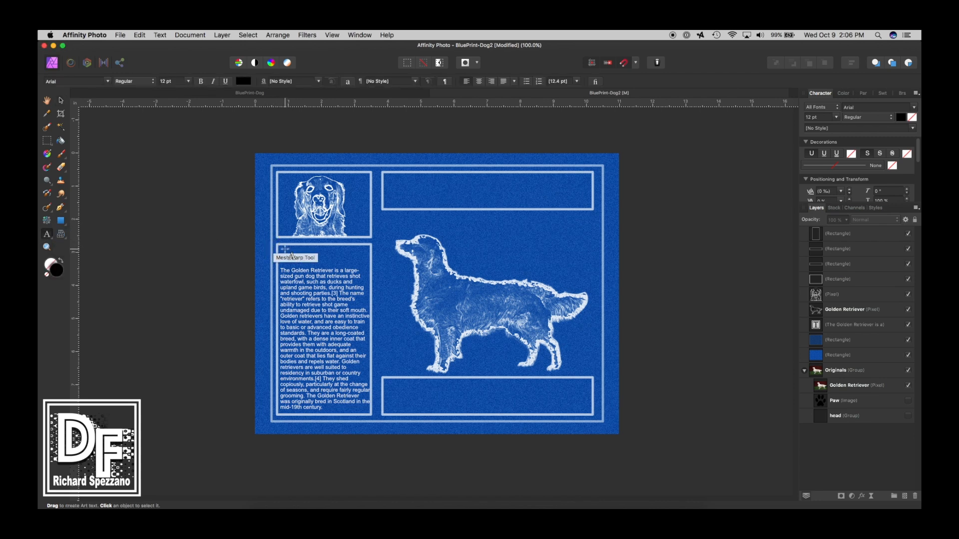
# - Type a 'The Breed' heading above the description text
pyautogui.click(288, 254)
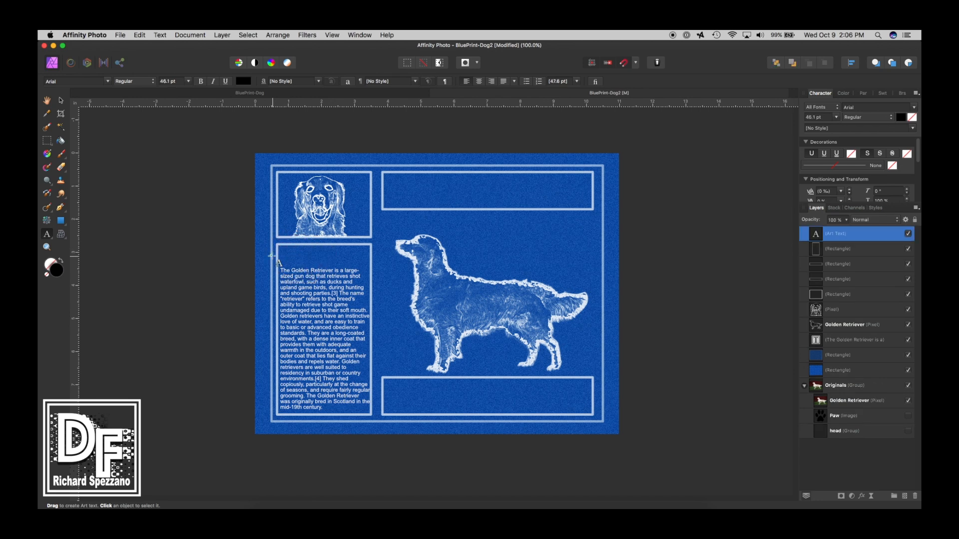
pyautogui.write('The')
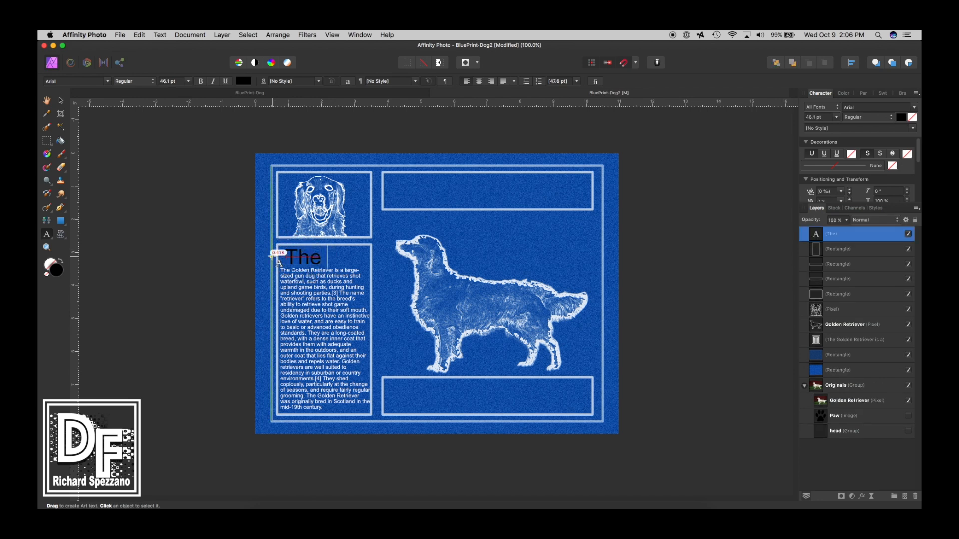
pyautogui.write('Breed')
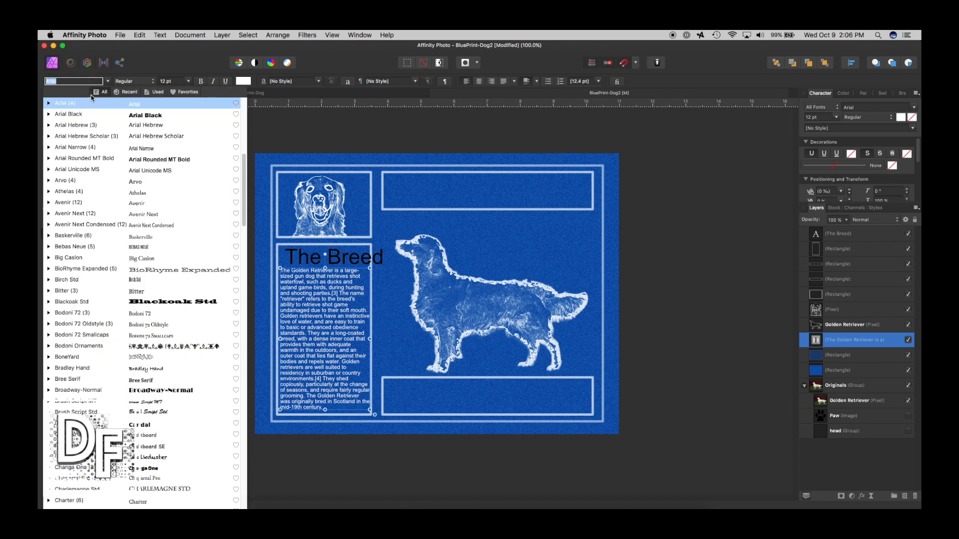
# - Set both The Breed heading and the description paragraph in Times New Roman
pyautogui.write('times')
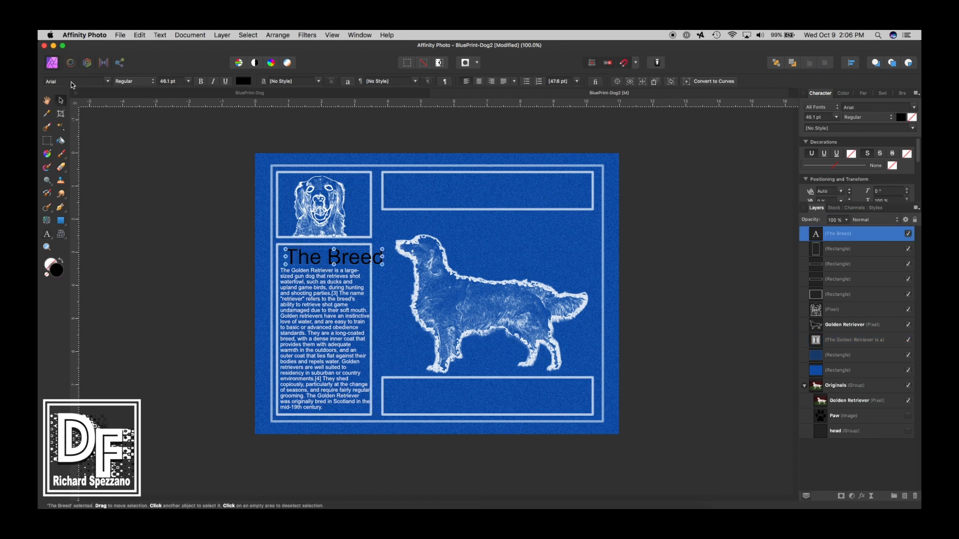
pyautogui.click(67, 81)
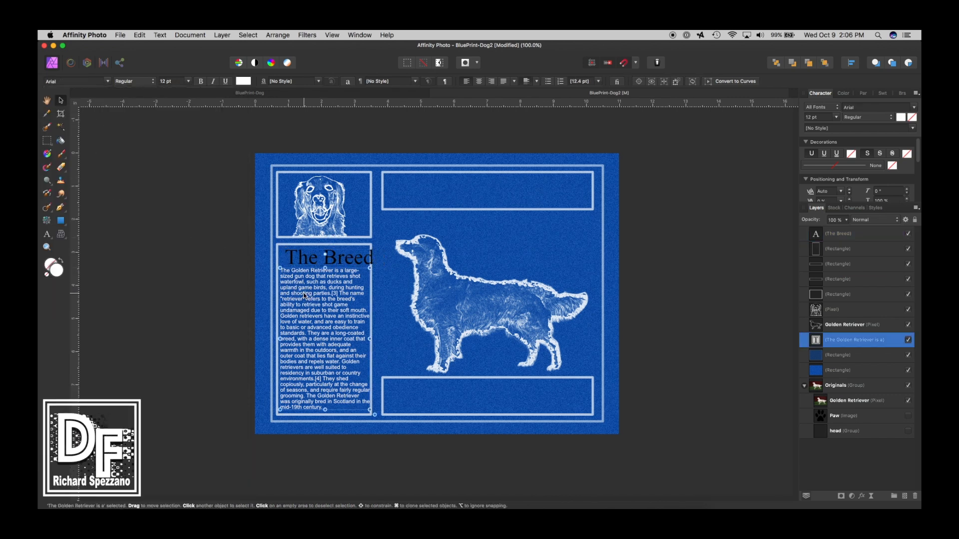
pyautogui.click(73, 81)
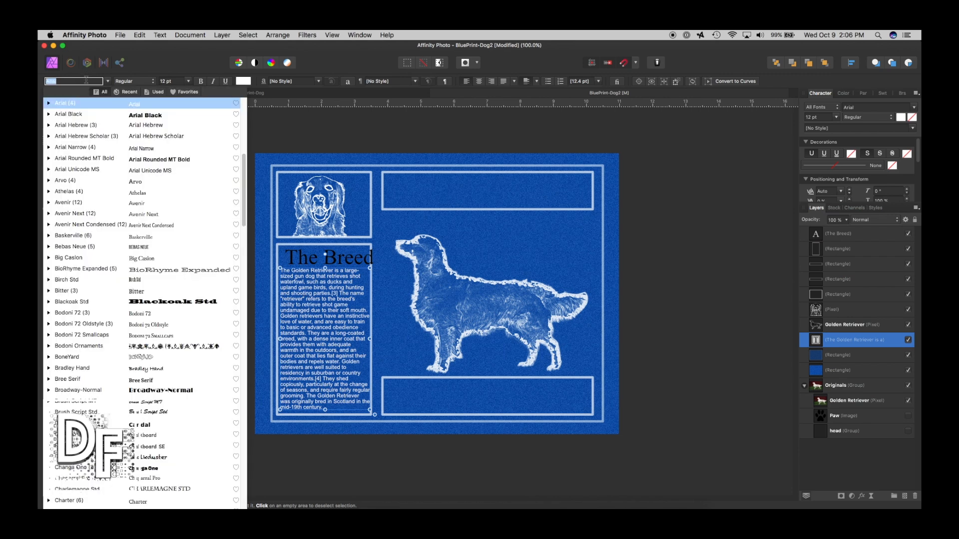
pyautogui.write('times new')
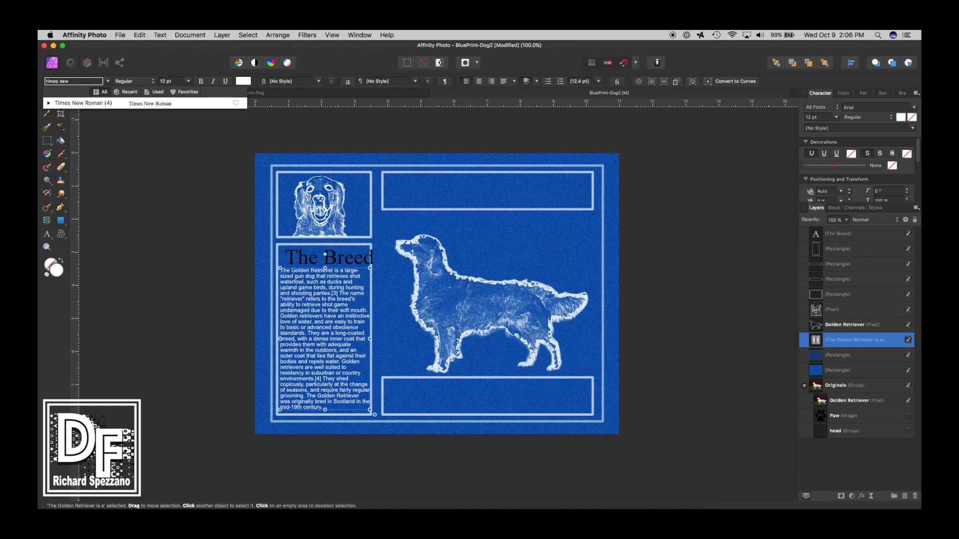
pyautogui.click(148, 103)
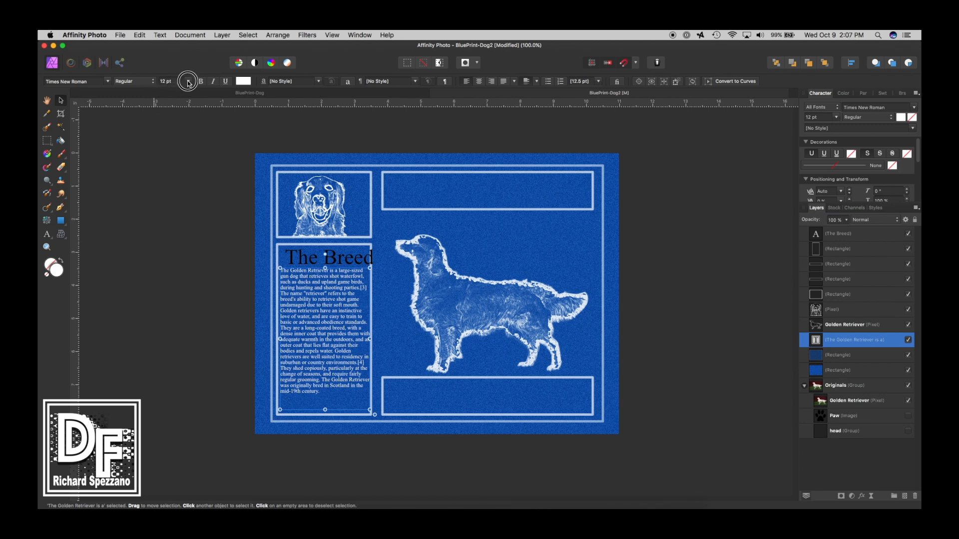
# - Set the description text size to 12.5 pt
pyautogui.click(183, 81)
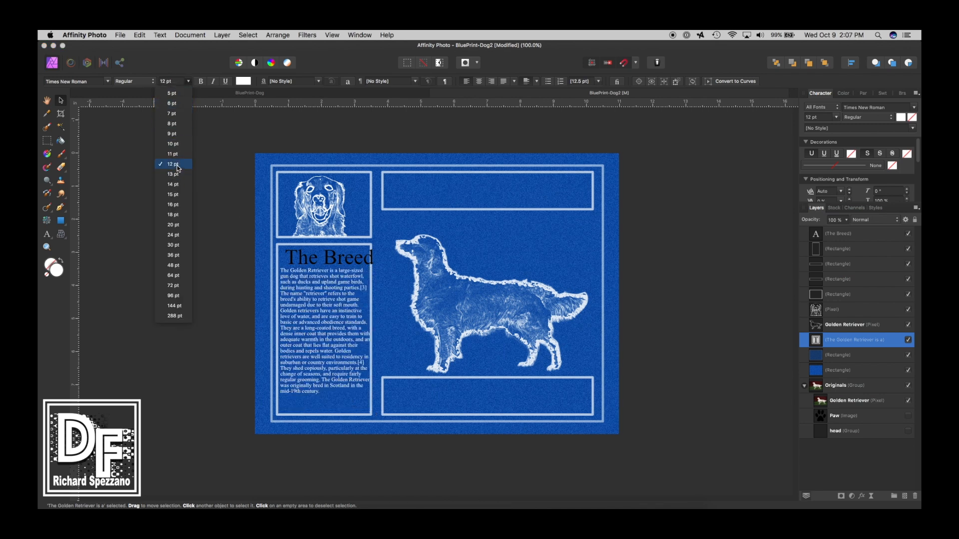
pyautogui.click(173, 164)
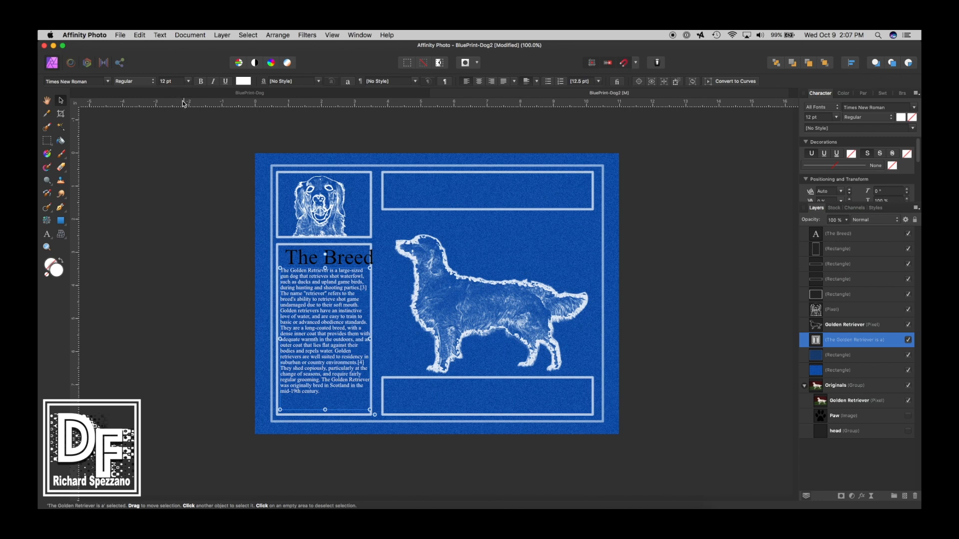
pyautogui.click(185, 81)
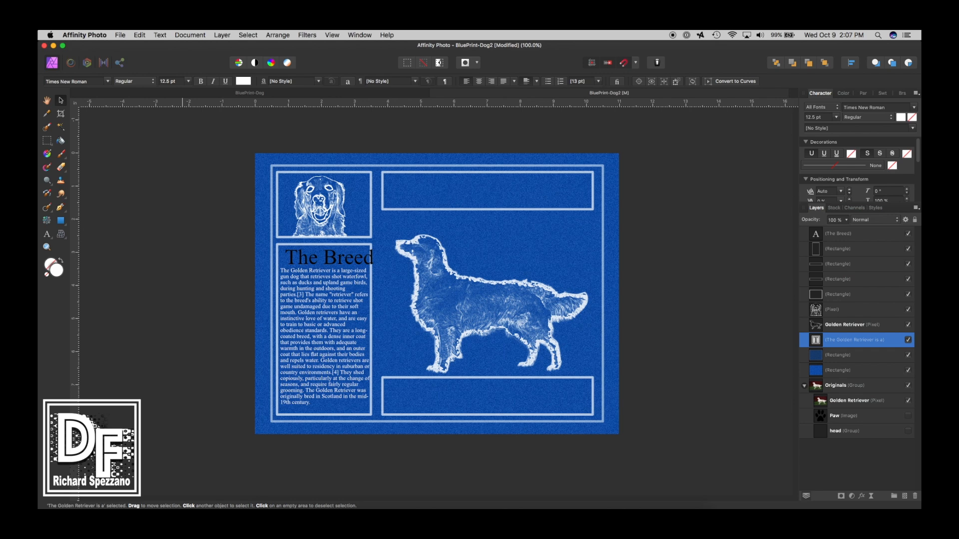
# - Shrink The Breed heading to fit its panel and make it white
pyautogui.click(325, 300)
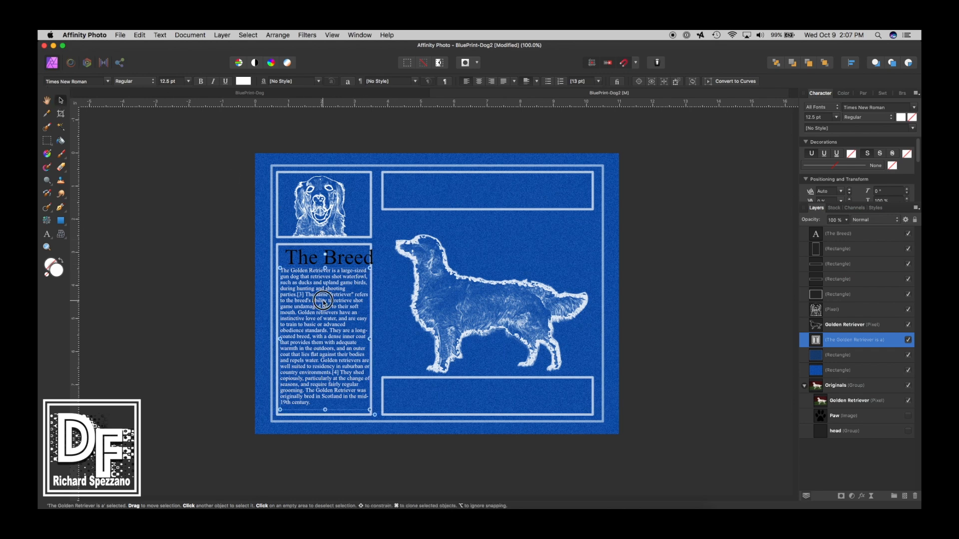
pyautogui.click(327, 256)
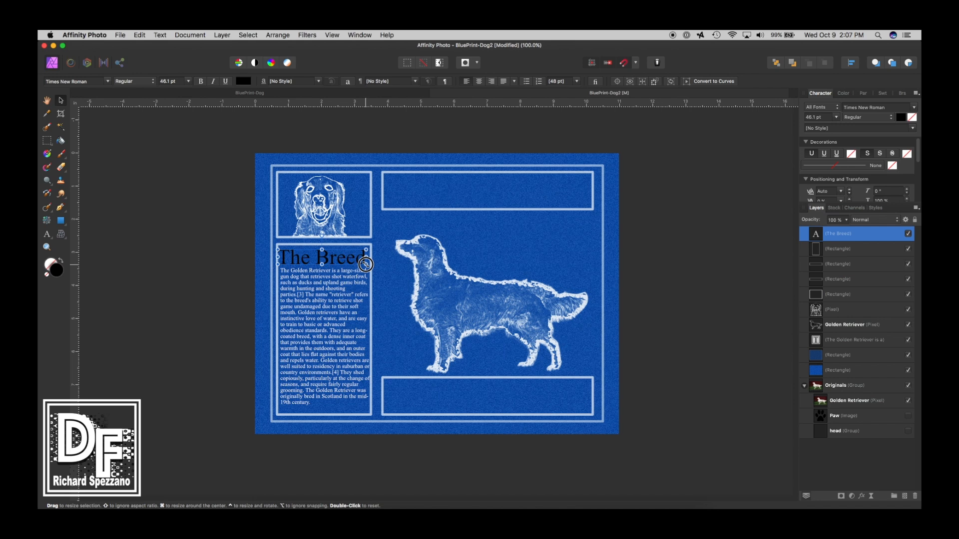
pyautogui.moveTo(366, 263); pyautogui.dragTo(356, 259)
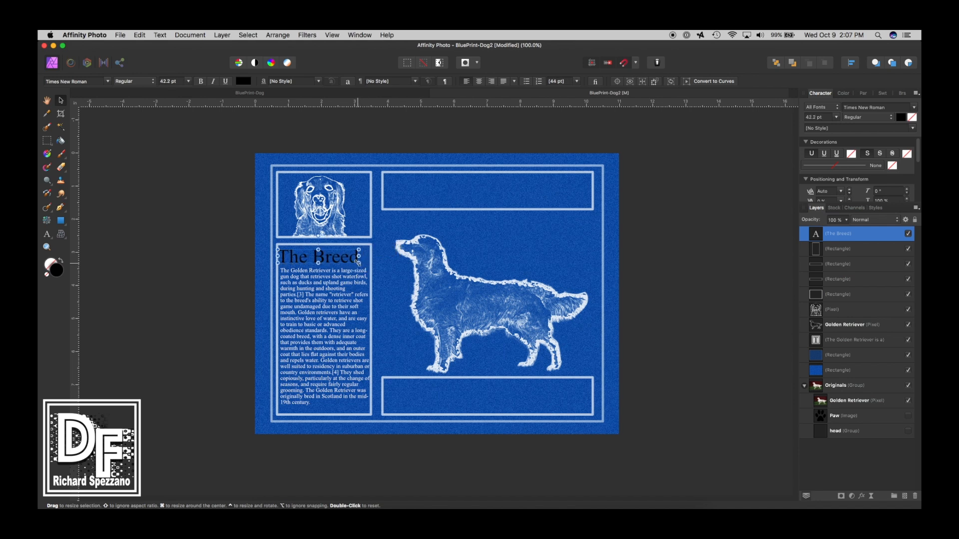
pyautogui.click(314, 257)
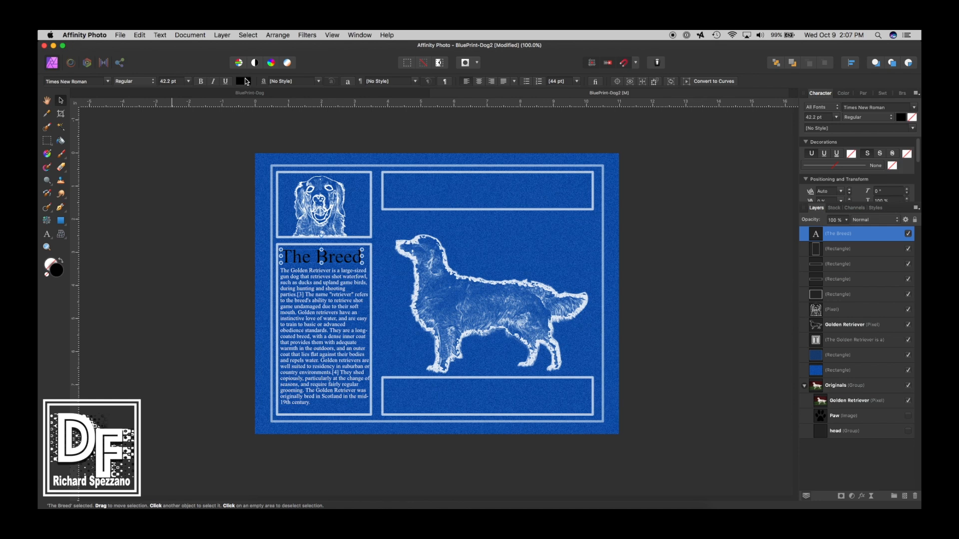
pyautogui.click(226, 81)
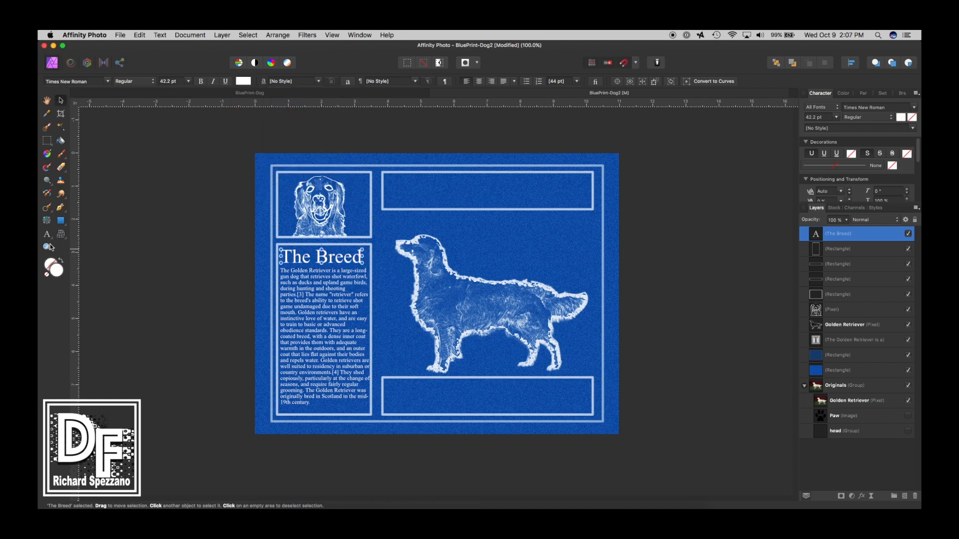
pyautogui.click(333, 34)
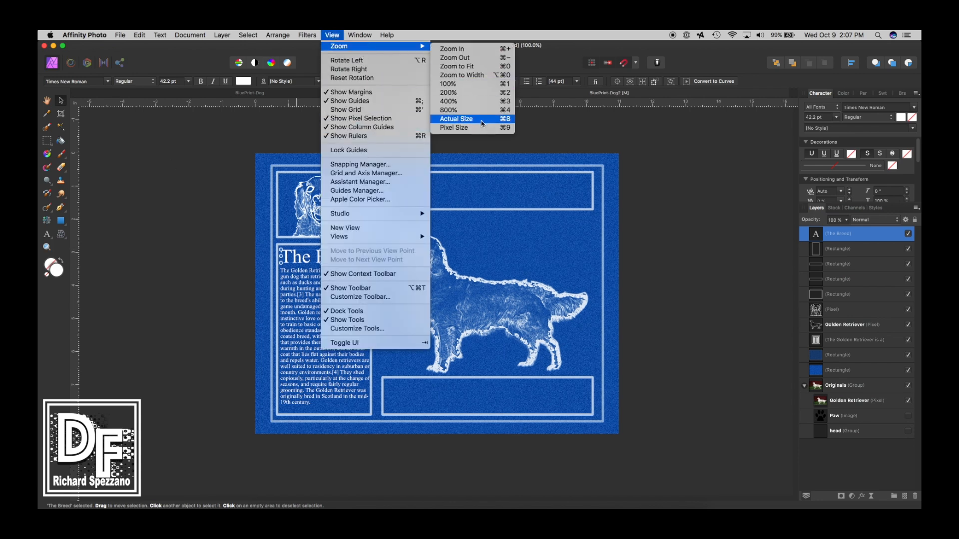
pyautogui.click(456, 119)
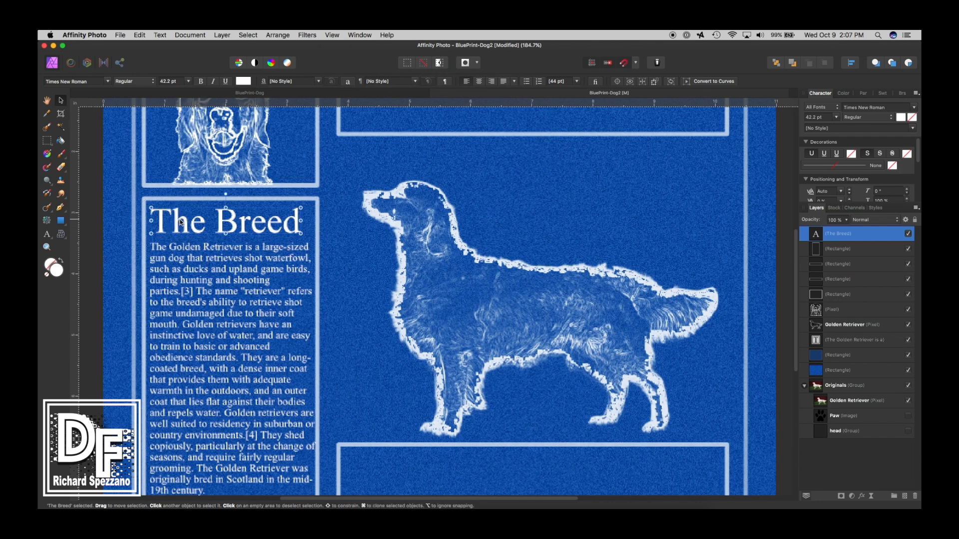
pyautogui.moveTo(754, 256)
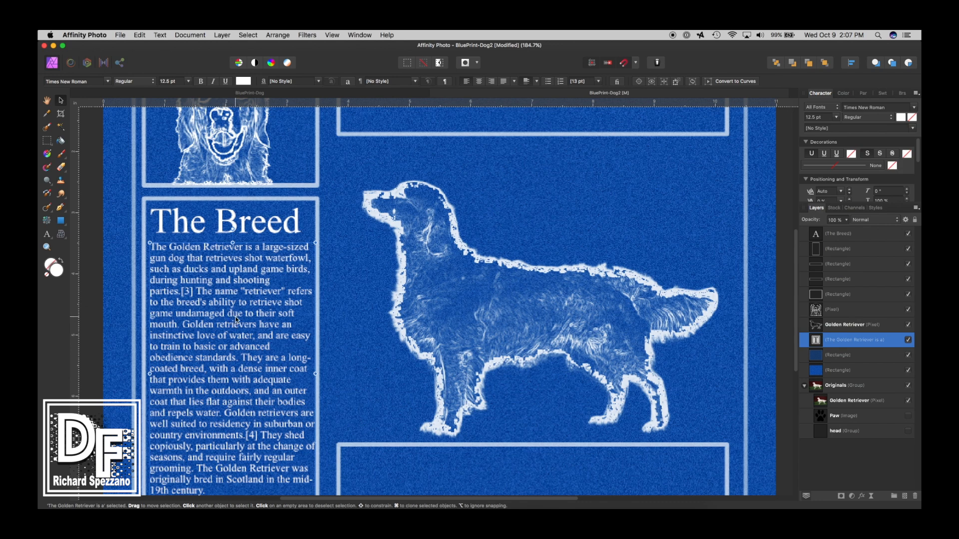
pyautogui.moveTo(263, 233)
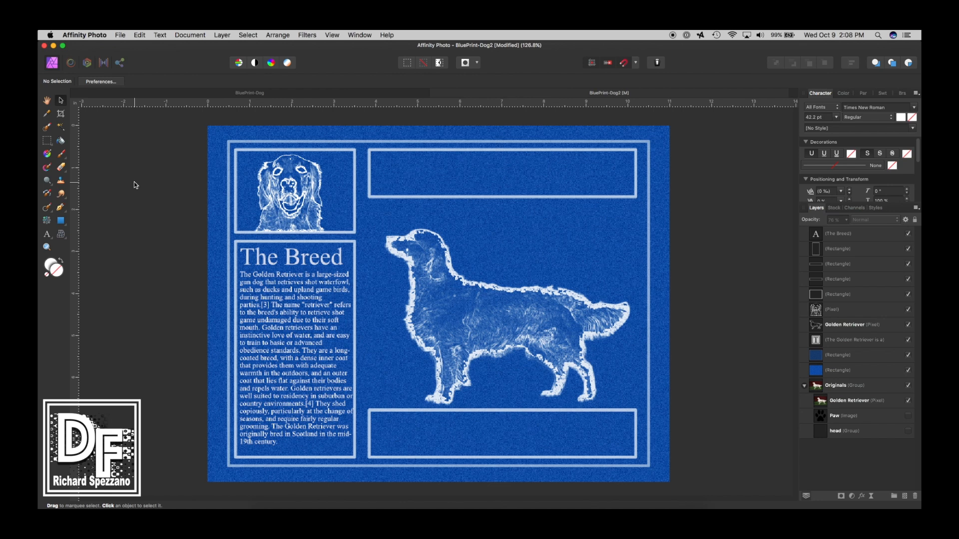
pyautogui.click(290, 257)
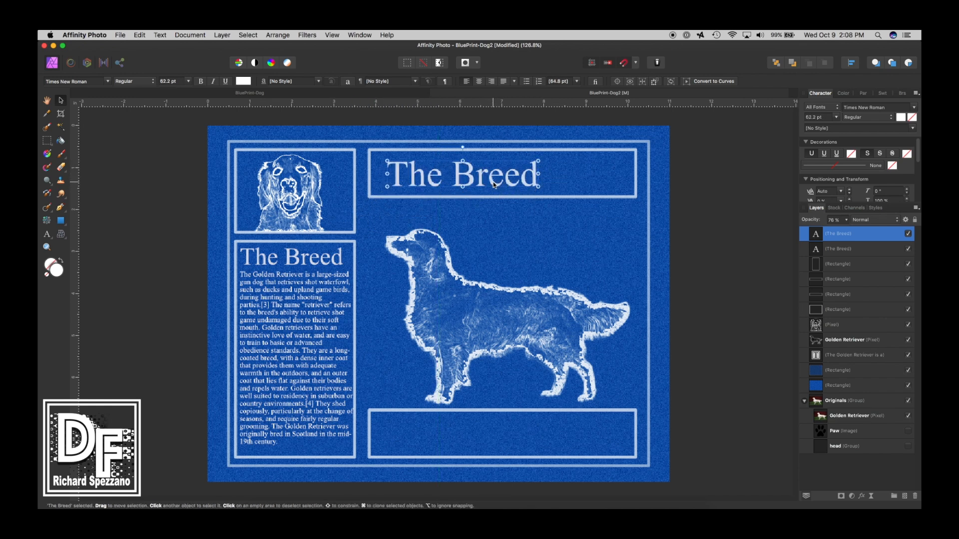
# - Move the copied heading into the bottom panel and retype it as 'Golden Retriever'
pyautogui.moveTo(462, 173); pyautogui.dragTo(490, 432)
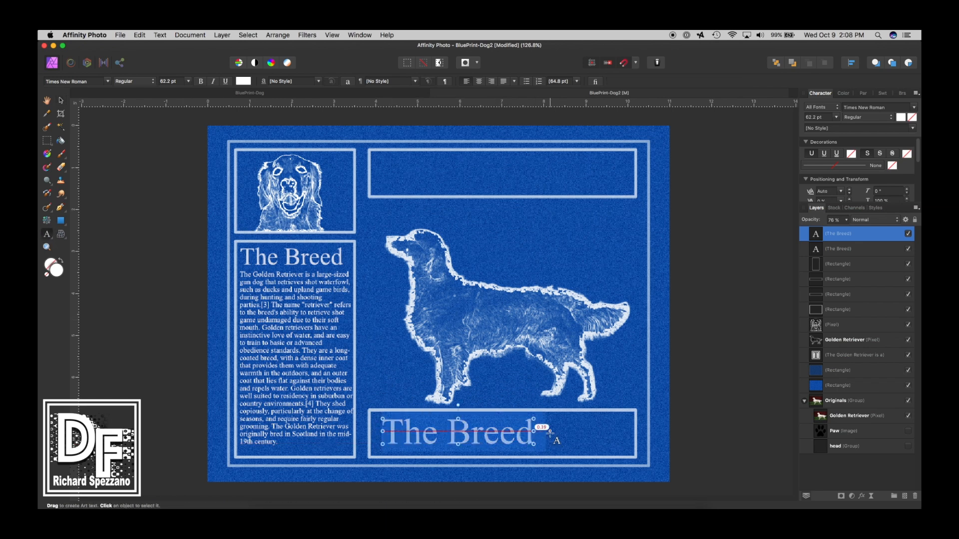
pyautogui.write('Golde')
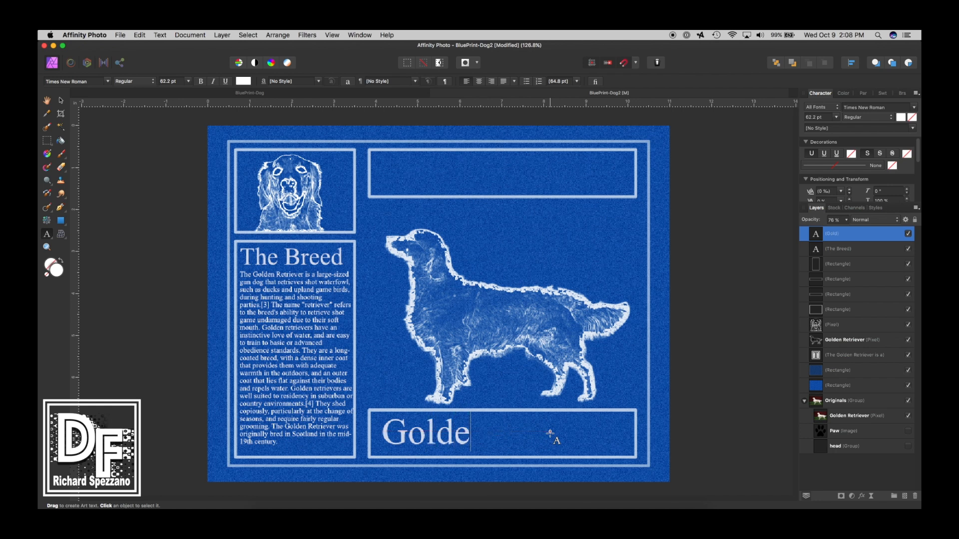
pyautogui.write('n Re')
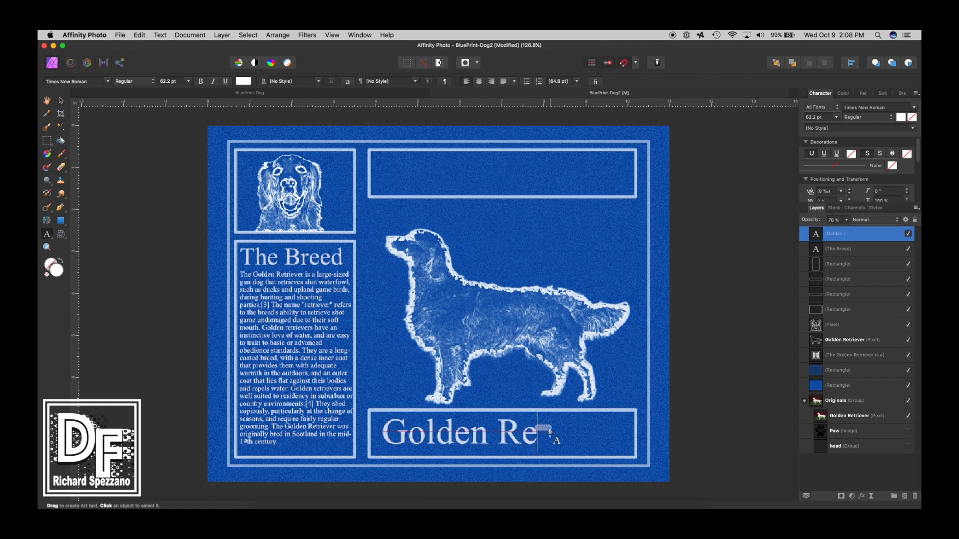
pyautogui.write('triever')
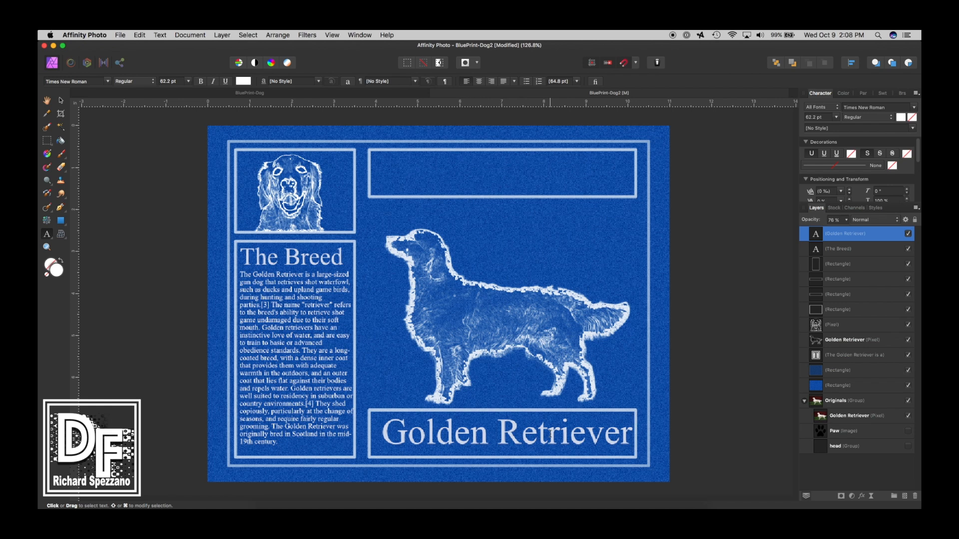
pyautogui.click(506, 433)
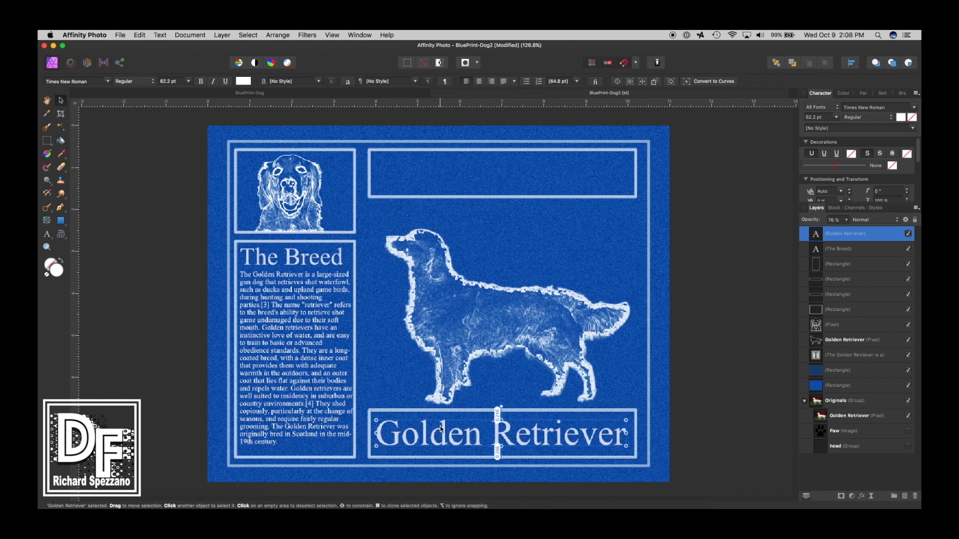
pyautogui.click(502, 434)
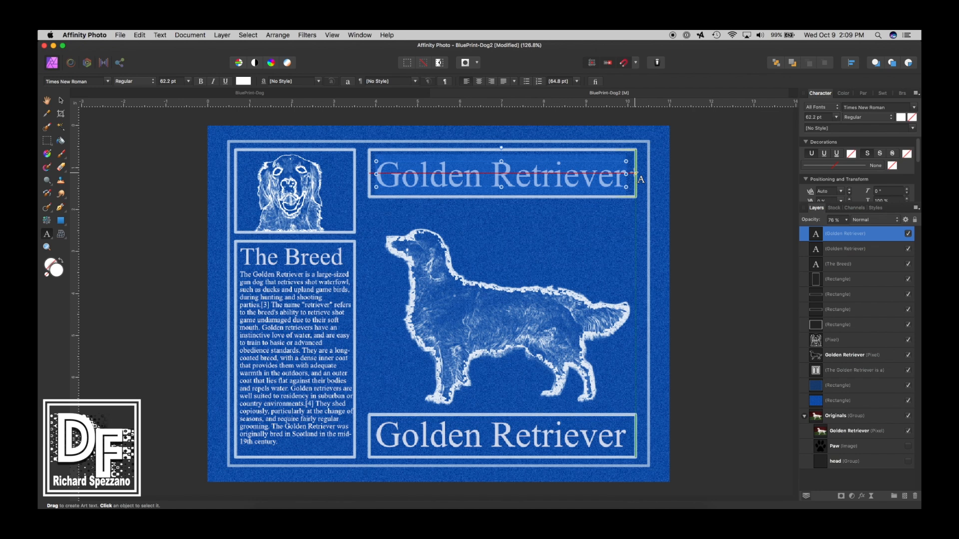
# - Type 'SKUTCH' in the top banner, then select it and shift it within the banner
pyautogui.write('S')
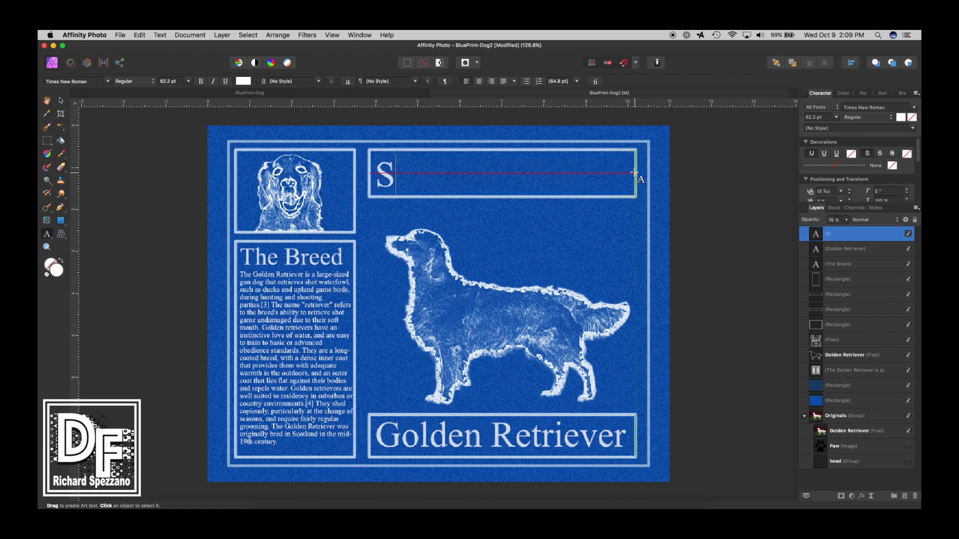
pyautogui.write('KUTC')
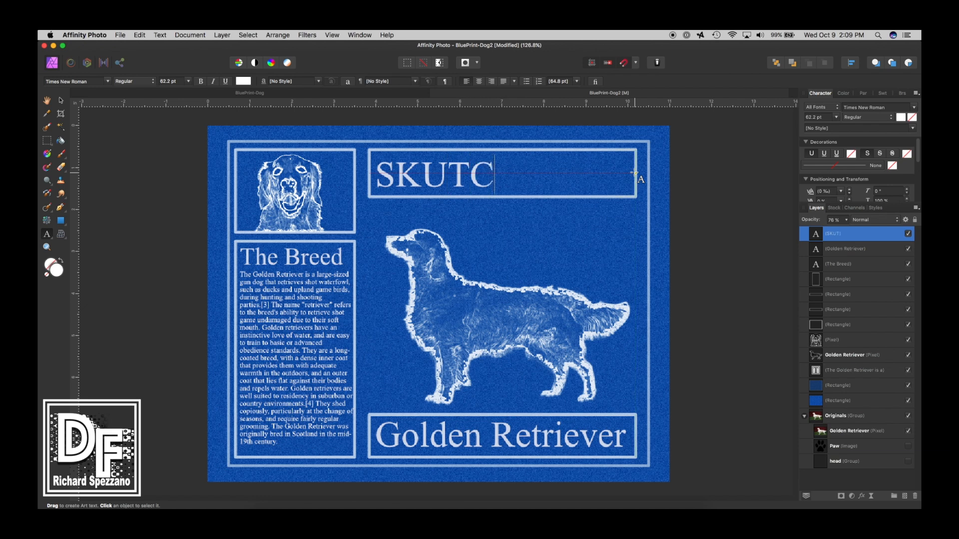
pyautogui.write('H')
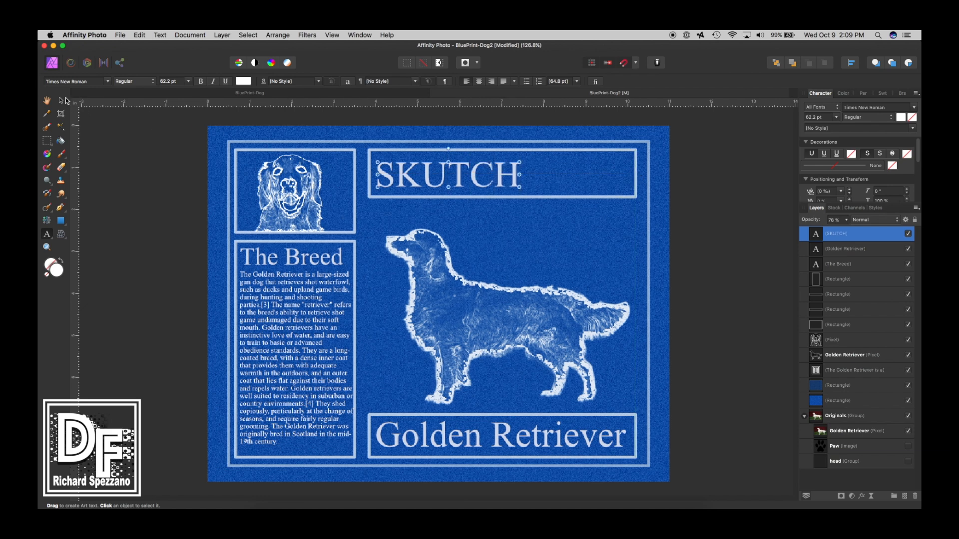
pyautogui.click(428, 180)
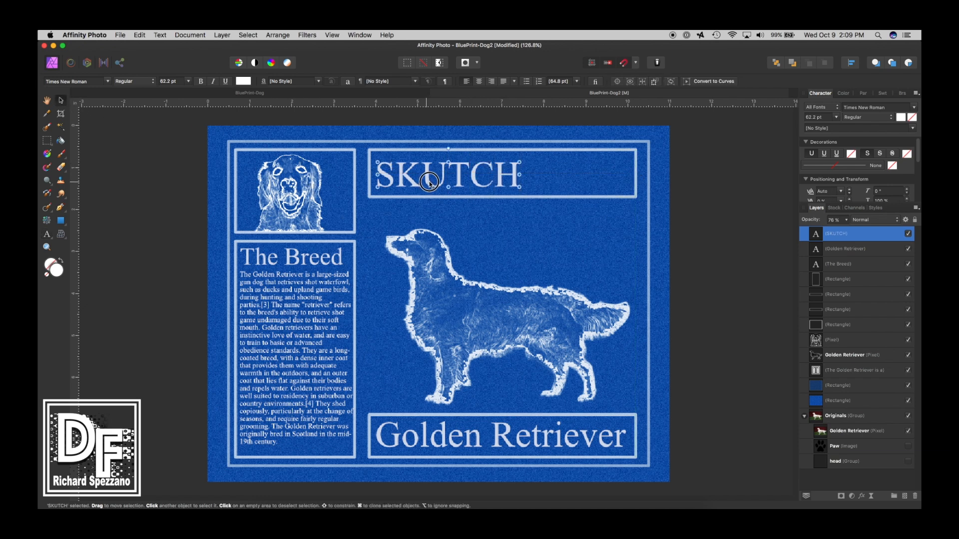
pyautogui.moveTo(447, 176); pyautogui.dragTo(502, 183)
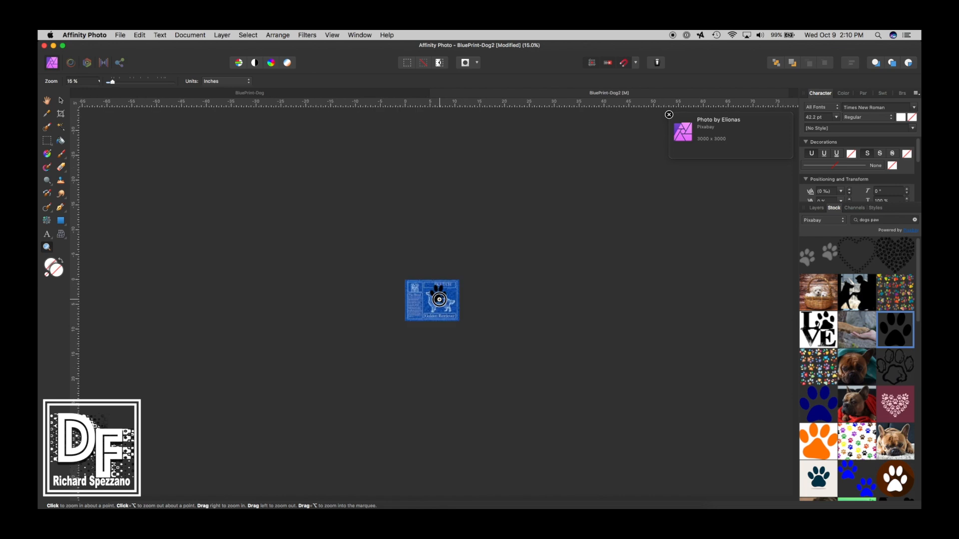
# - Zoom back in and move the paw print up beside the SKUTCH title
pyautogui.click(438, 300)
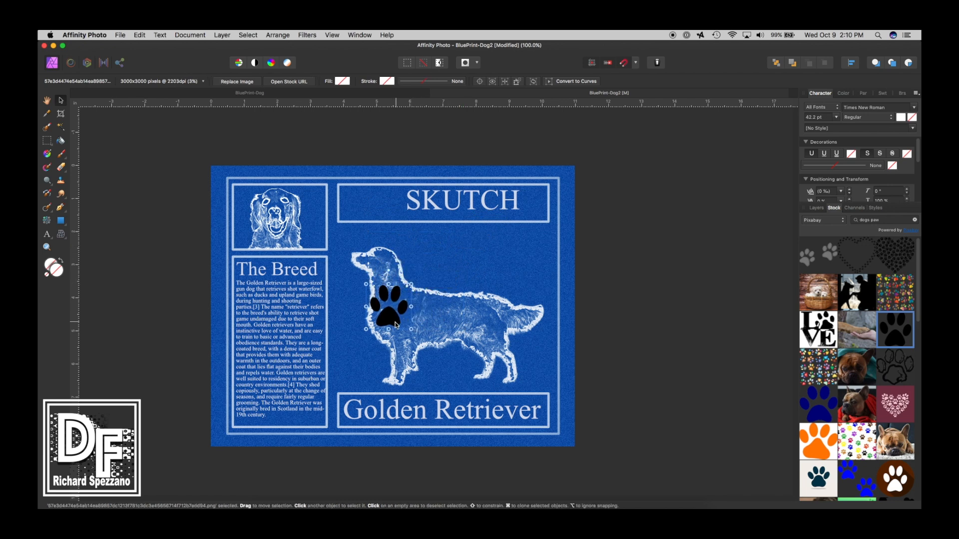
pyautogui.moveTo(391, 305); pyautogui.dragTo(385, 196)
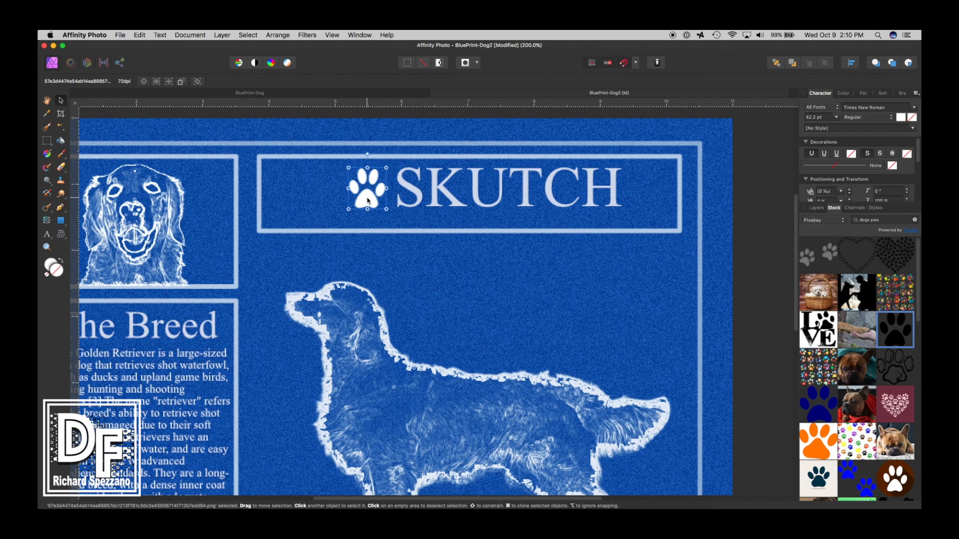
# - Show the Layers panel, zoom out to the whole poster, and nudge the image slightly upward
pyautogui.click(817, 208)
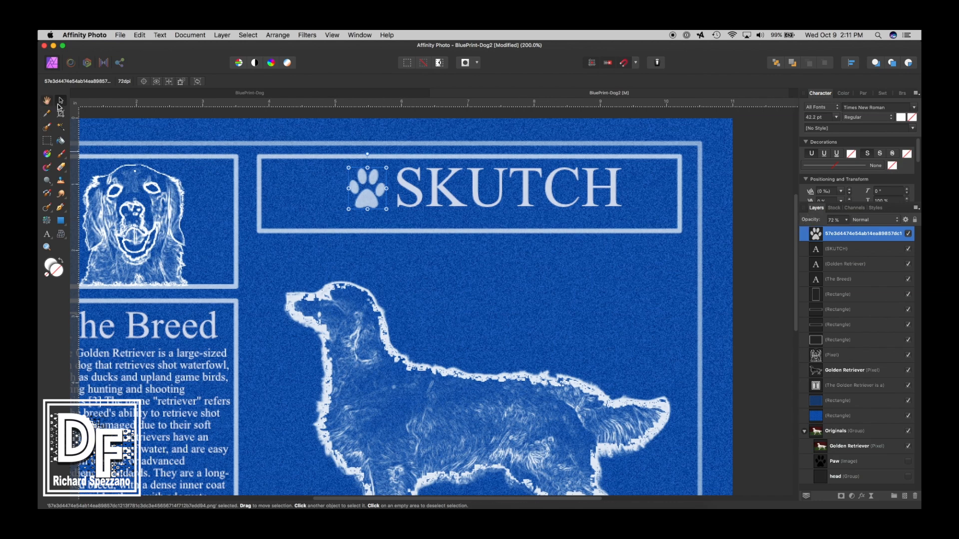
pyautogui.click(46, 100)
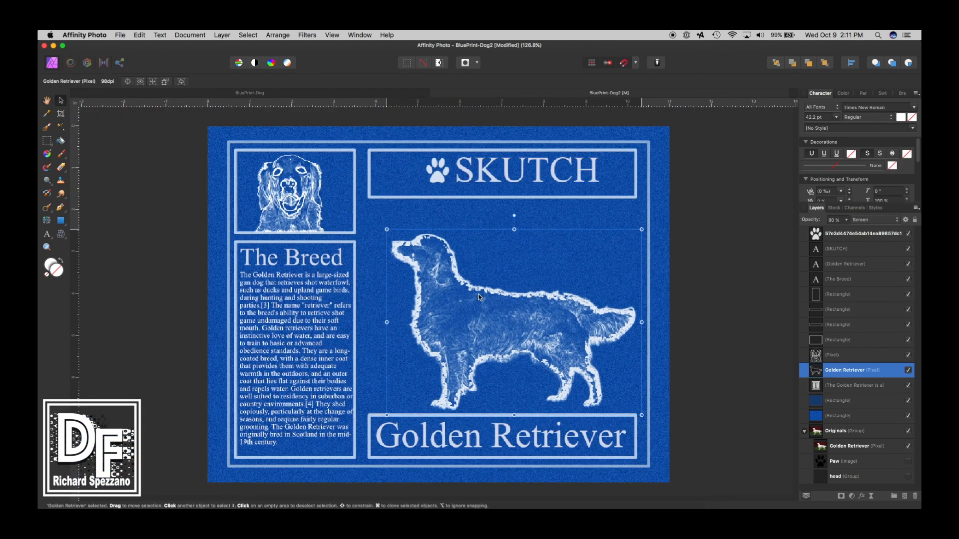
pyautogui.moveTo(479, 297); pyautogui.dragTo(481, 282)
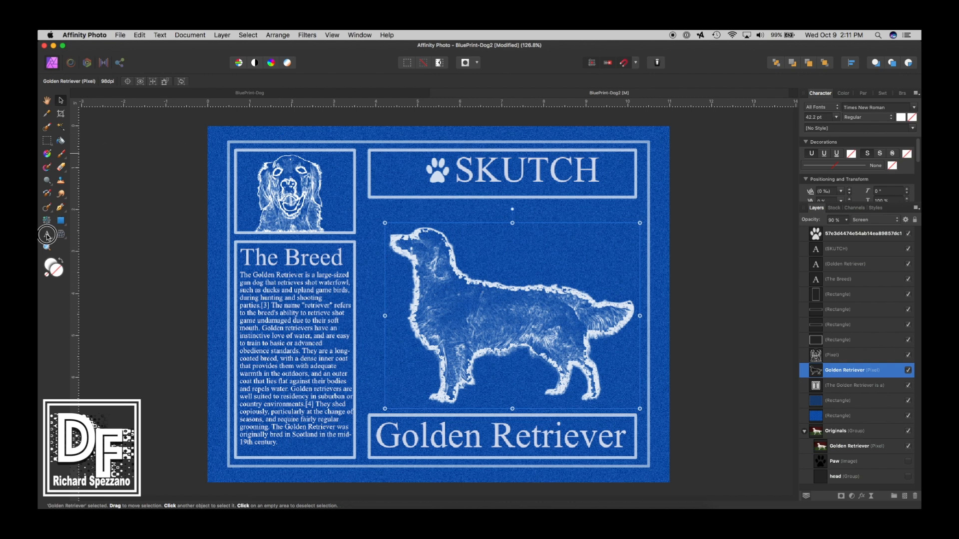
pyautogui.click(47, 234)
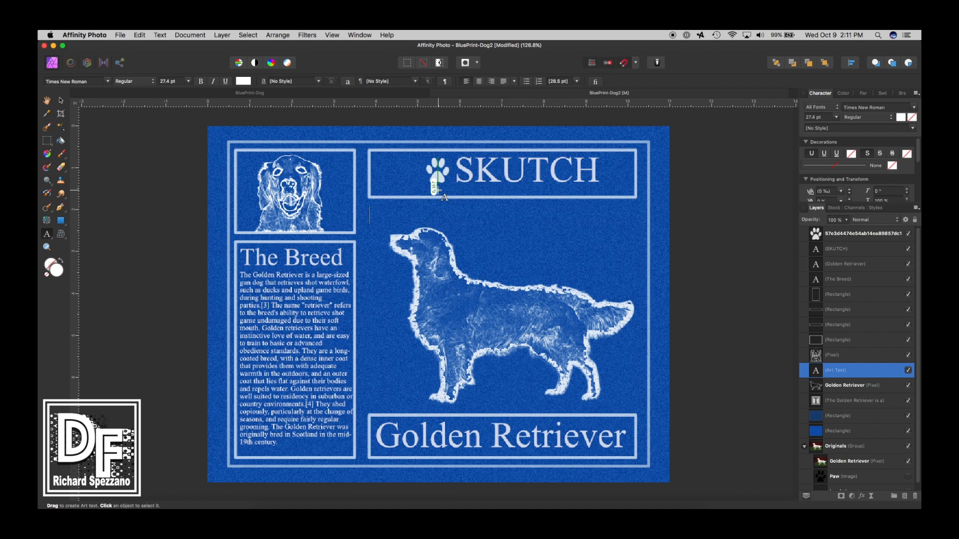
# - Type the label 'Beautiful eyes', correcting the typo along the way
pyautogui.write('Beat')
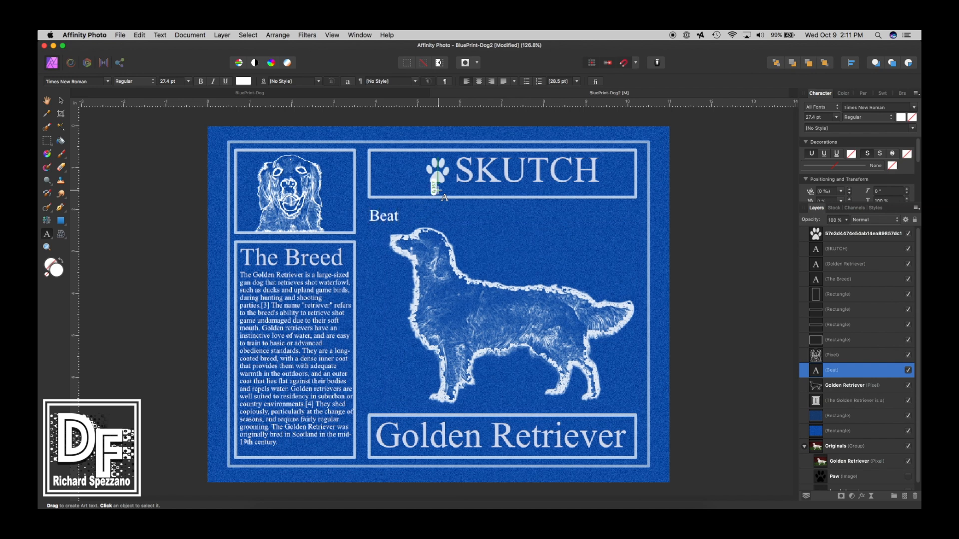
pyautogui.press('Backspace')
pyautogui.write('utiful')
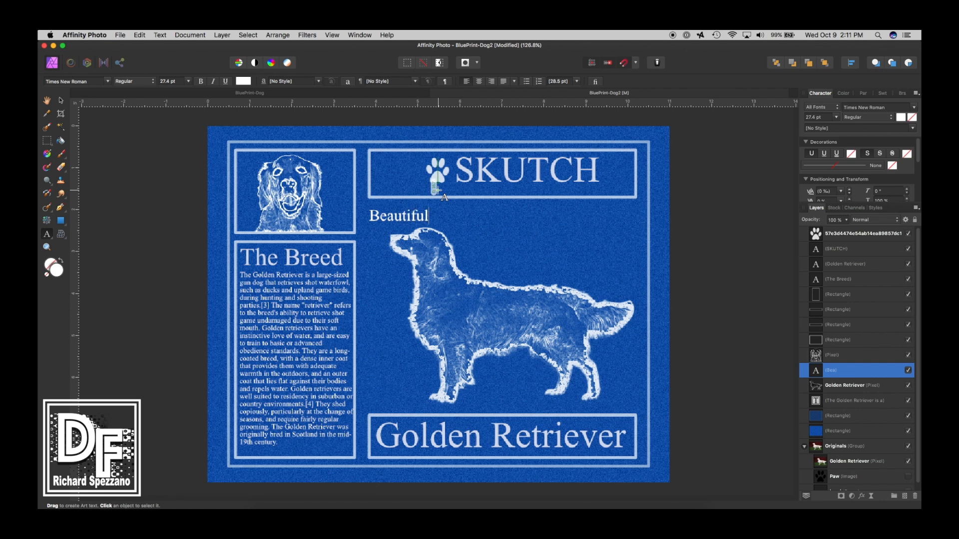
pyautogui.write('E')
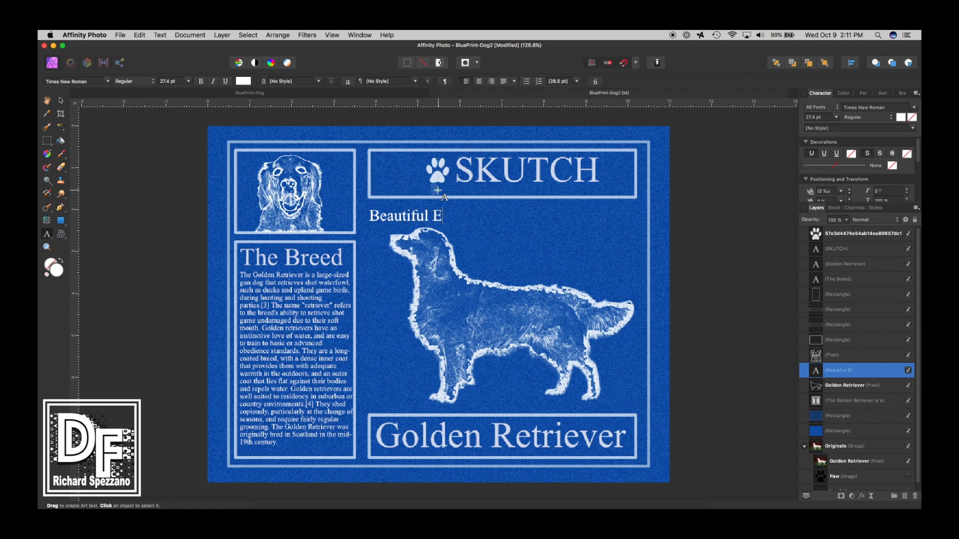
pyautogui.write('e')
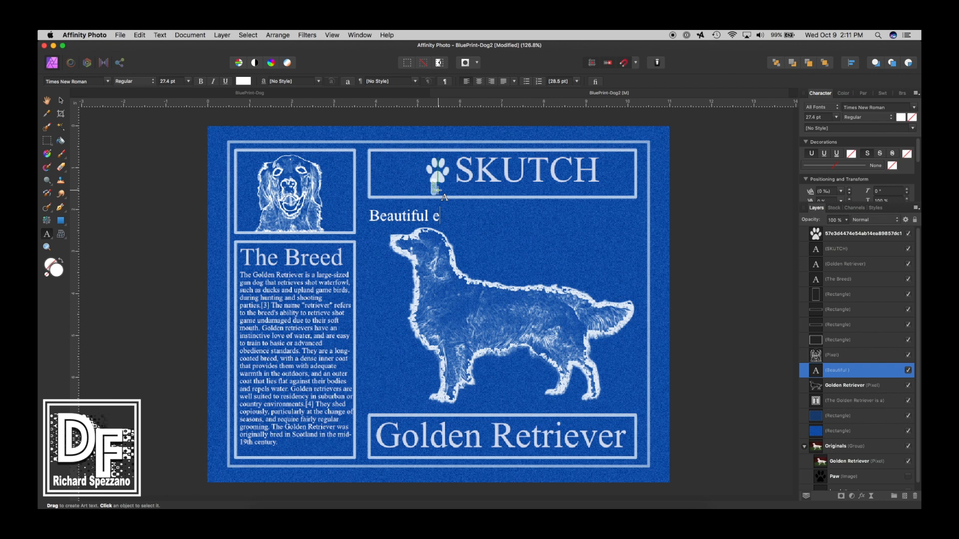
pyautogui.write('yes')
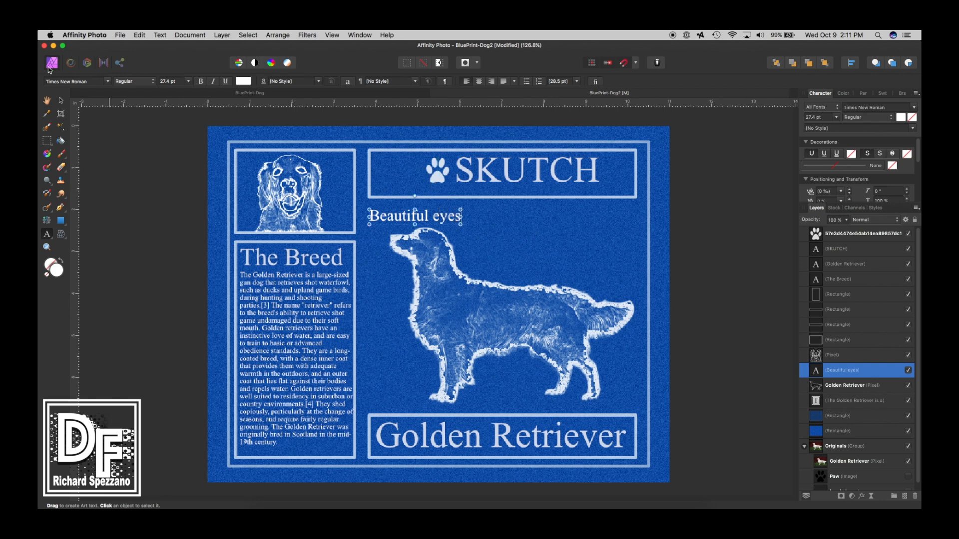
# - Set the Beautiful eyes label to 14 pt and move it slightly higher
pyautogui.click(188, 82)
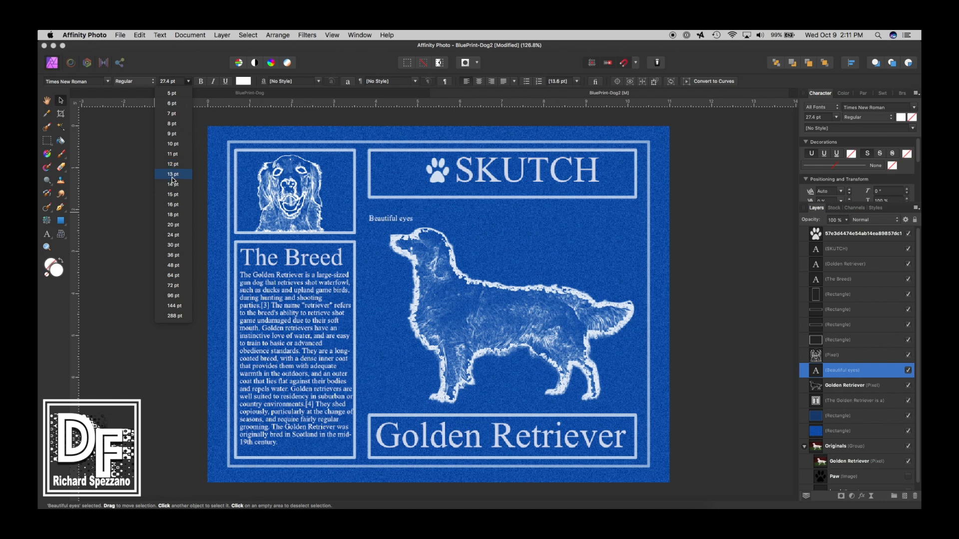
pyautogui.click(173, 184)
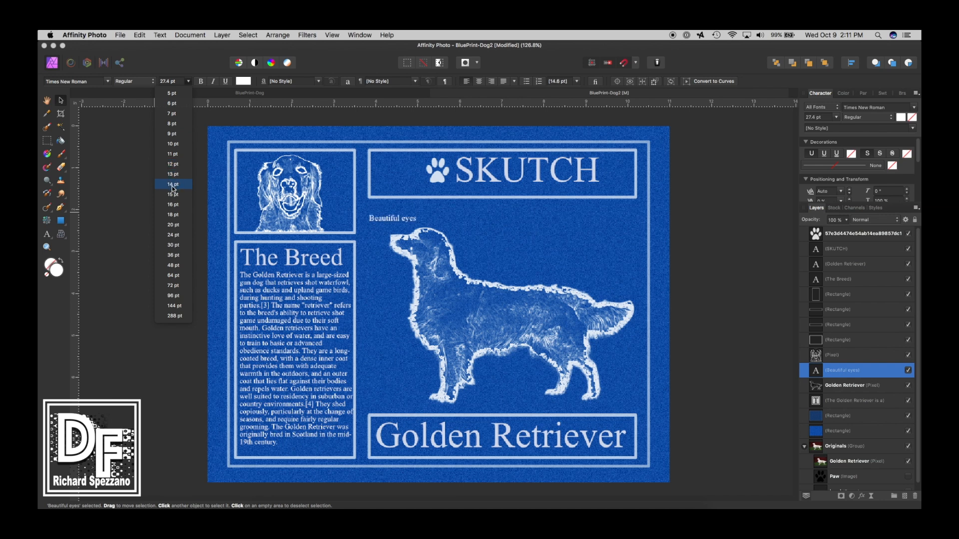
pyautogui.click(172, 184)
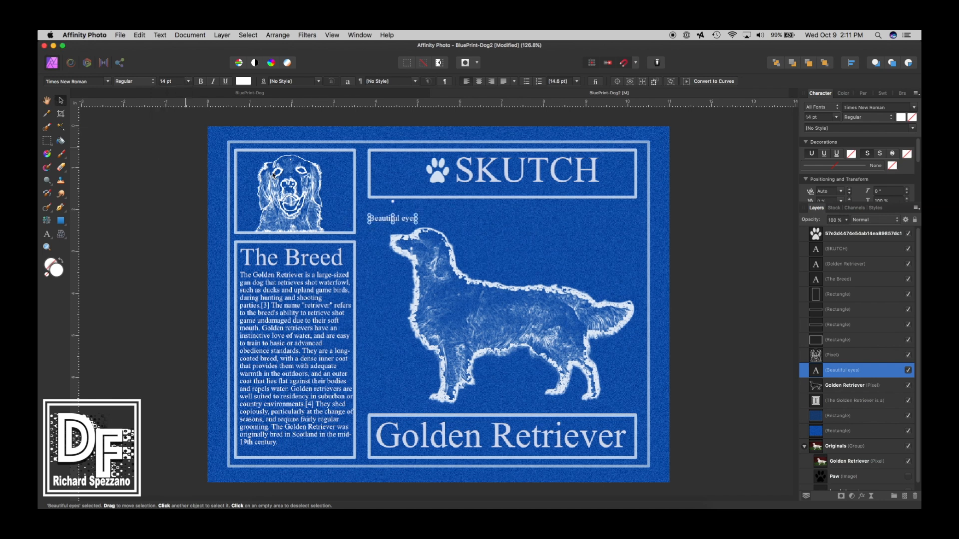
pyautogui.moveTo(393, 218); pyautogui.dragTo(382, 211)
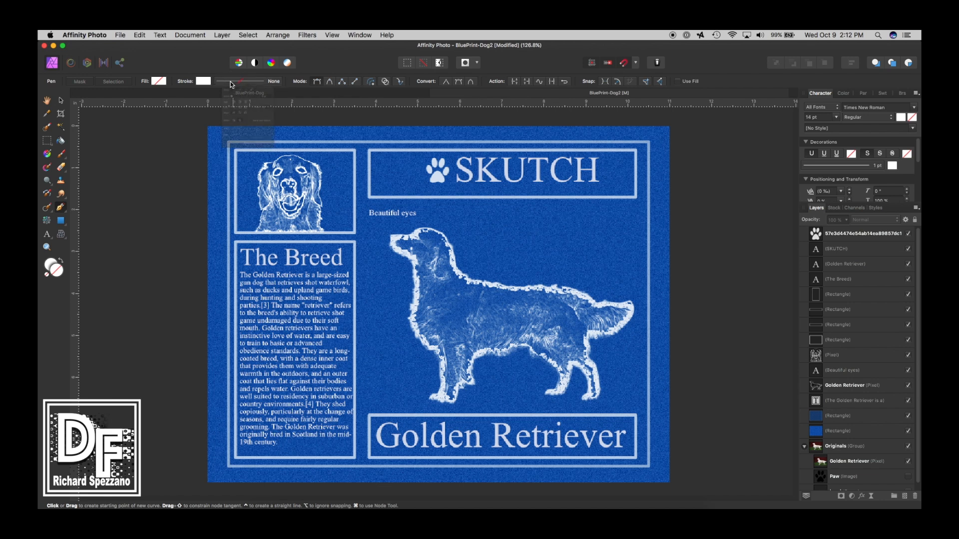
# - Give the stroke a Barbed end arrowhead and draw the curve toward the dog's head
pyautogui.click(230, 97)
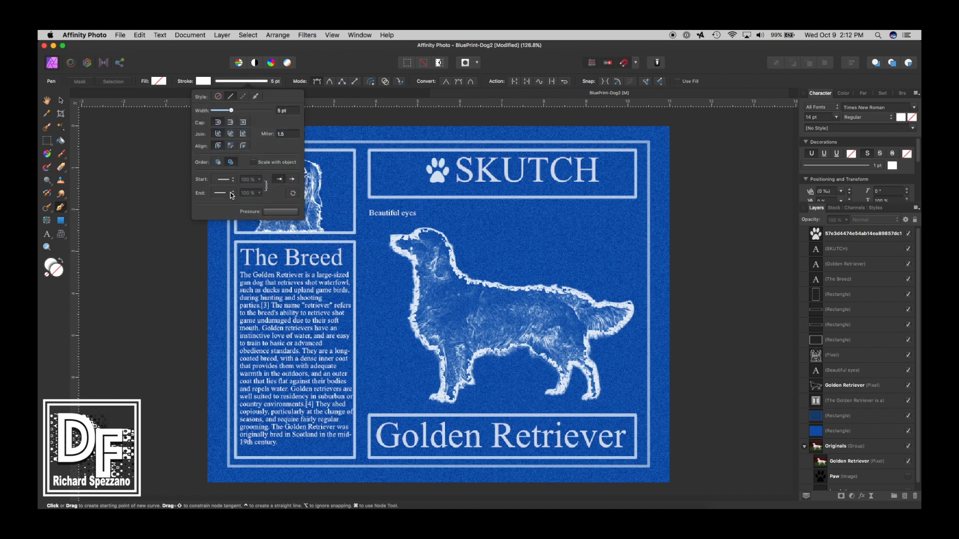
pyautogui.click(238, 193)
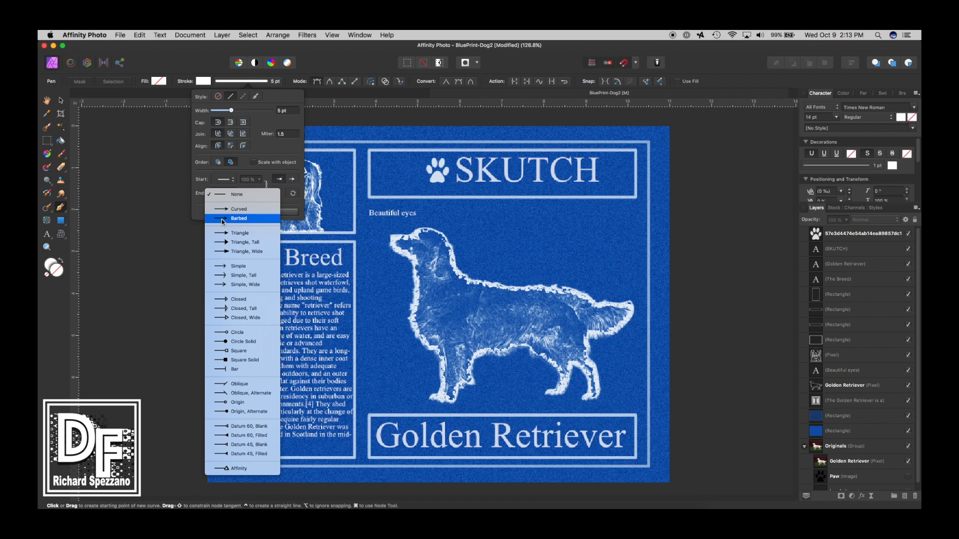
pyautogui.click(239, 218)
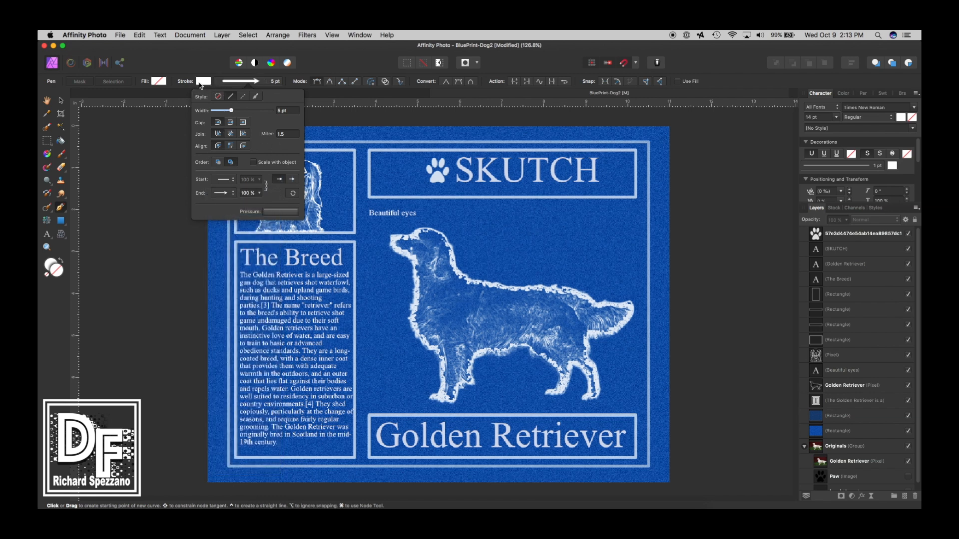
pyautogui.moveTo(374, 223); pyautogui.dragTo(643, 223)
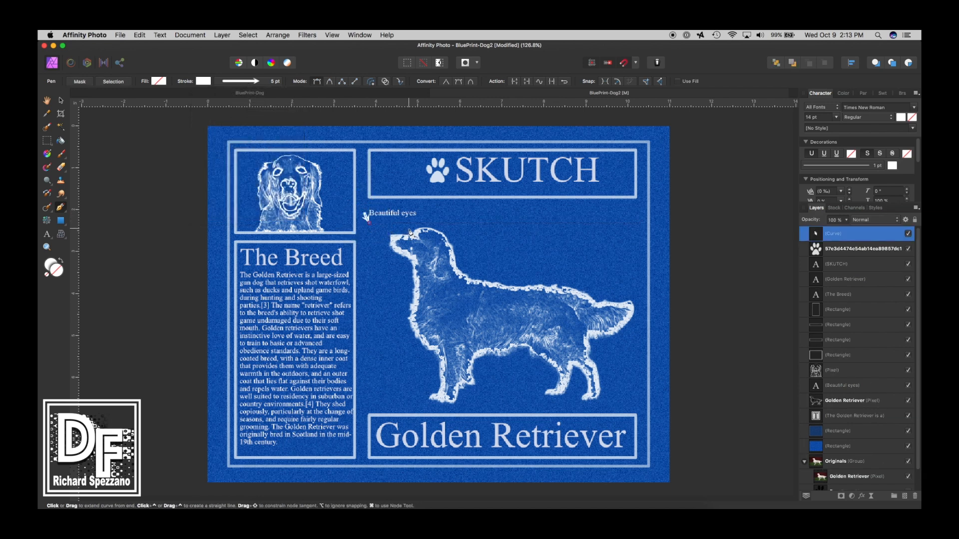
pyautogui.moveTo(366, 217); pyautogui.dragTo(410, 230)
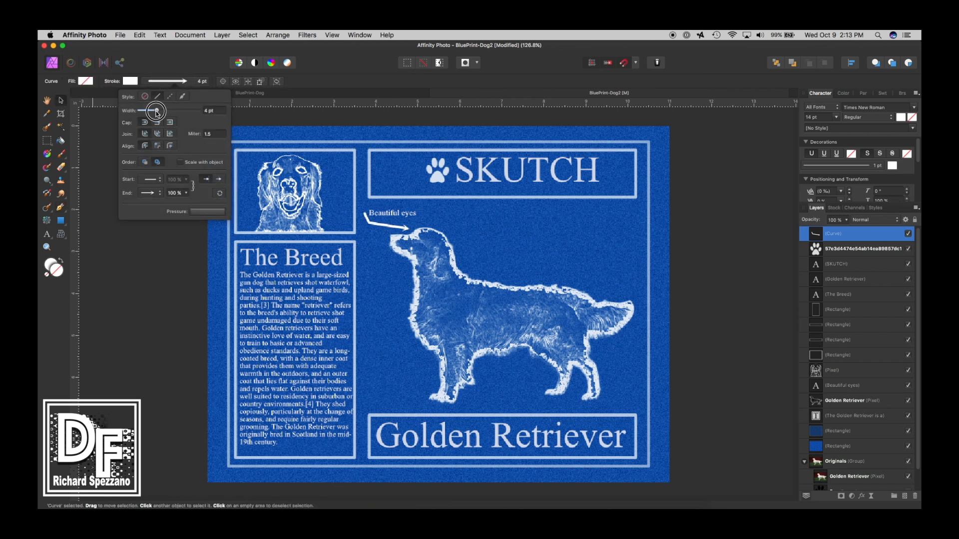
# - Set the arrow's stroke width to 3.5 pt and resize its arrowhead
pyautogui.moveTo(158, 111); pyautogui.dragTo(153, 111)
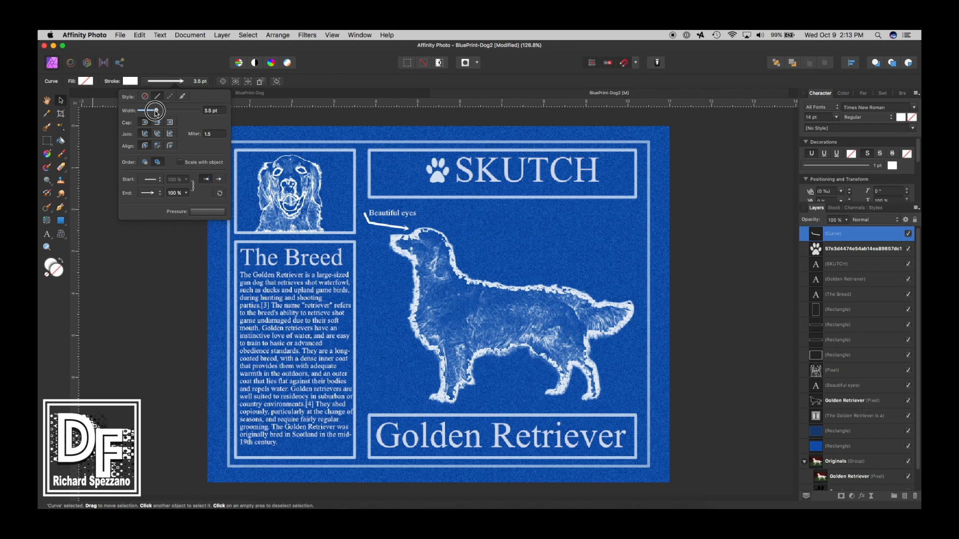
pyautogui.moveTo(152, 110); pyautogui.dragTo(157, 110)
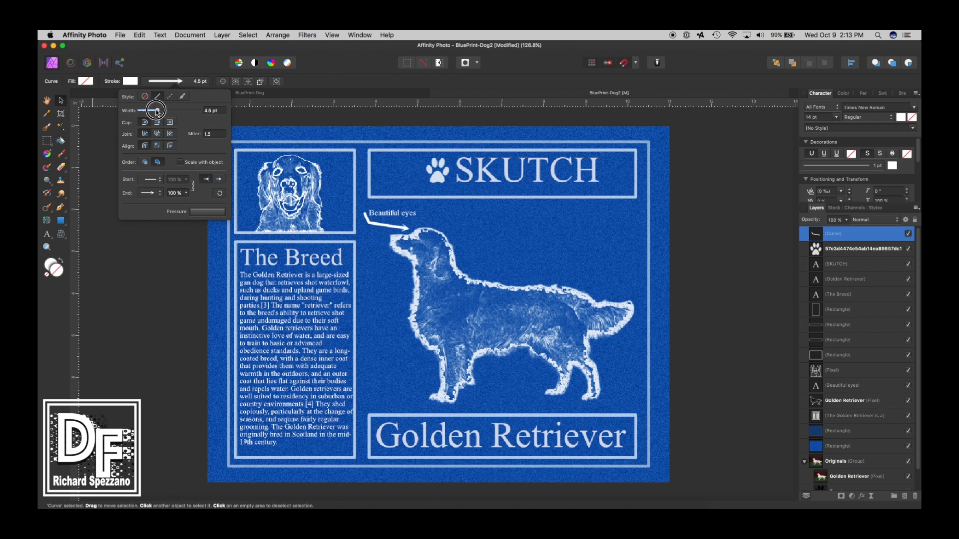
pyautogui.moveTo(156, 110); pyautogui.dragTo(151, 110)
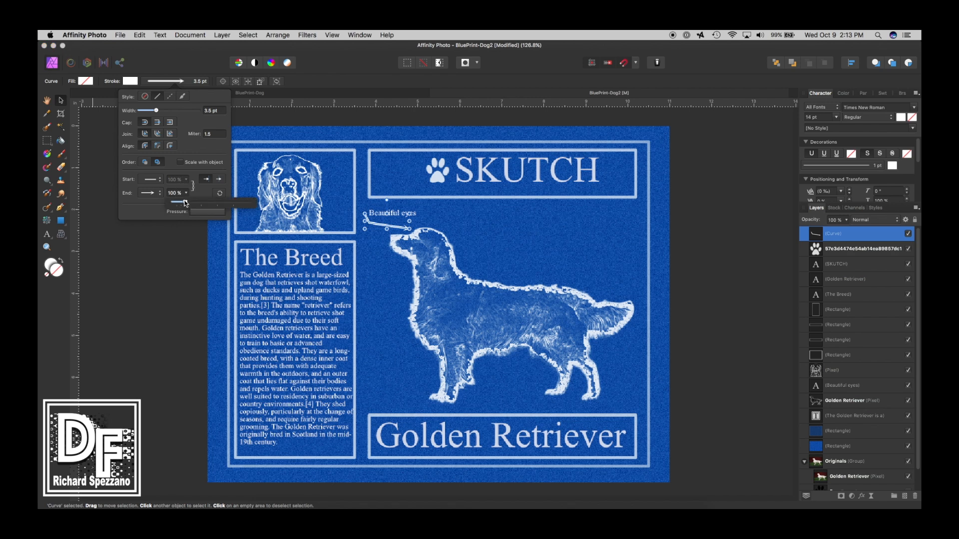
pyautogui.moveTo(181, 202); pyautogui.dragTo(187, 202)
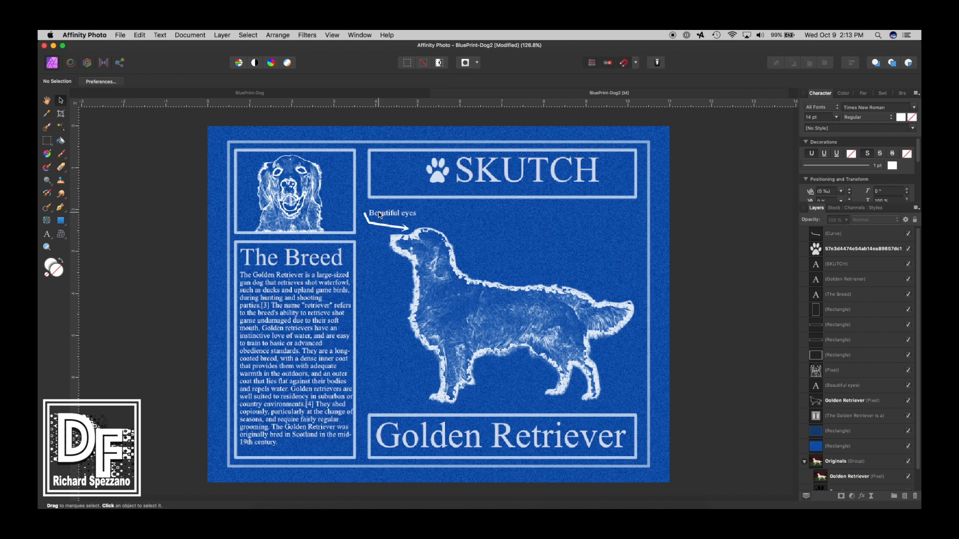
# - Duplicate the Beautiful eyes label downward and finish the text as 'Warm and cuddly'
pyautogui.click(391, 213)
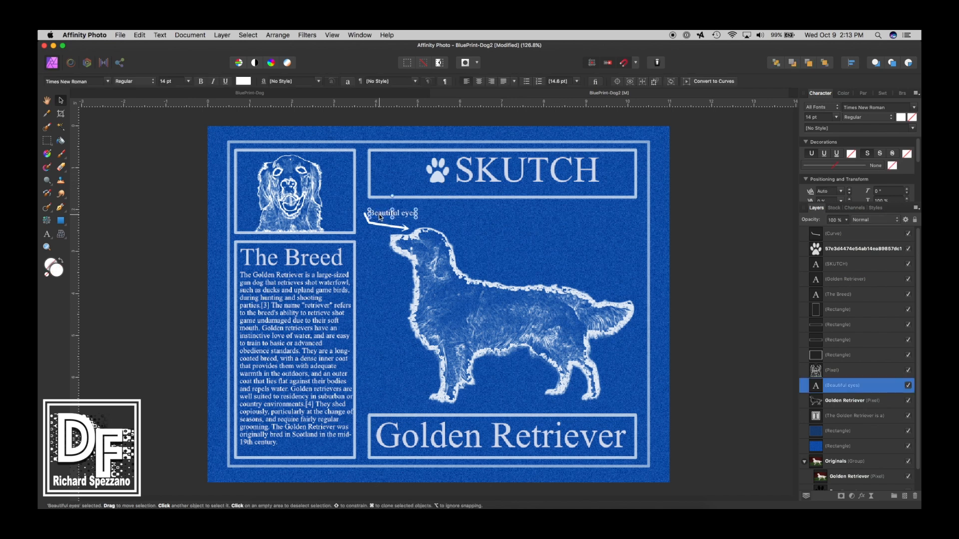
pyautogui.click(221, 34)
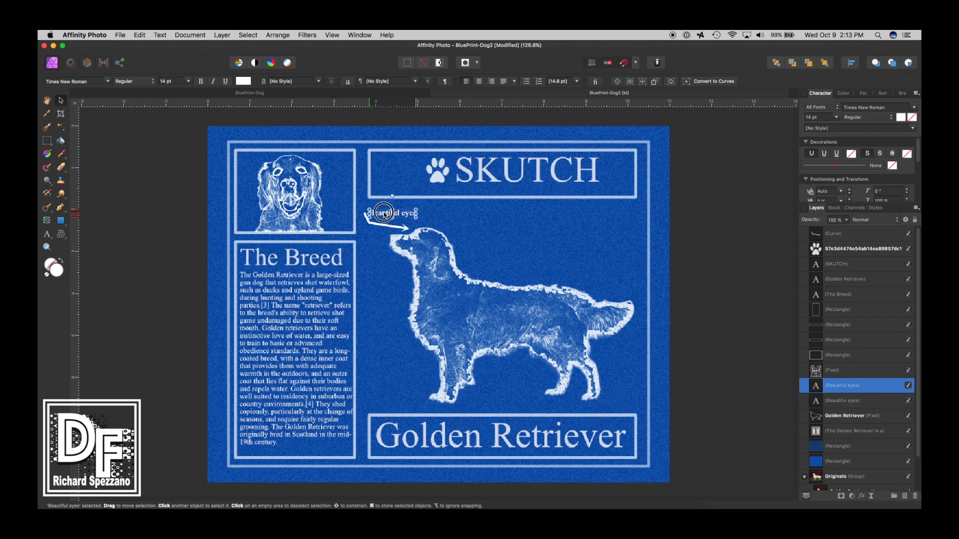
pyautogui.moveTo(384, 213); pyautogui.dragTo(374, 365)
pyautogui.write('Warm and')
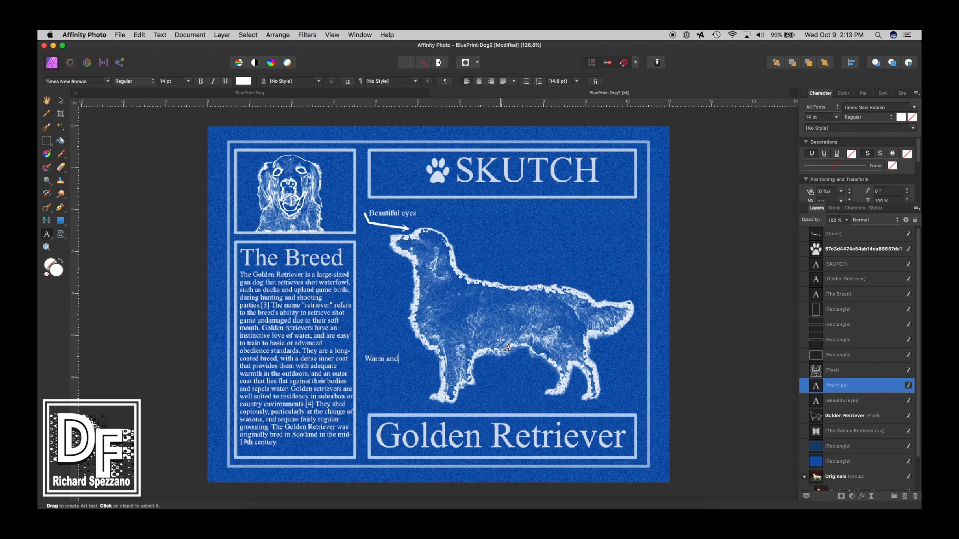
pyautogui.write('c')
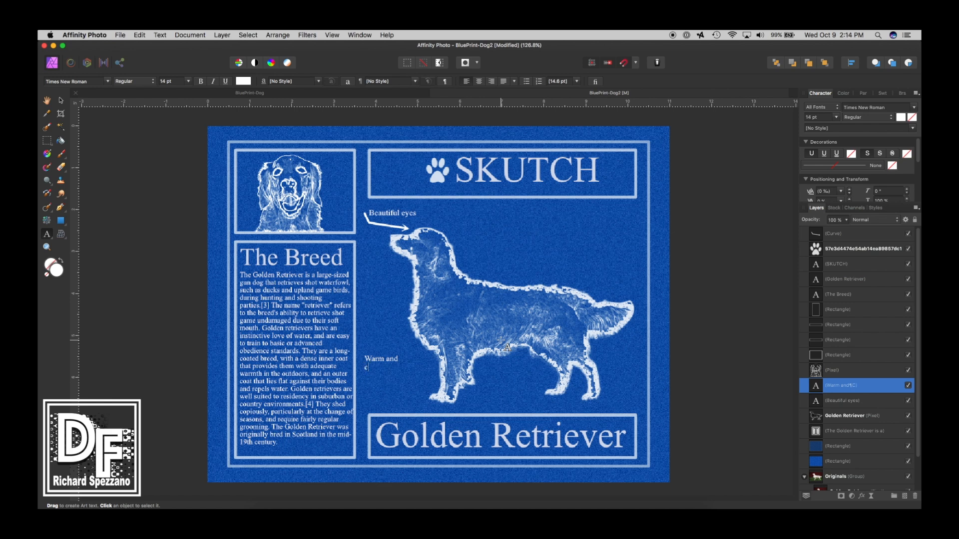
pyautogui.write('udd')
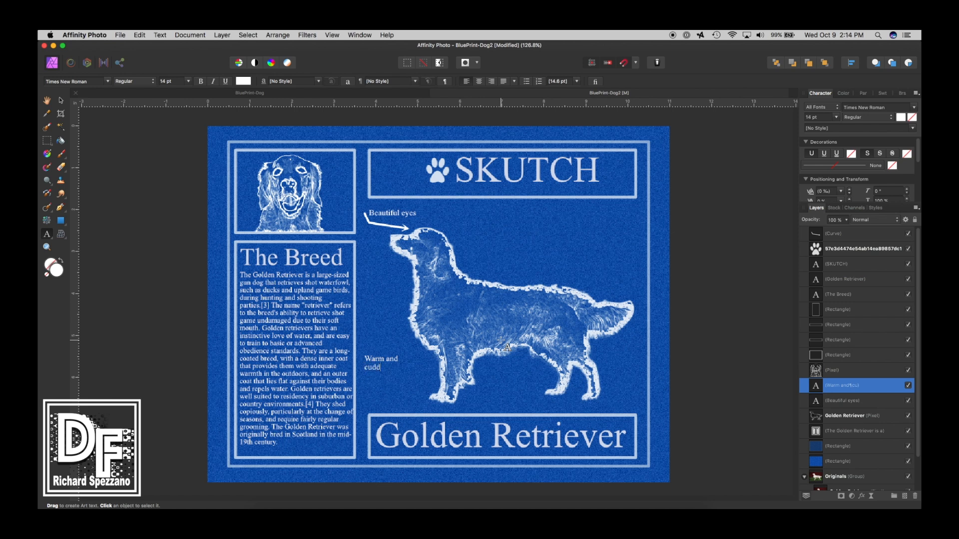
pyautogui.write('ly')
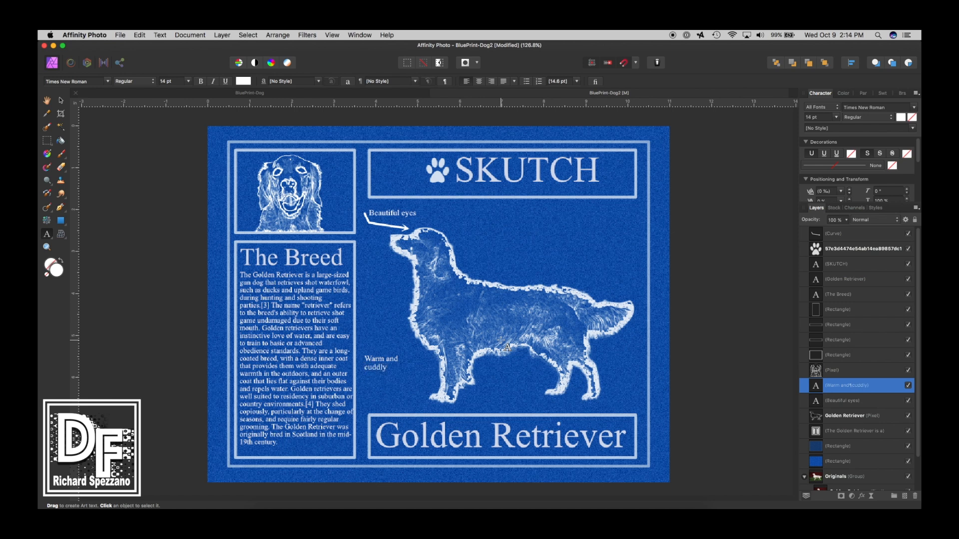
pyautogui.click(380, 367)
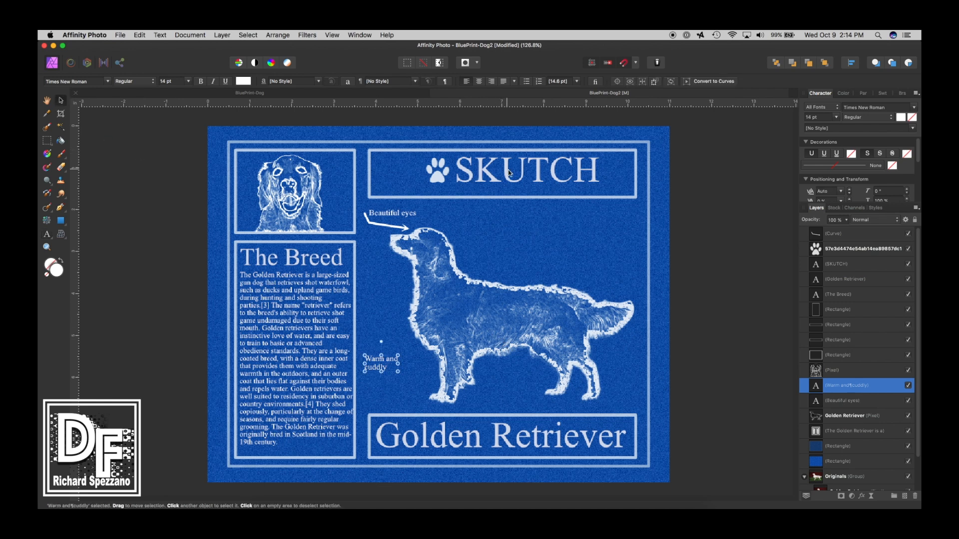
# - Draw an arrow from 'Warm and cuddly' to the chest, then reselect the Beautiful eyes label
pyautogui.click(491, 81)
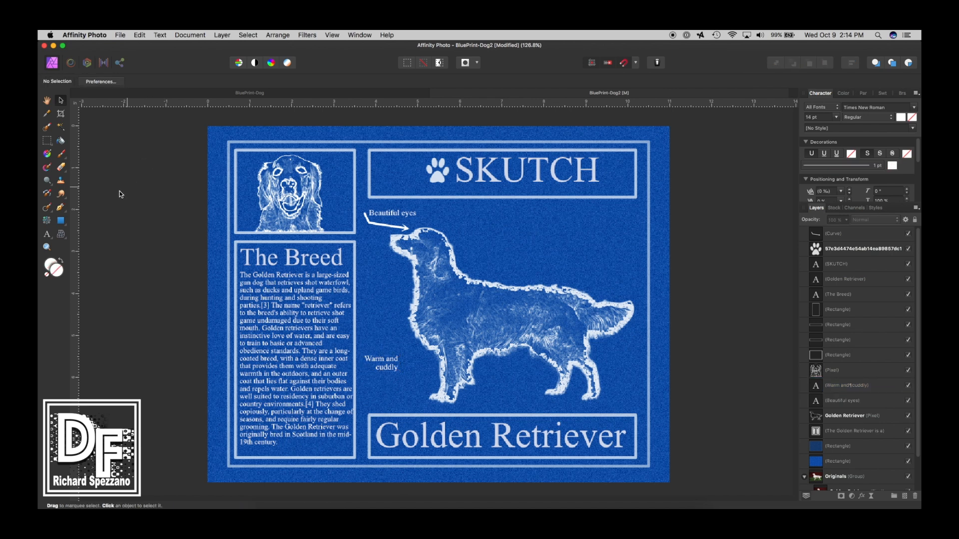
pyautogui.click(46, 126)
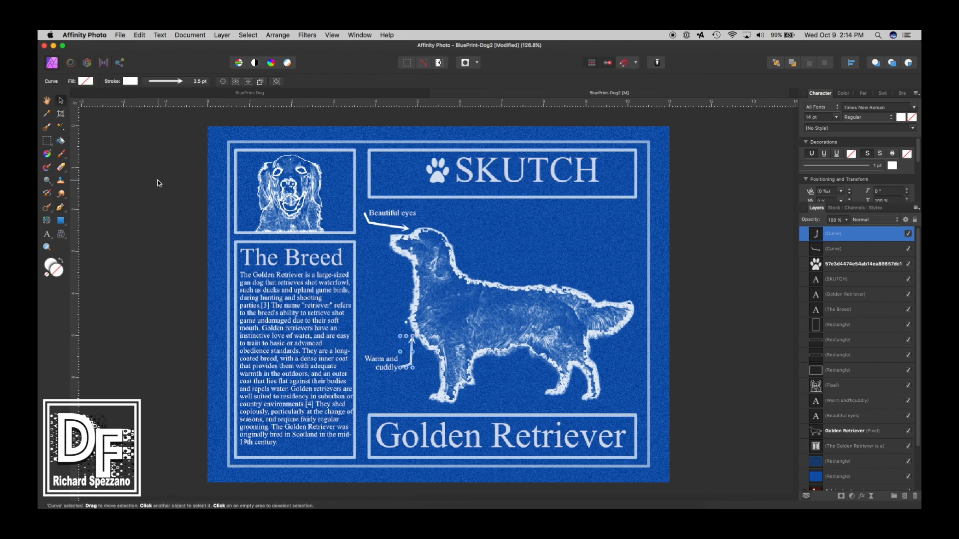
pyautogui.click(46, 100)
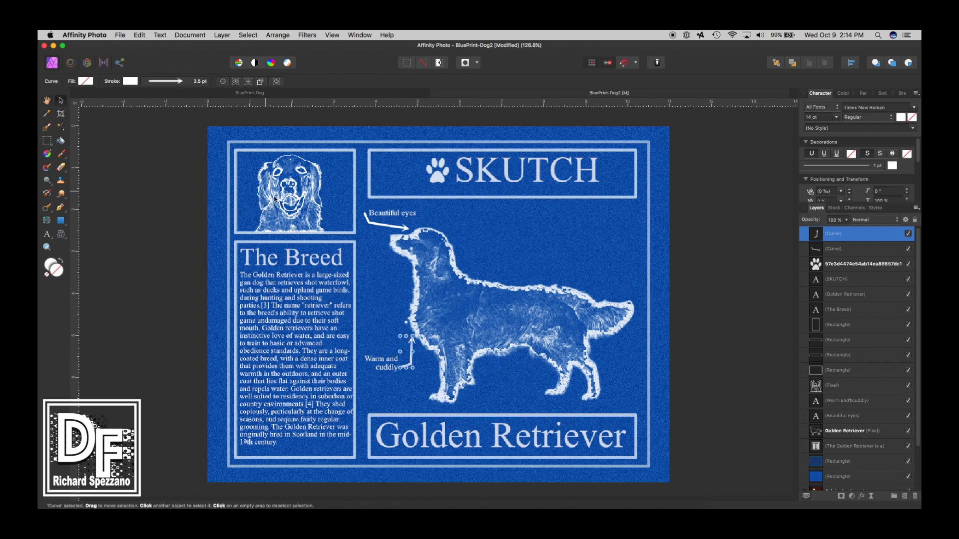
pyautogui.click(392, 212)
pyautogui.write('Fluffy tail')
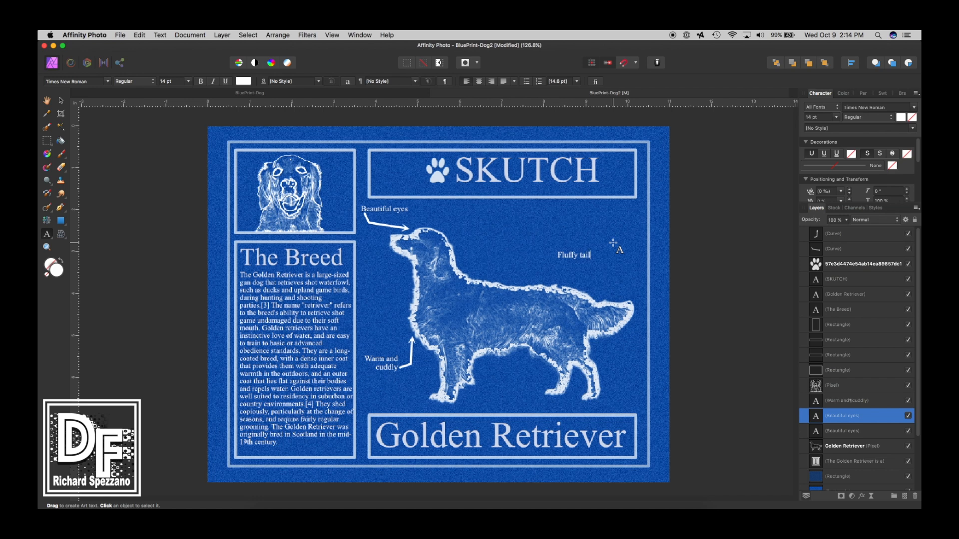
# - Draw a curved 3.5 pt white arrow from 'Fluffy tail' to the tail tip
pyautogui.click(574, 256)
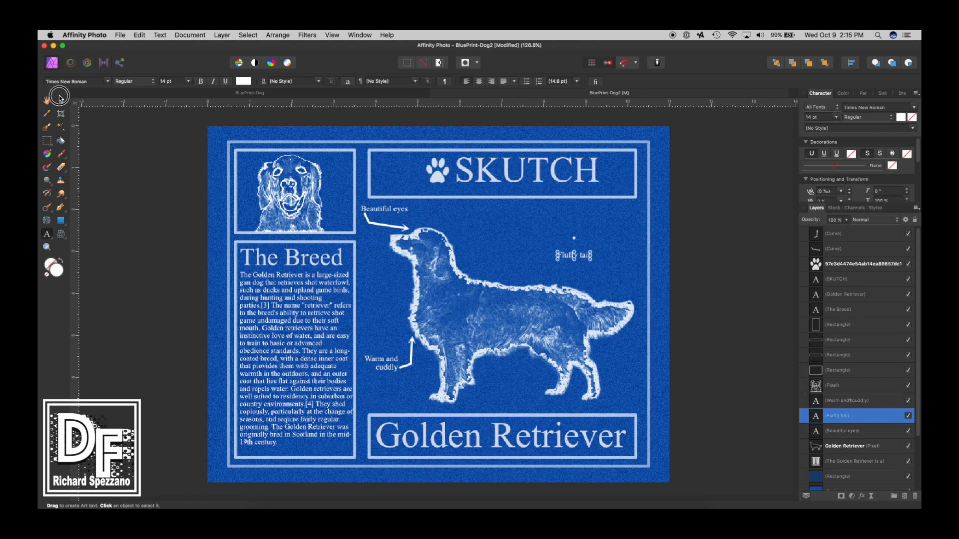
pyautogui.click(147, 211)
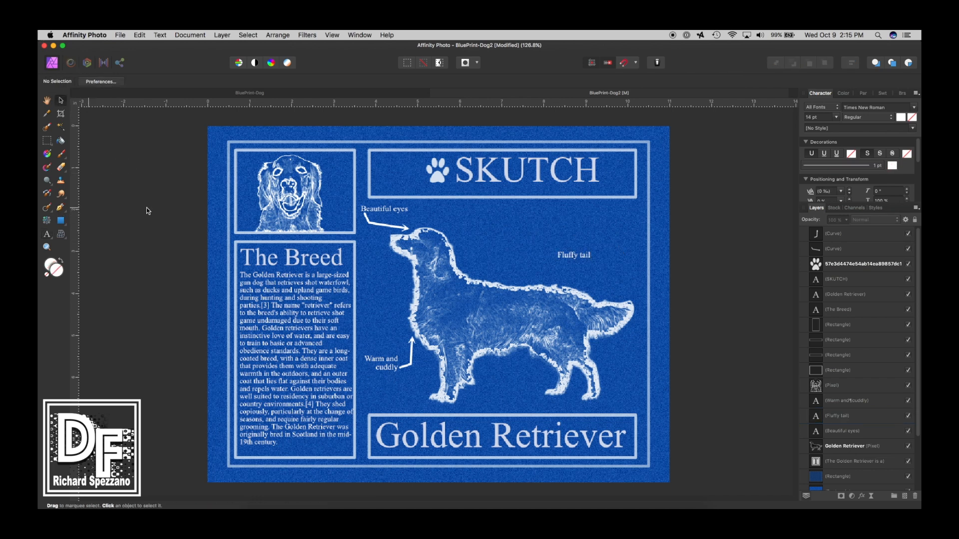
pyautogui.click(551, 260)
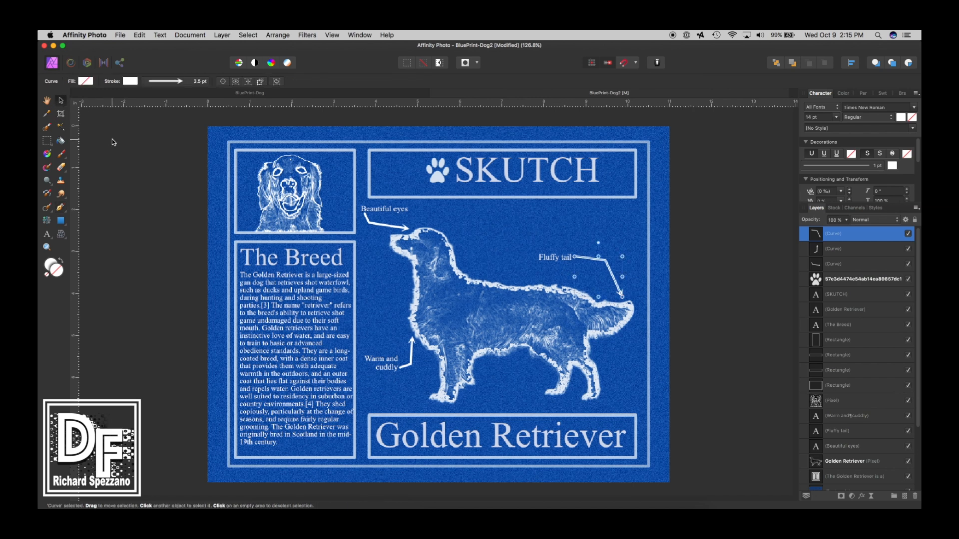
pyautogui.click(409, 120)
pyautogui.write('My')
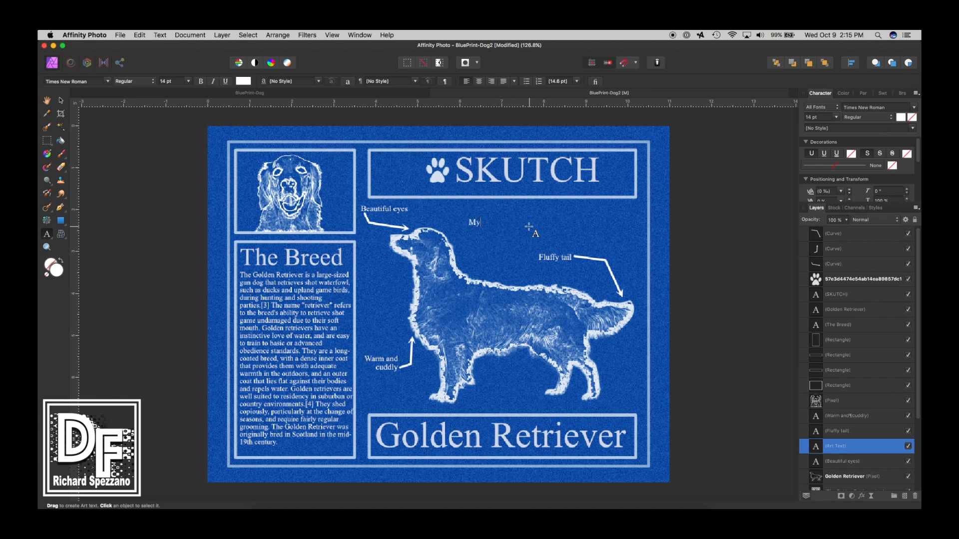
# - Type 'best friend' to complete the 'My best friend' label above the dog's back
pyautogui.write('best friend')
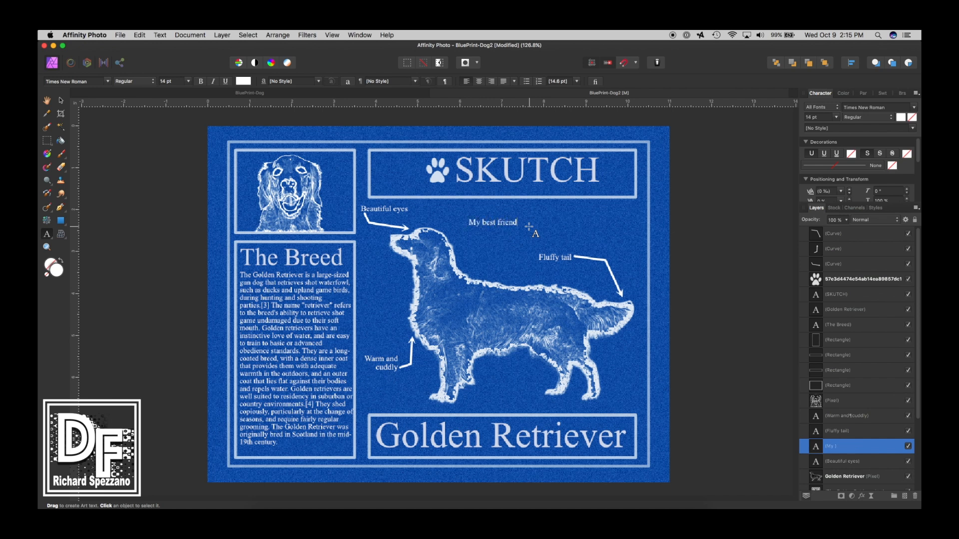
pyautogui.click(491, 221)
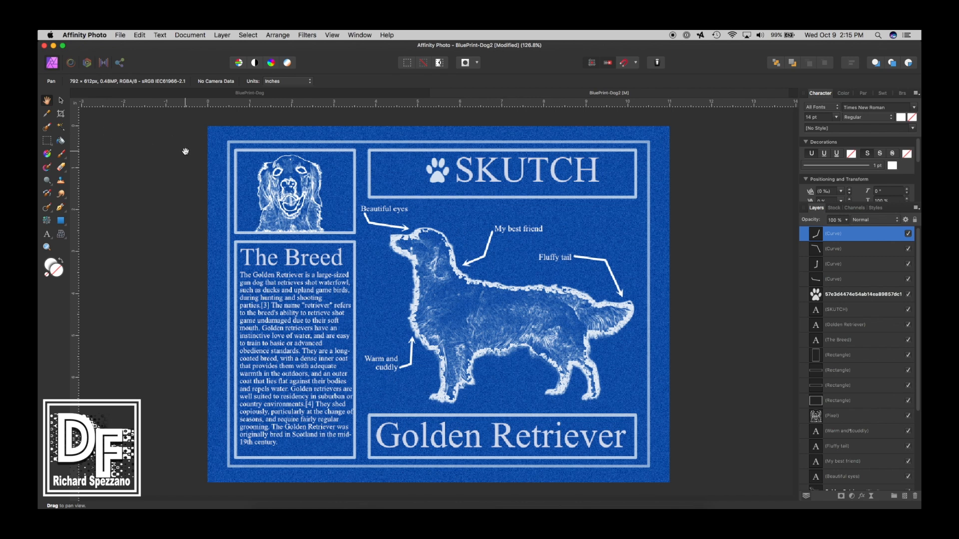
pyautogui.moveTo(443, 215)
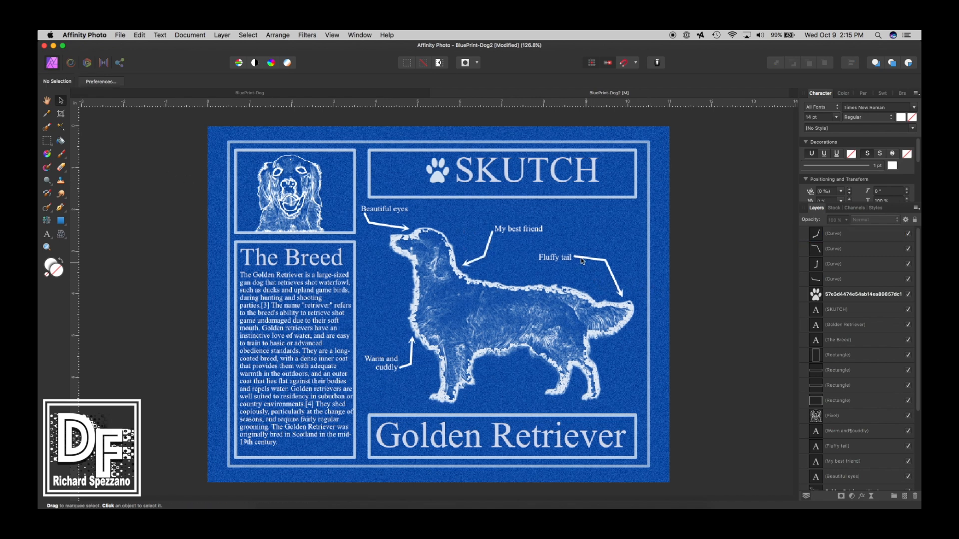
pyautogui.moveTo(636, 332)
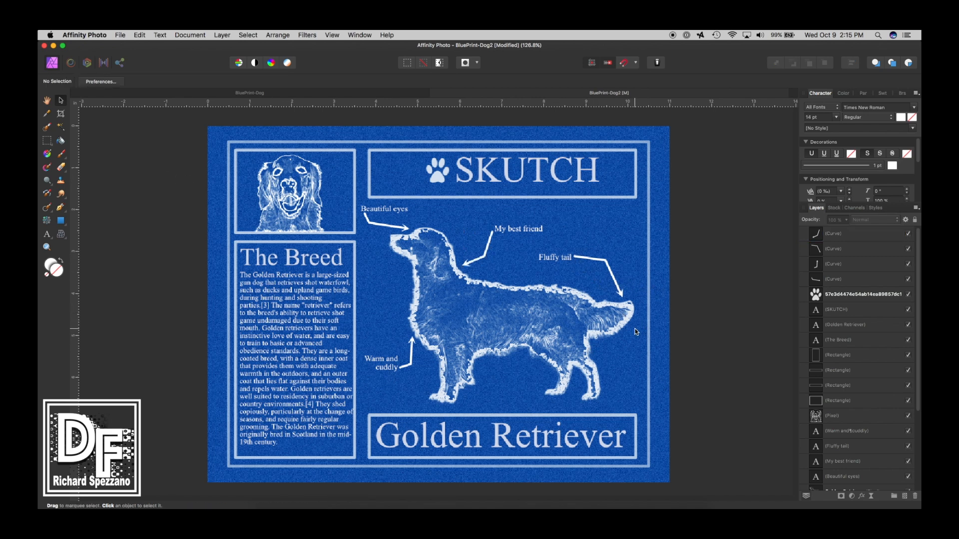
pyautogui.moveTo(158, 190)
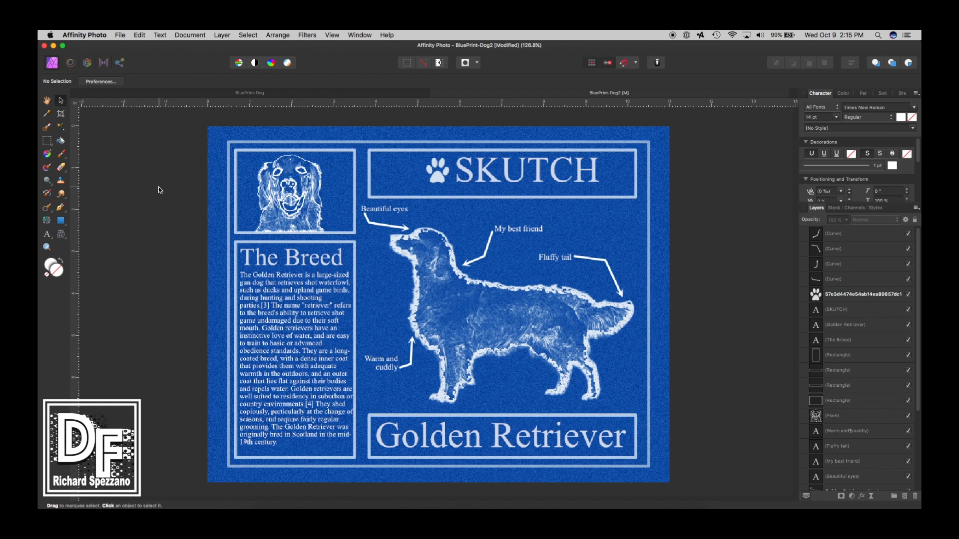
pyautogui.moveTo(166, 205)
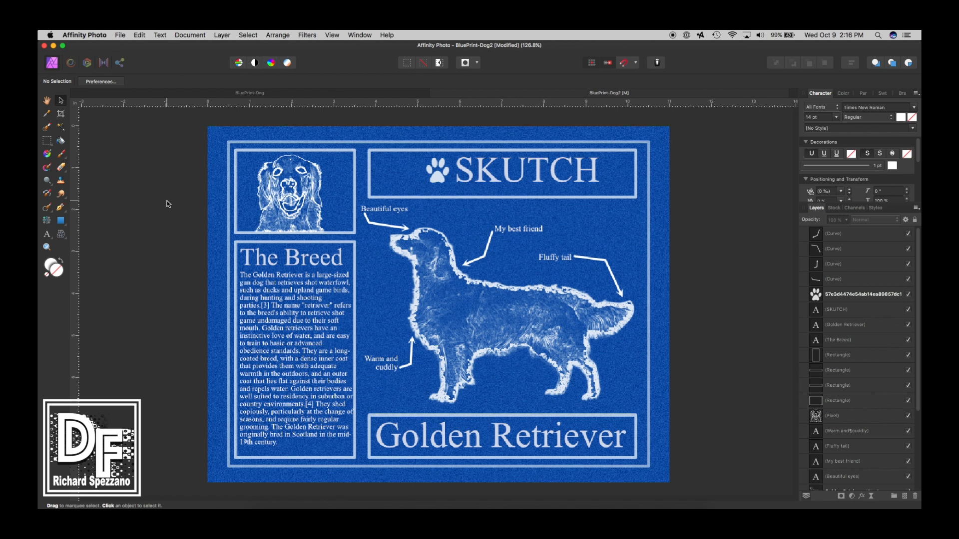
pyautogui.moveTo(430, 179)
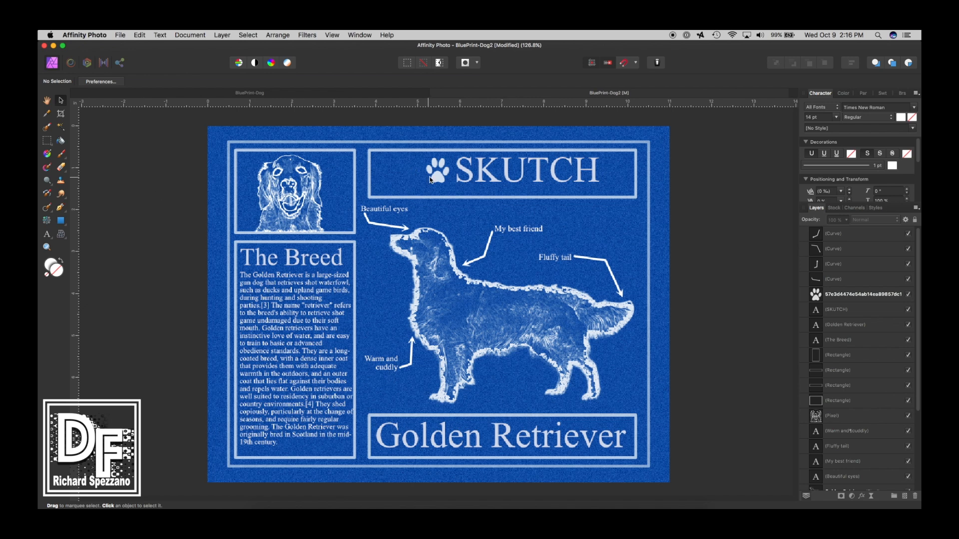
# - Select the SKUTCH rectangle and reduce its height to about 0.96 in
pyautogui.click(436, 170)
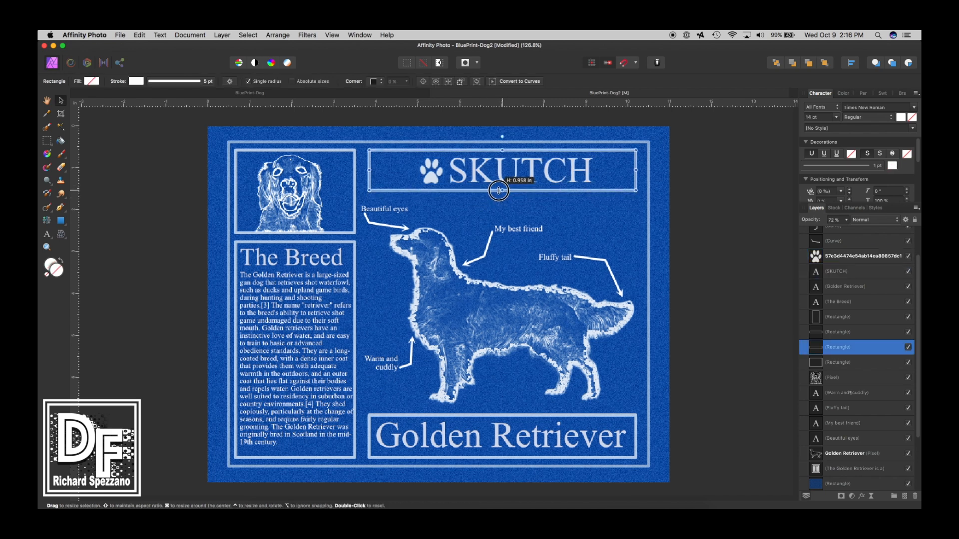
pyautogui.click(169, 156)
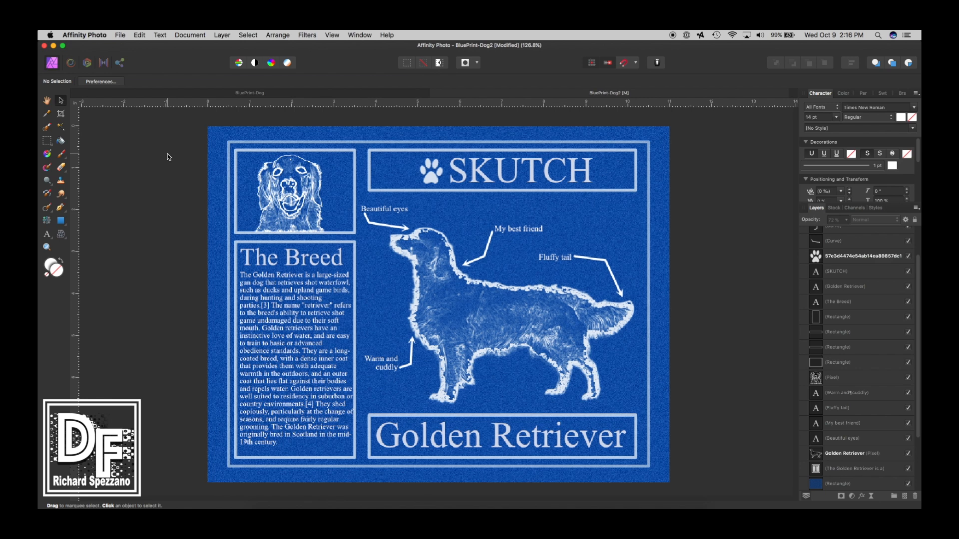
pyautogui.moveTo(193, 69)
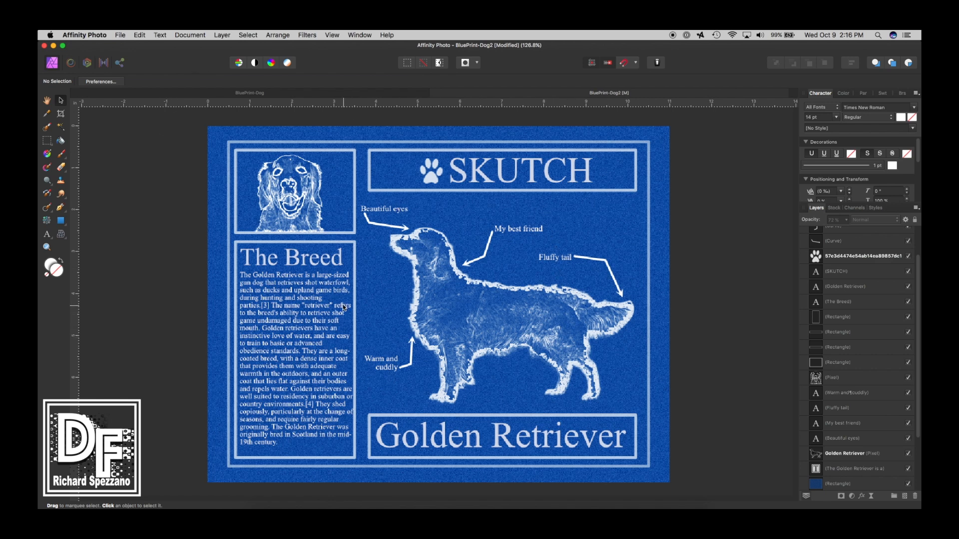
pyautogui.moveTo(164, 337)
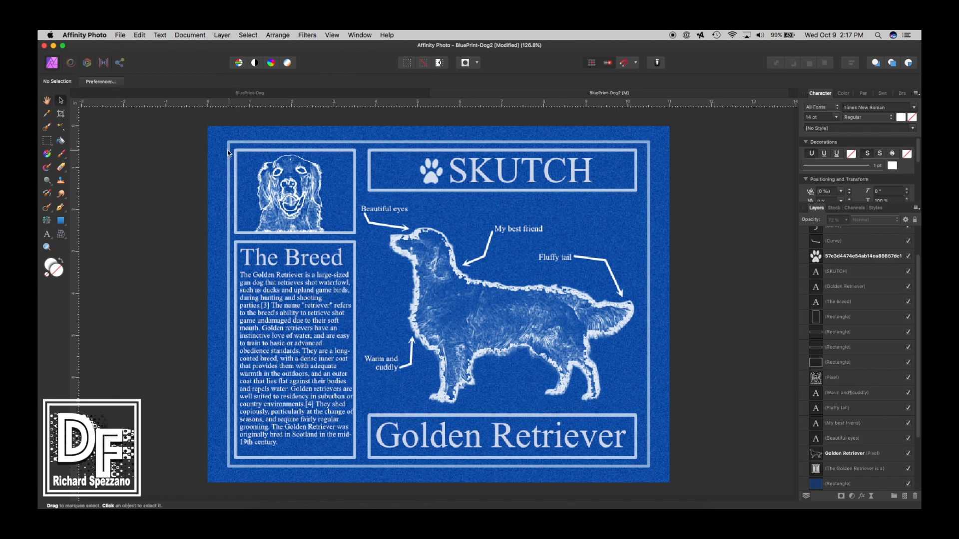
pyautogui.moveTo(173, 152)
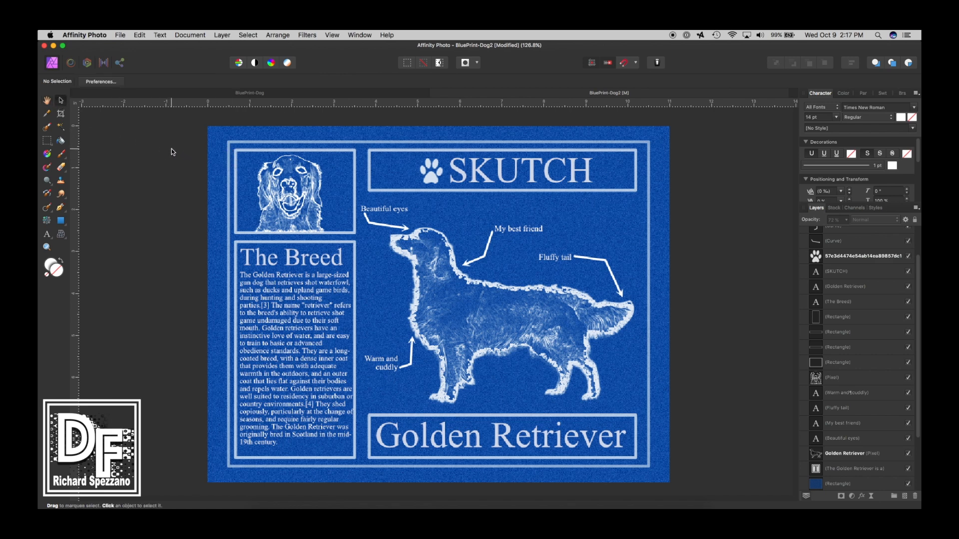
pyautogui.moveTo(157, 151)
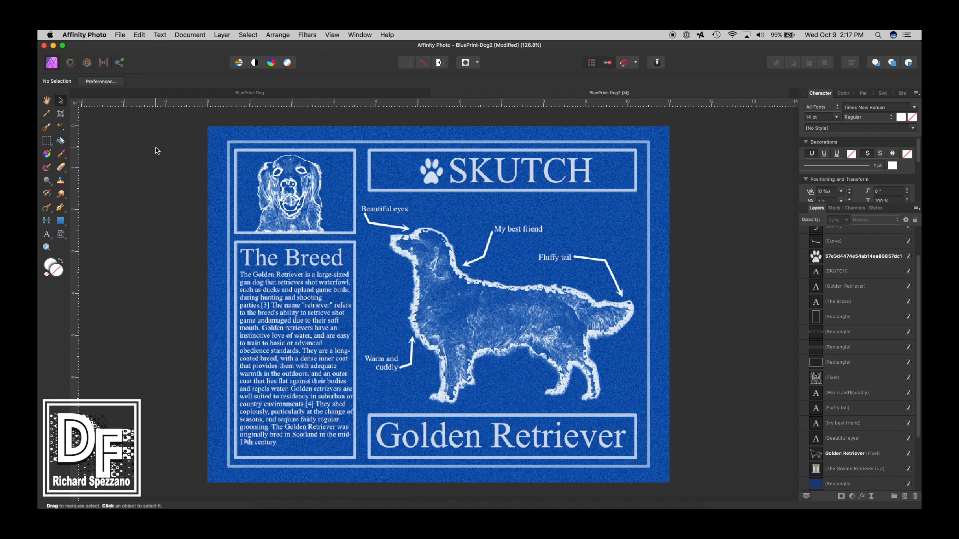